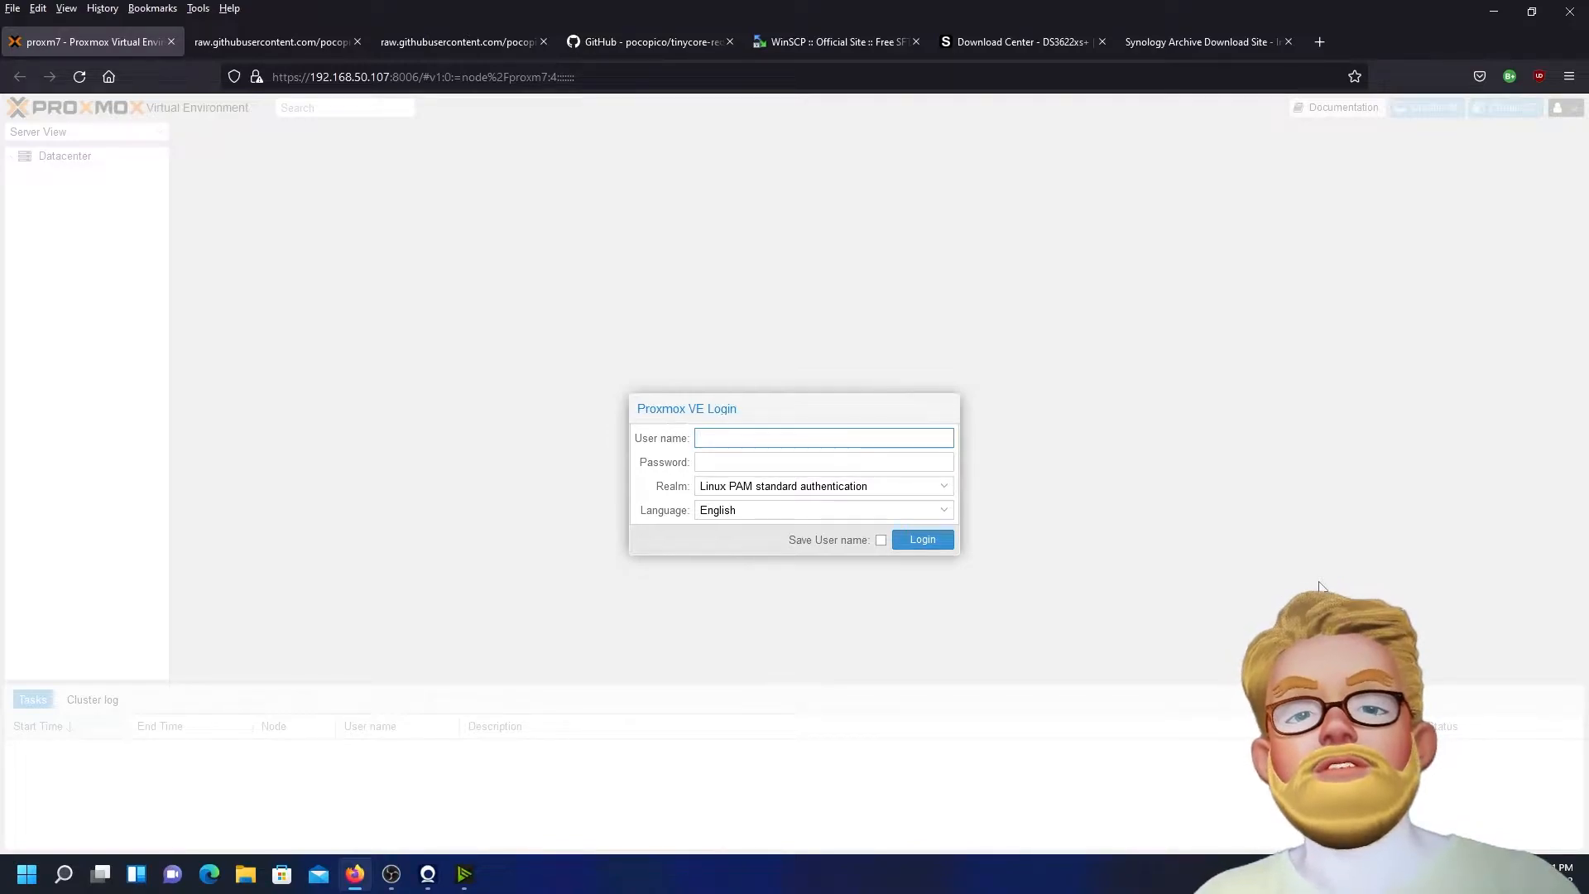
Log in to Proxmox VE as root with the password
{"action": "type", "text": "root"}
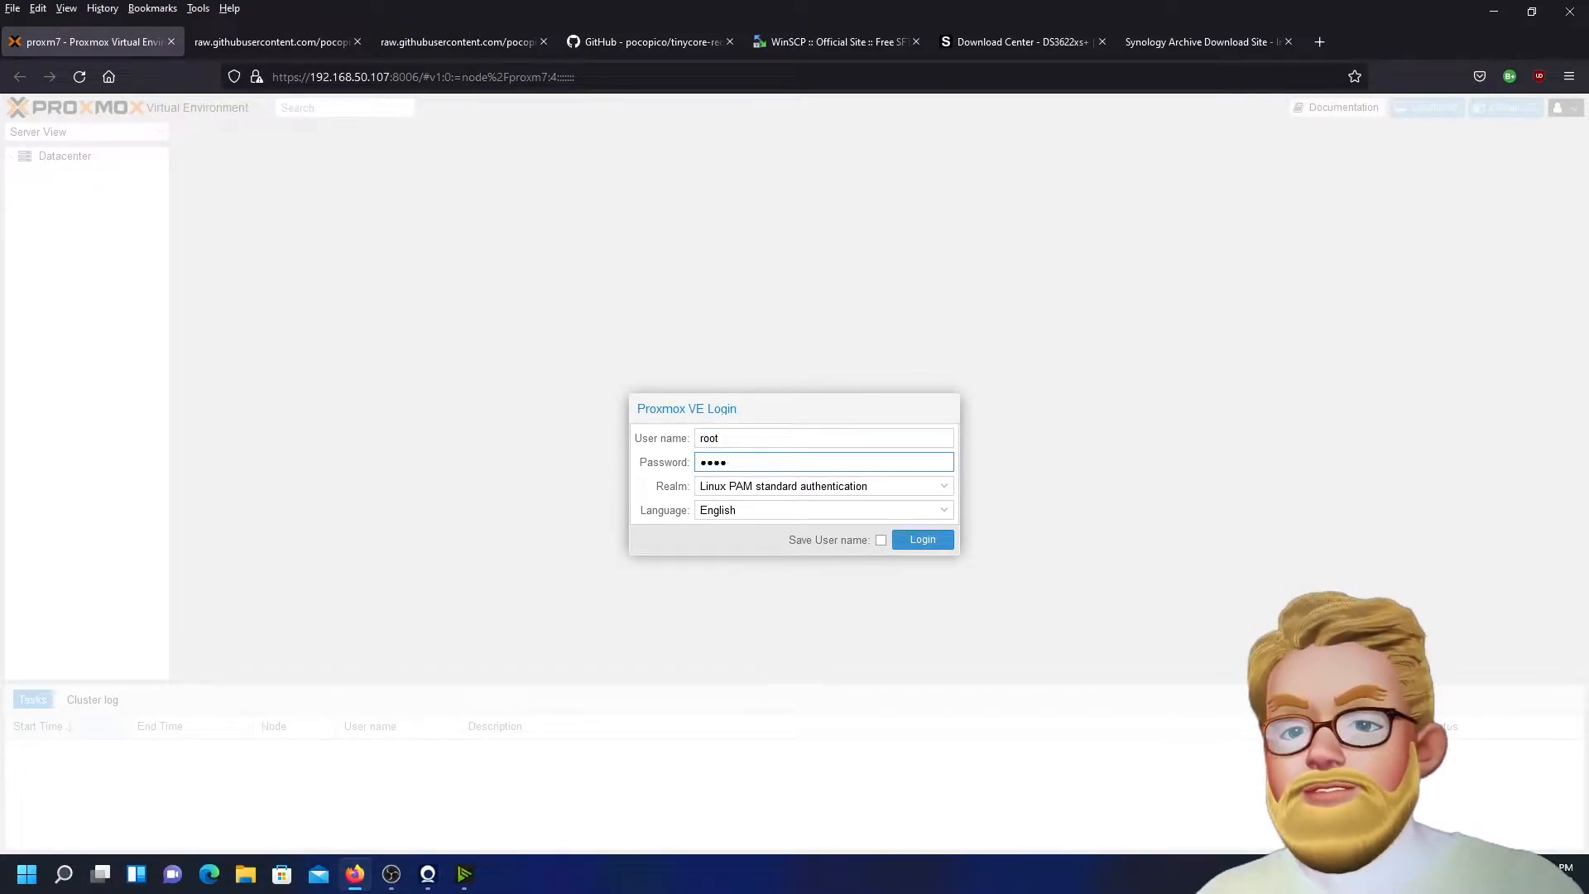
{"action": "left_click", "coordinate": [922, 538]}
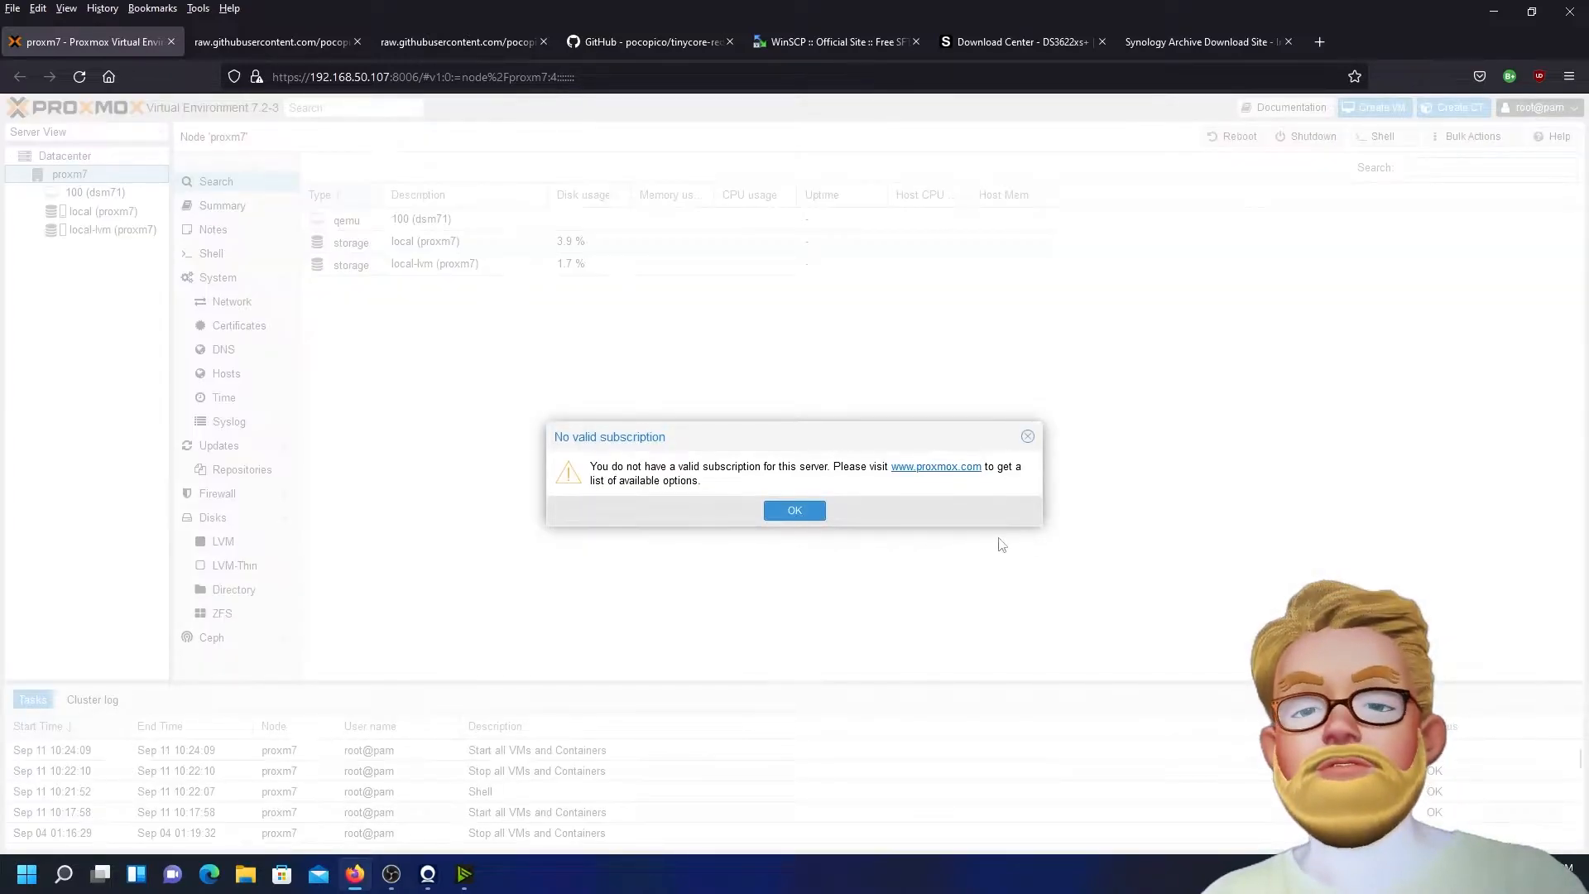
Close the 'No valid subscription' popup with OK
{"action": "left_click", "coordinate": [794, 510]}
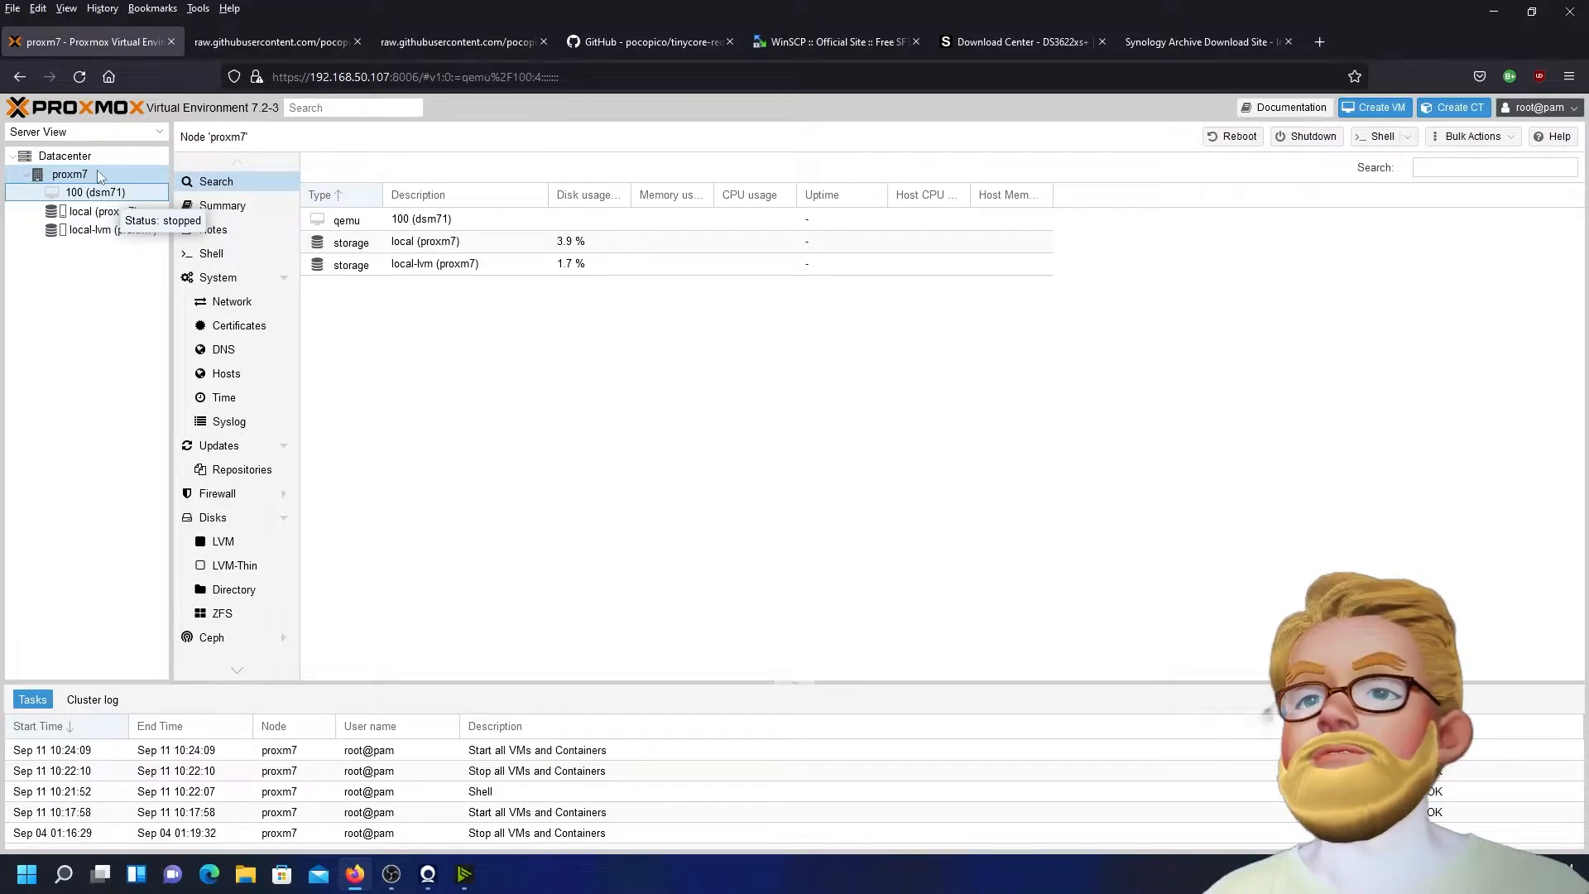
{"action": "mouse_move", "coordinate": [104, 180]}
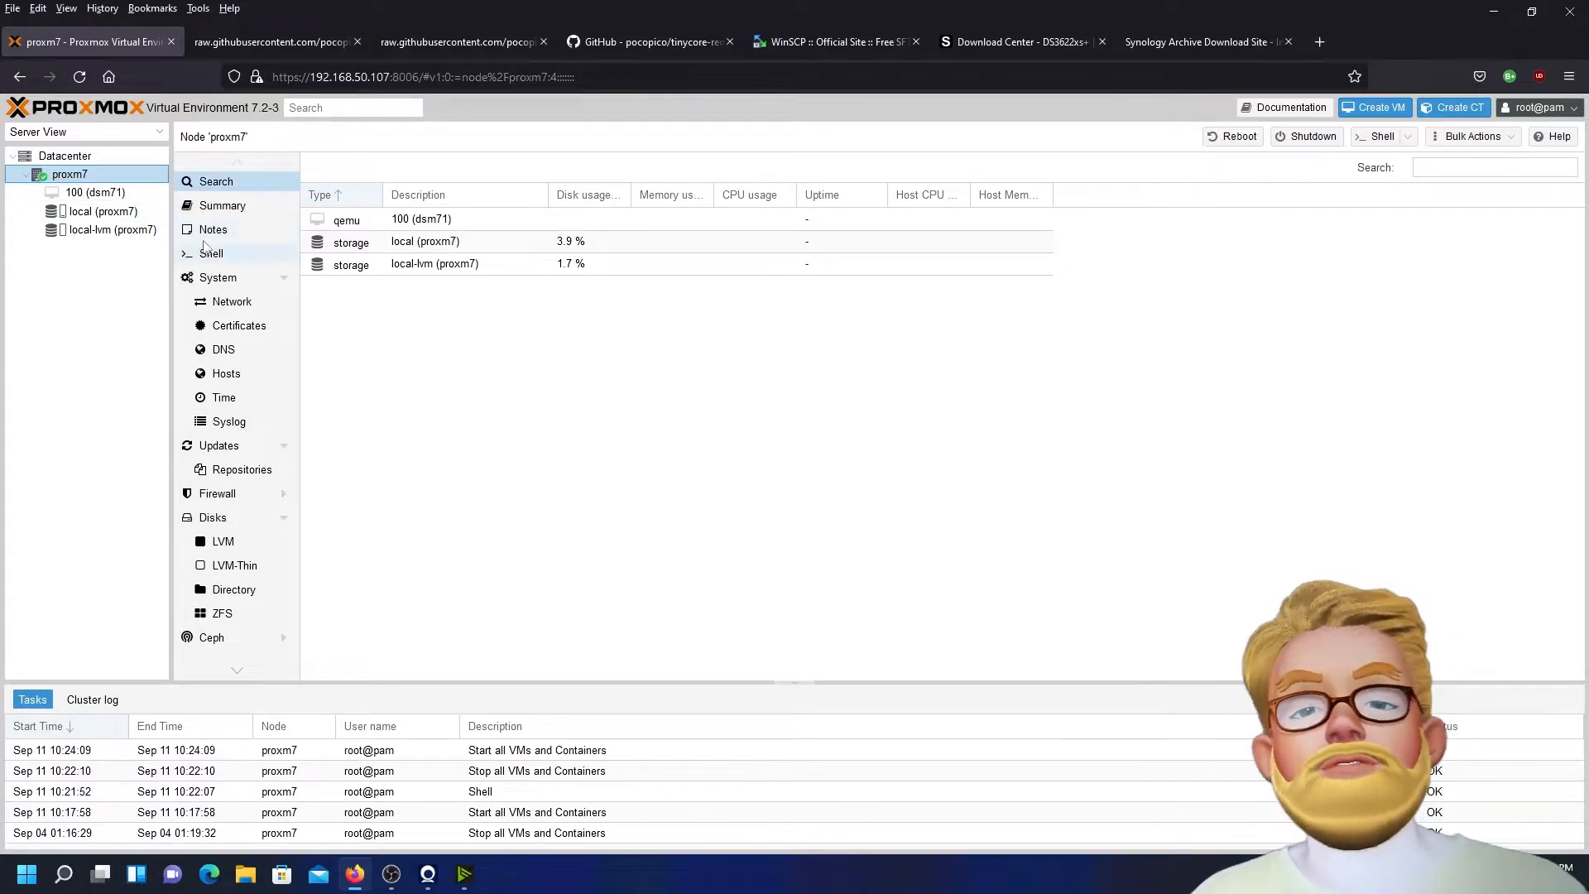
{"action": "mouse_move", "coordinate": [993, 134]}
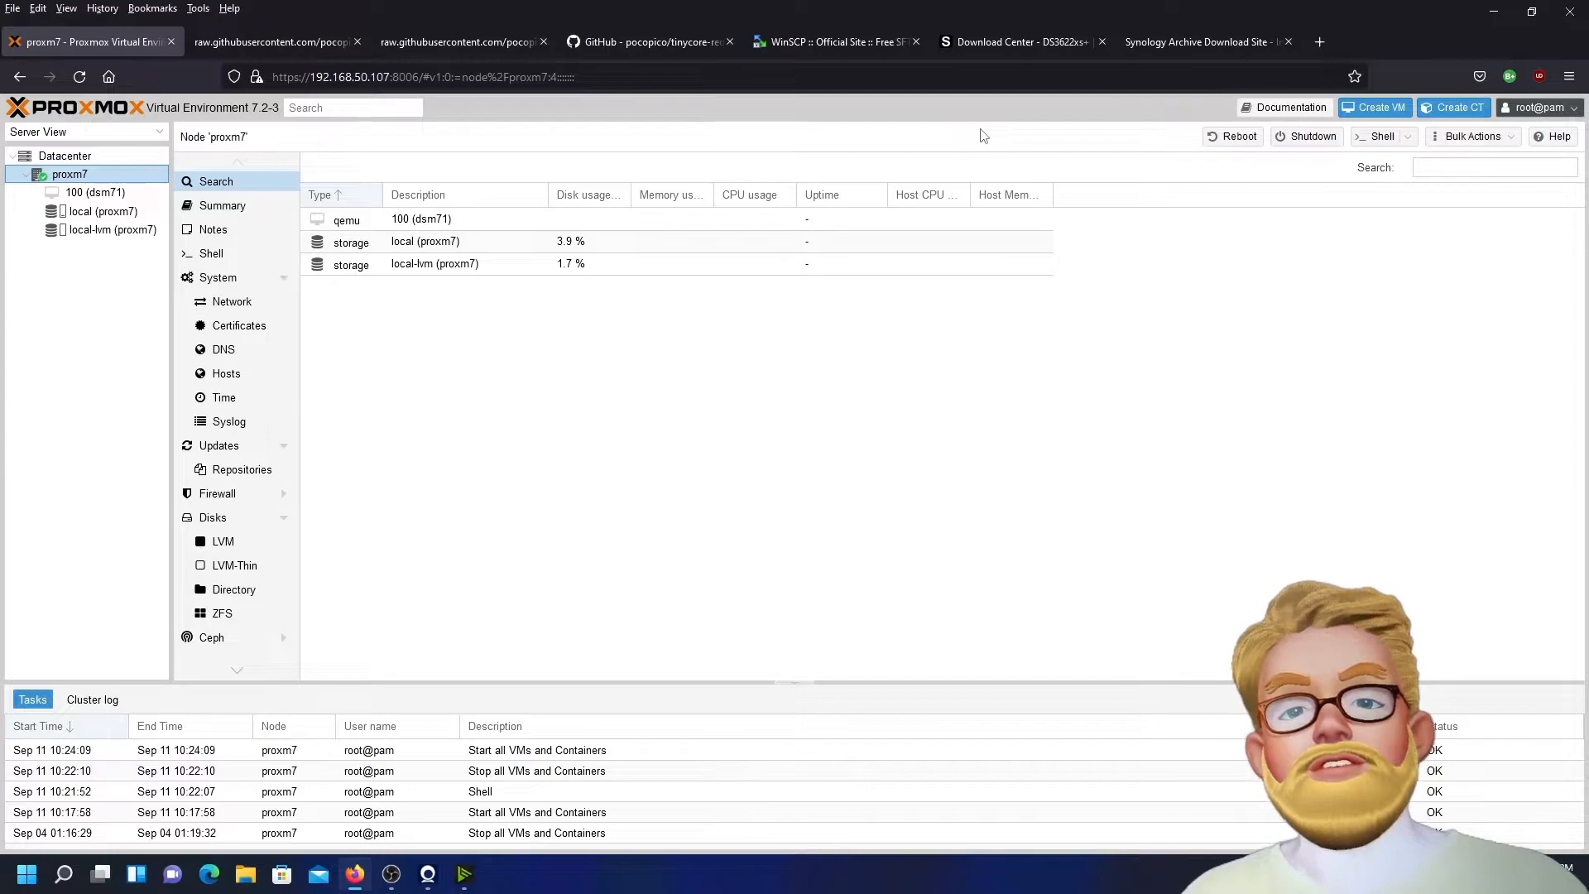
{"action": "mouse_move", "coordinate": [1130, 123]}
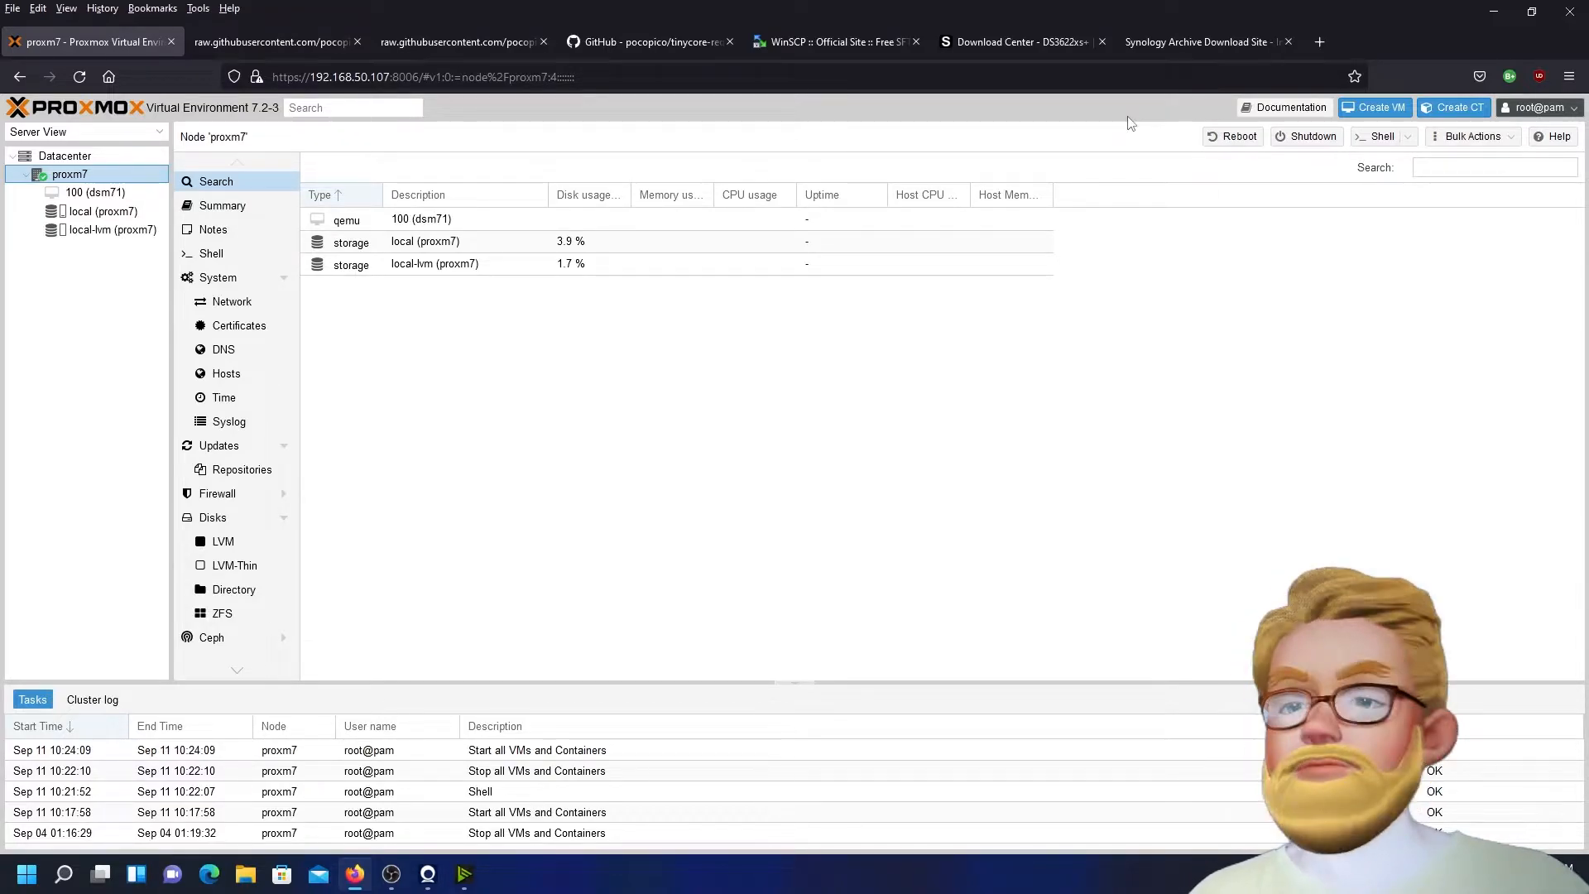
{"action": "mouse_move", "coordinate": [1247, 116]}
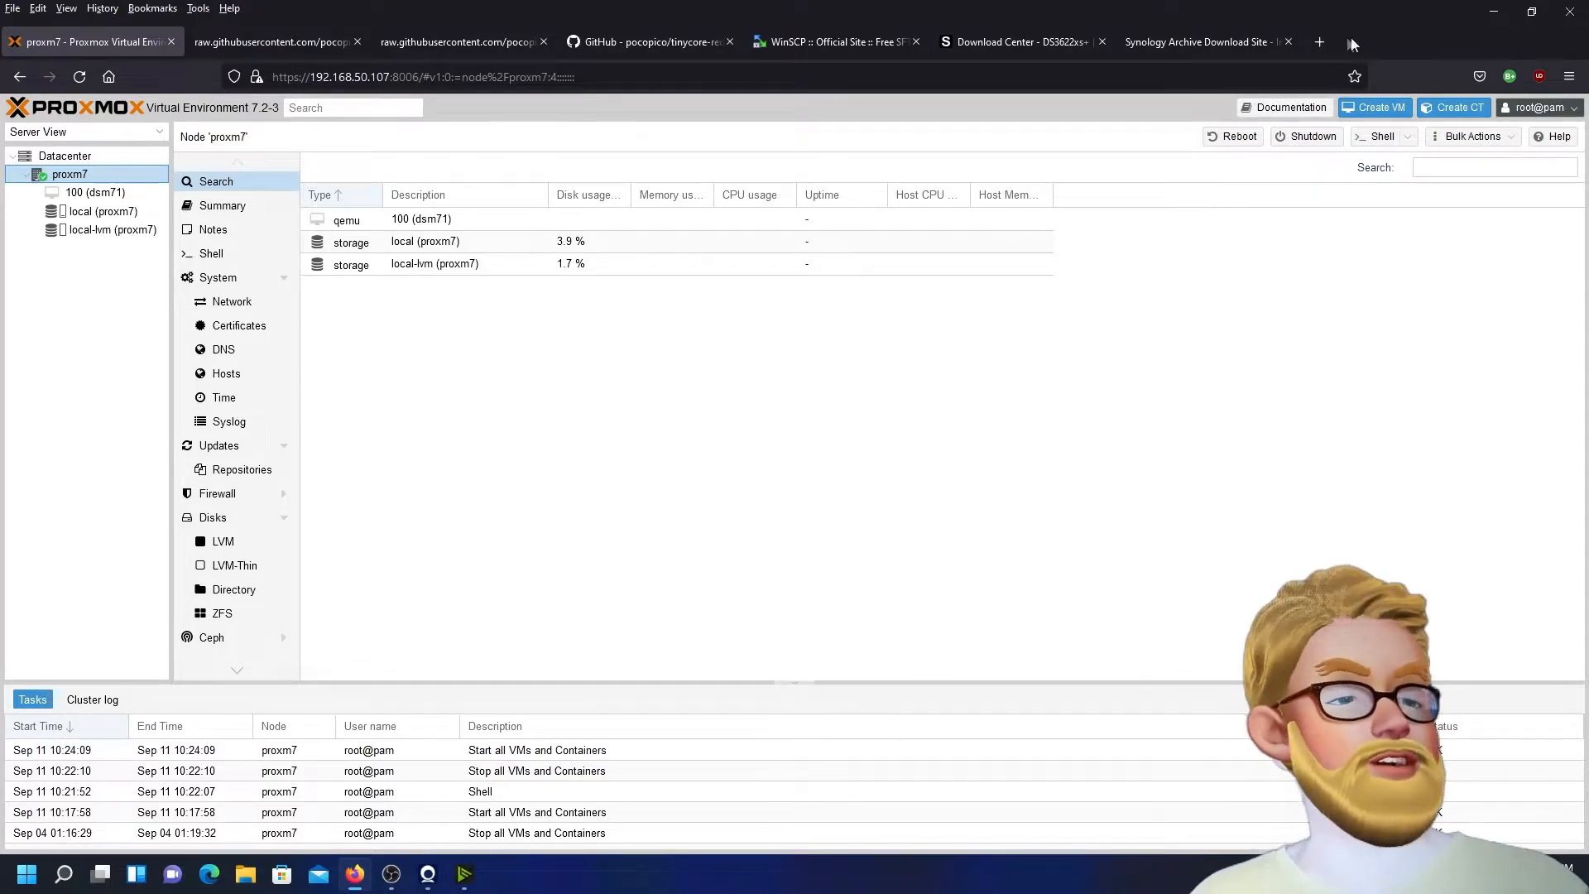
{"action": "mouse_move", "coordinate": [1319, 41]}
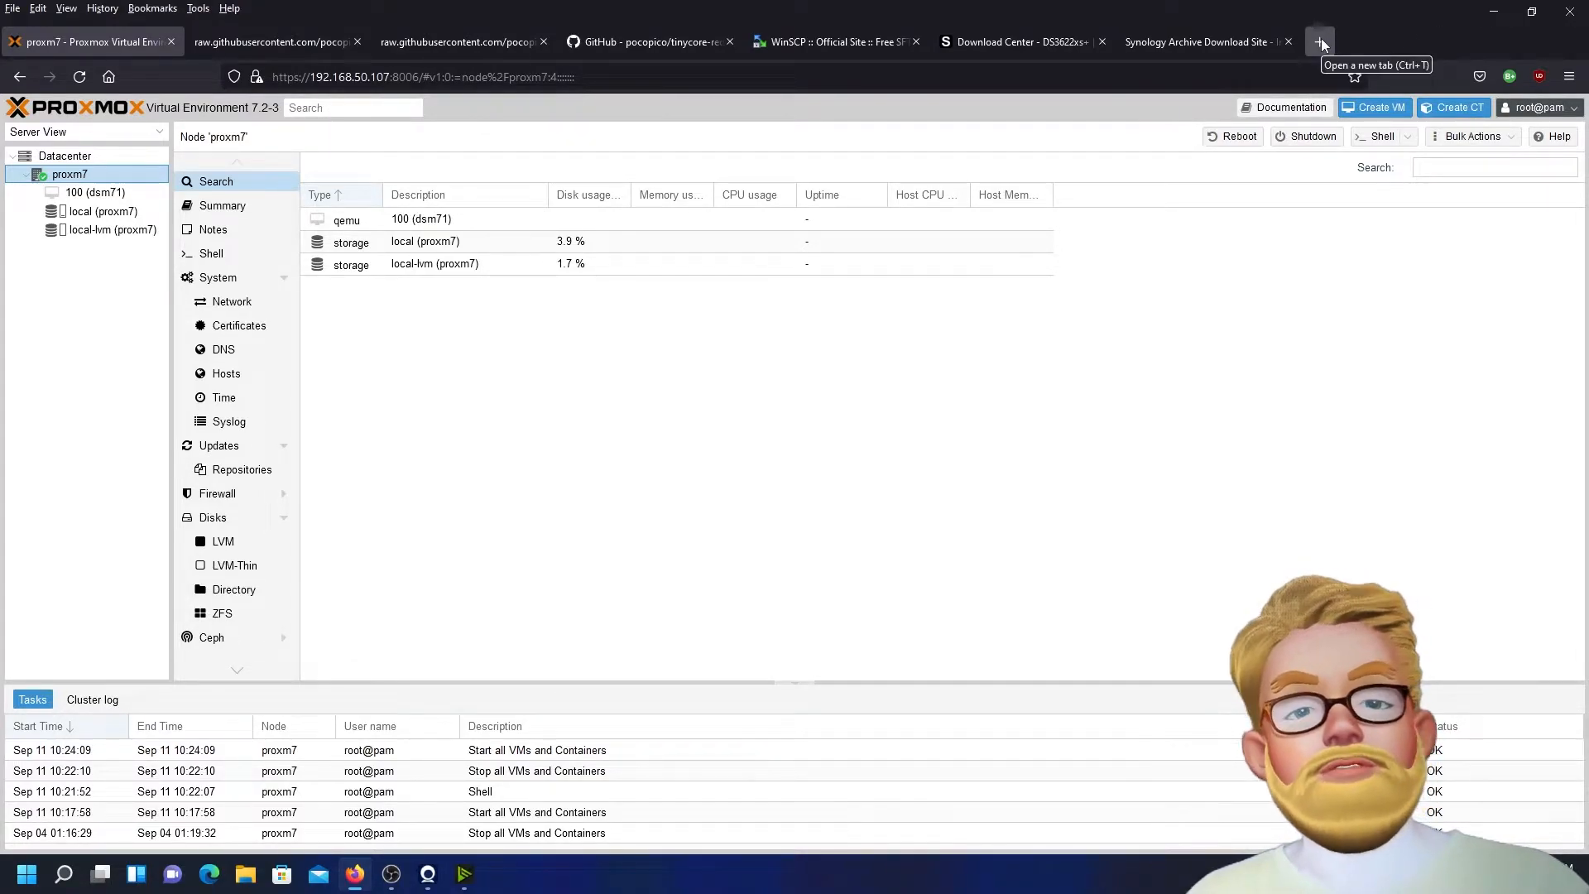
Load duckduckgo.com in a new Firefox tab
{"action": "left_click", "coordinate": [1320, 41]}
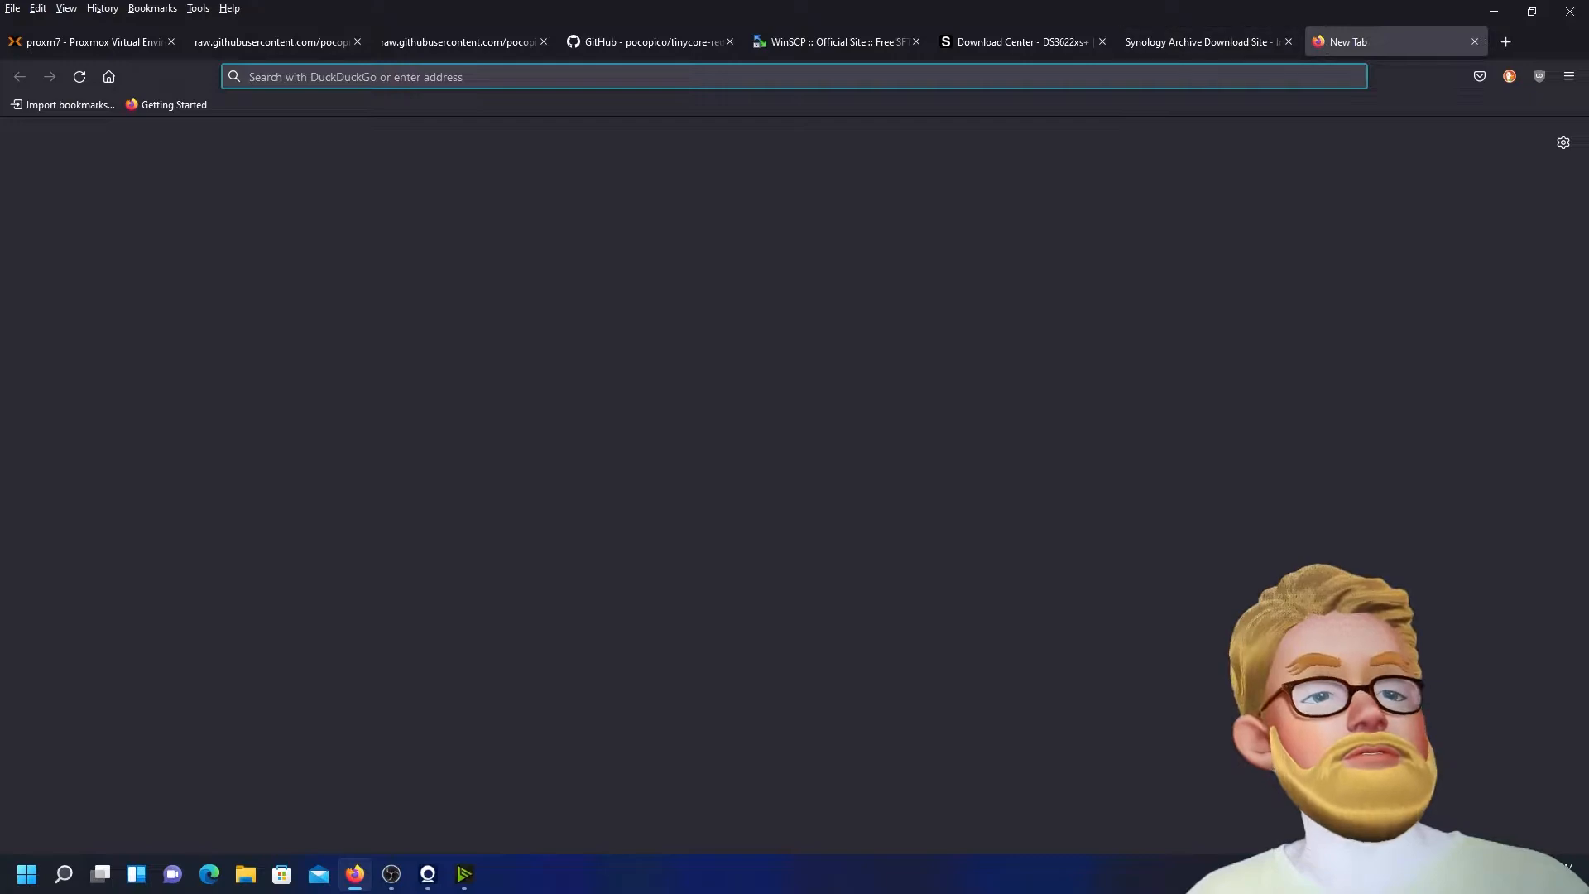
{"action": "type", "text": "duc"}
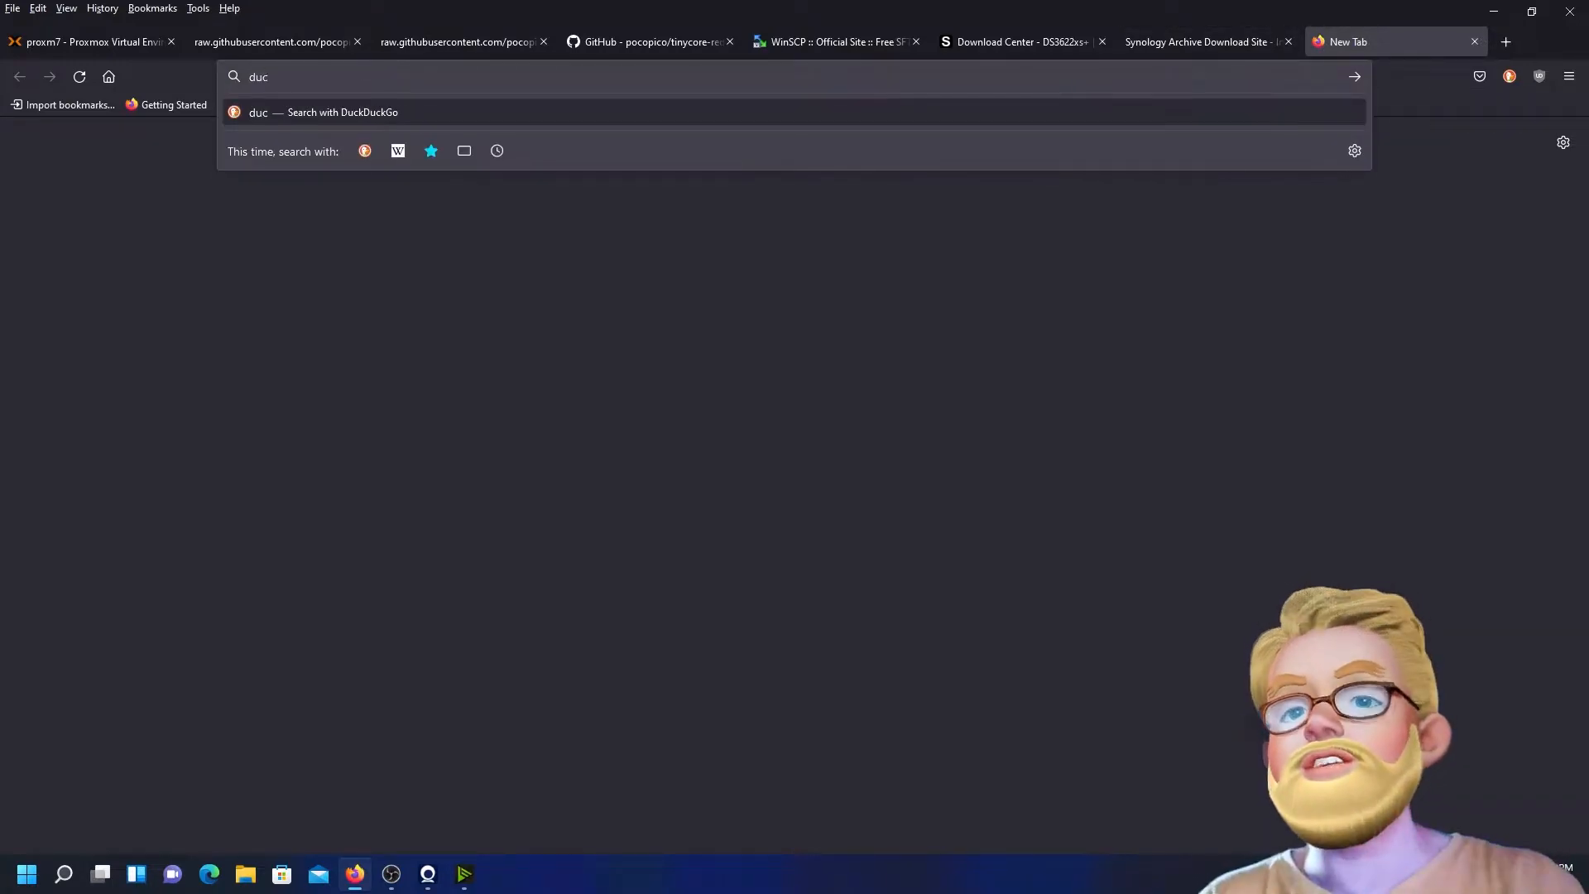
{"action": "type", "text": "kduck"}
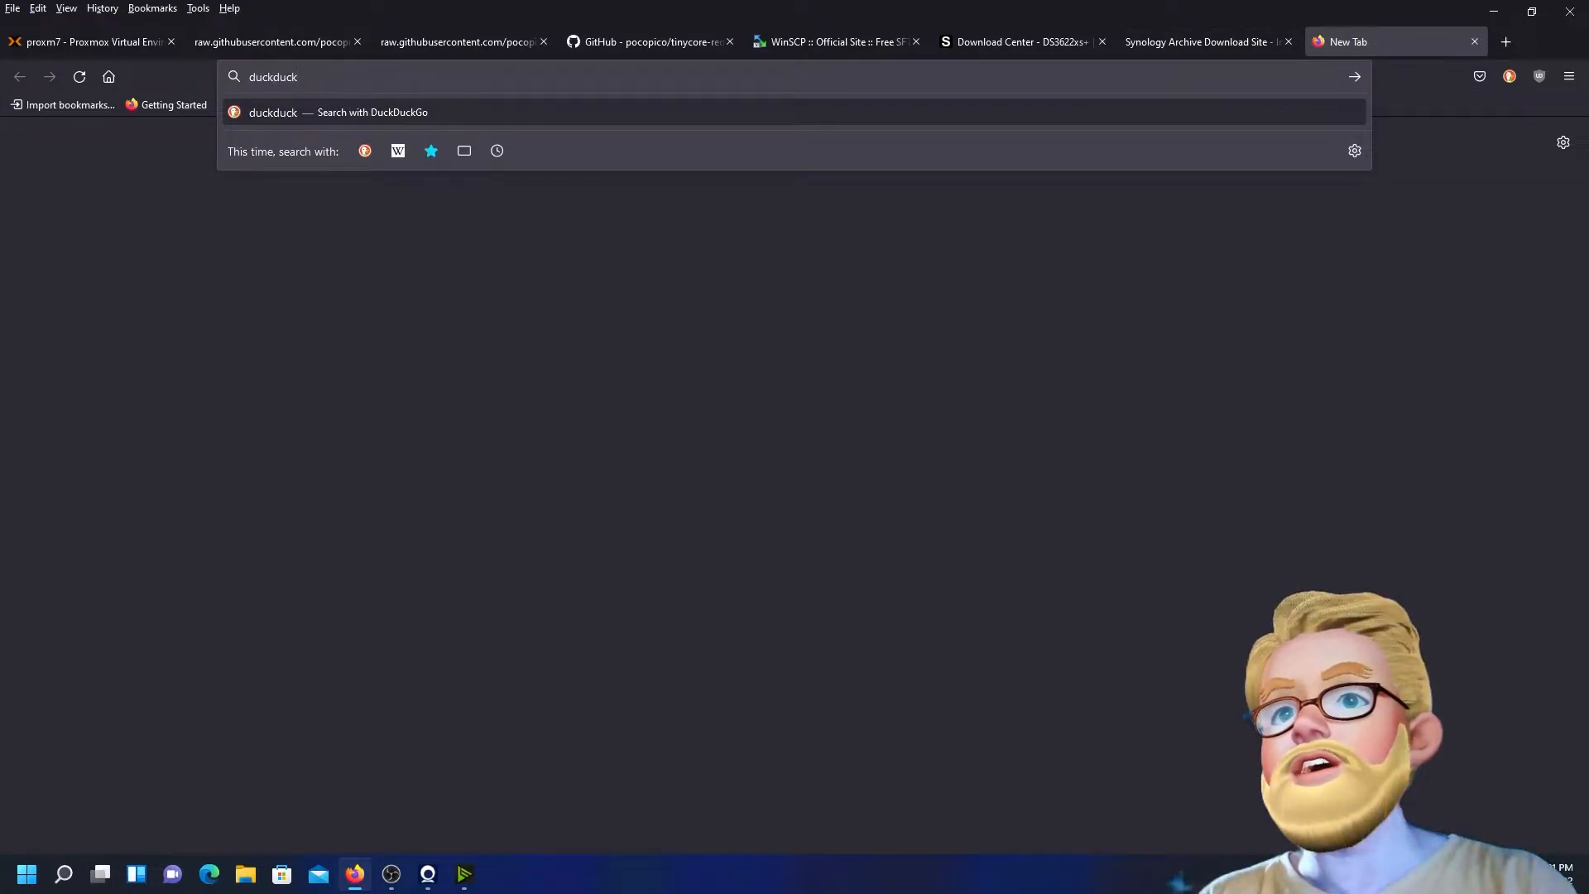
{"action": "type", "text": "goi"}
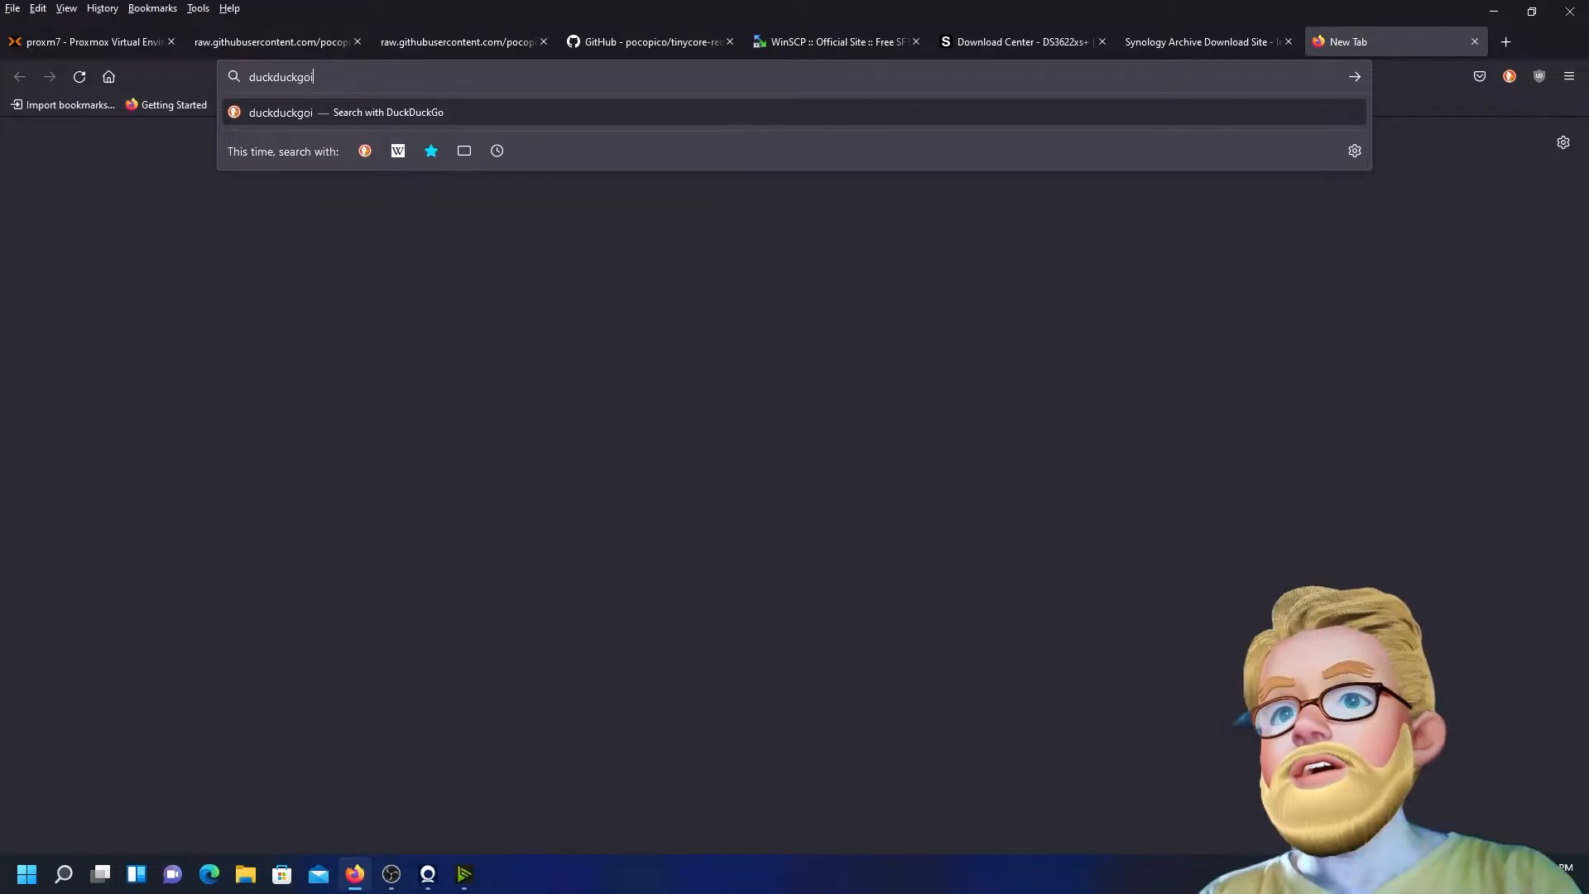
{"action": "type", "text": ".com"}
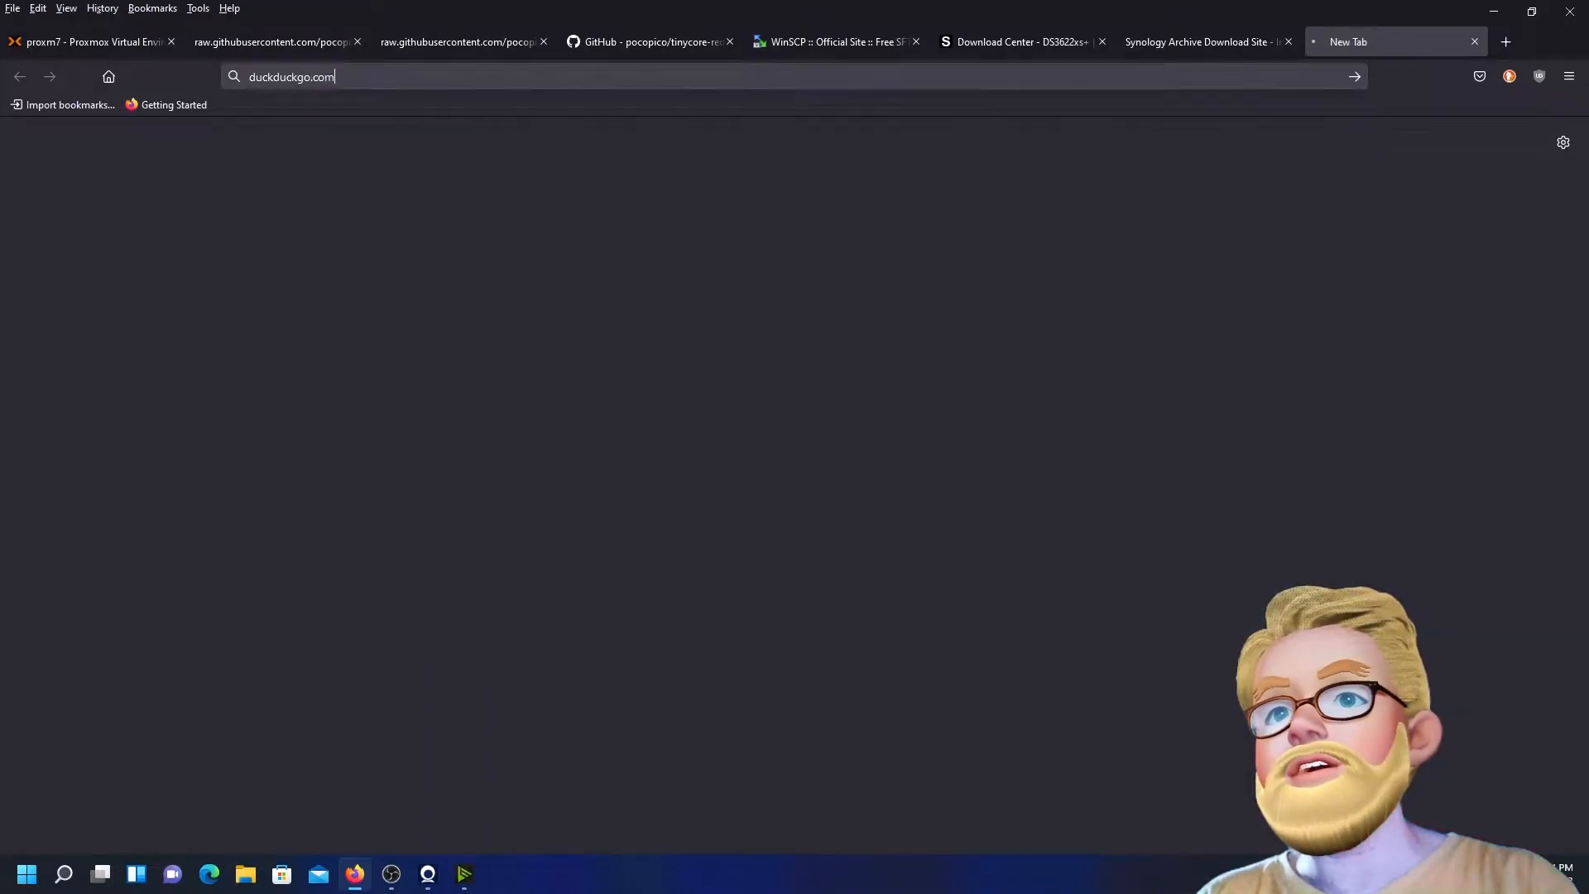
{"action": "key", "text": "Return"}
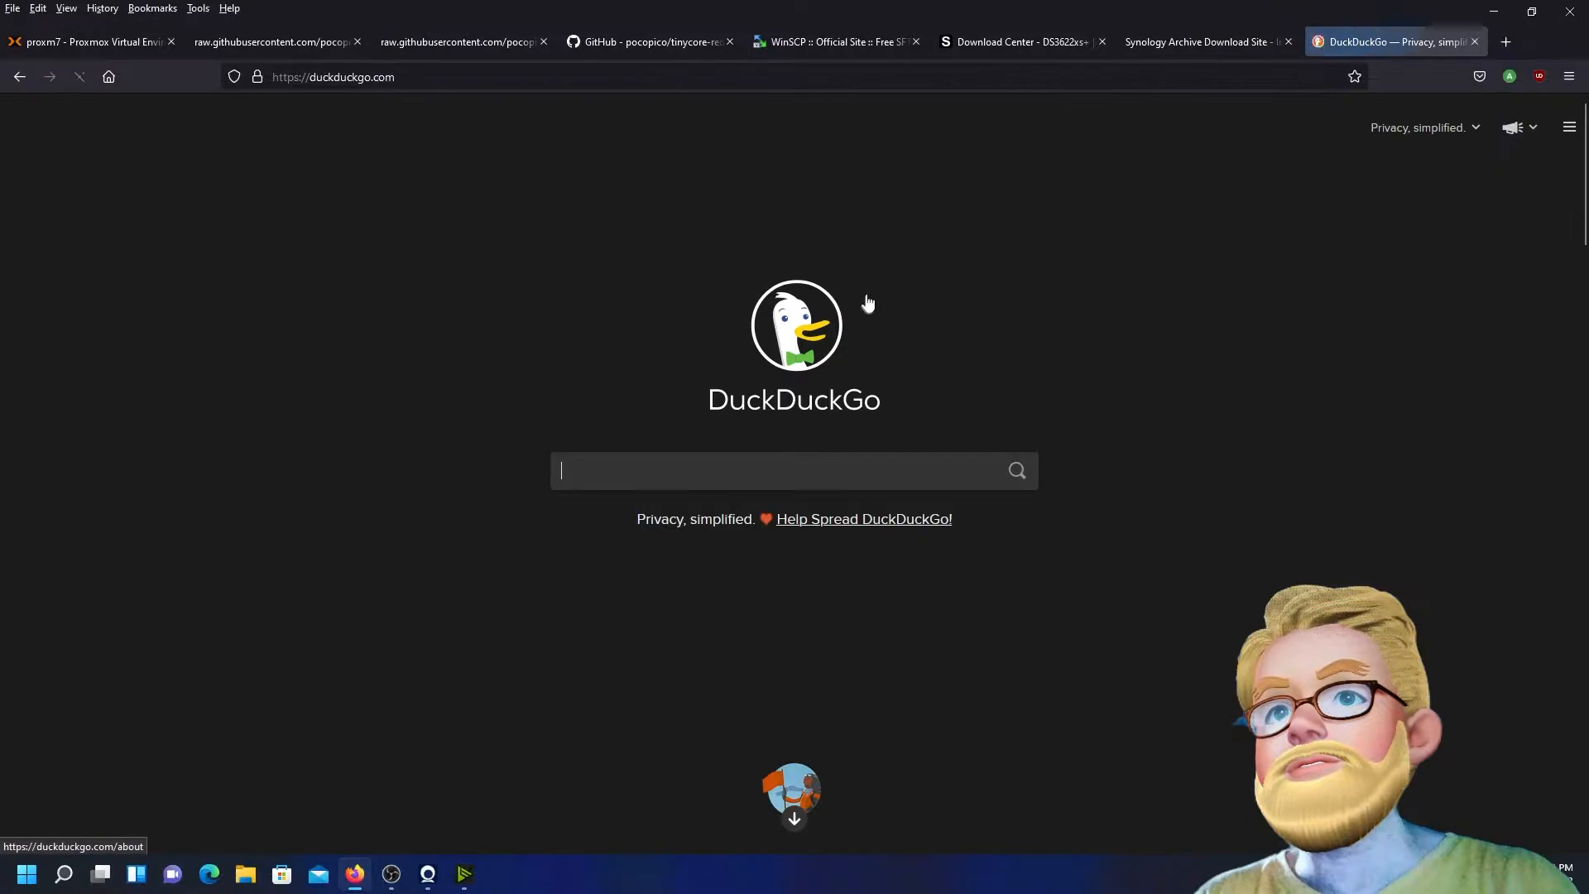
{"action": "mouse_move", "coordinate": [1074, 331]}
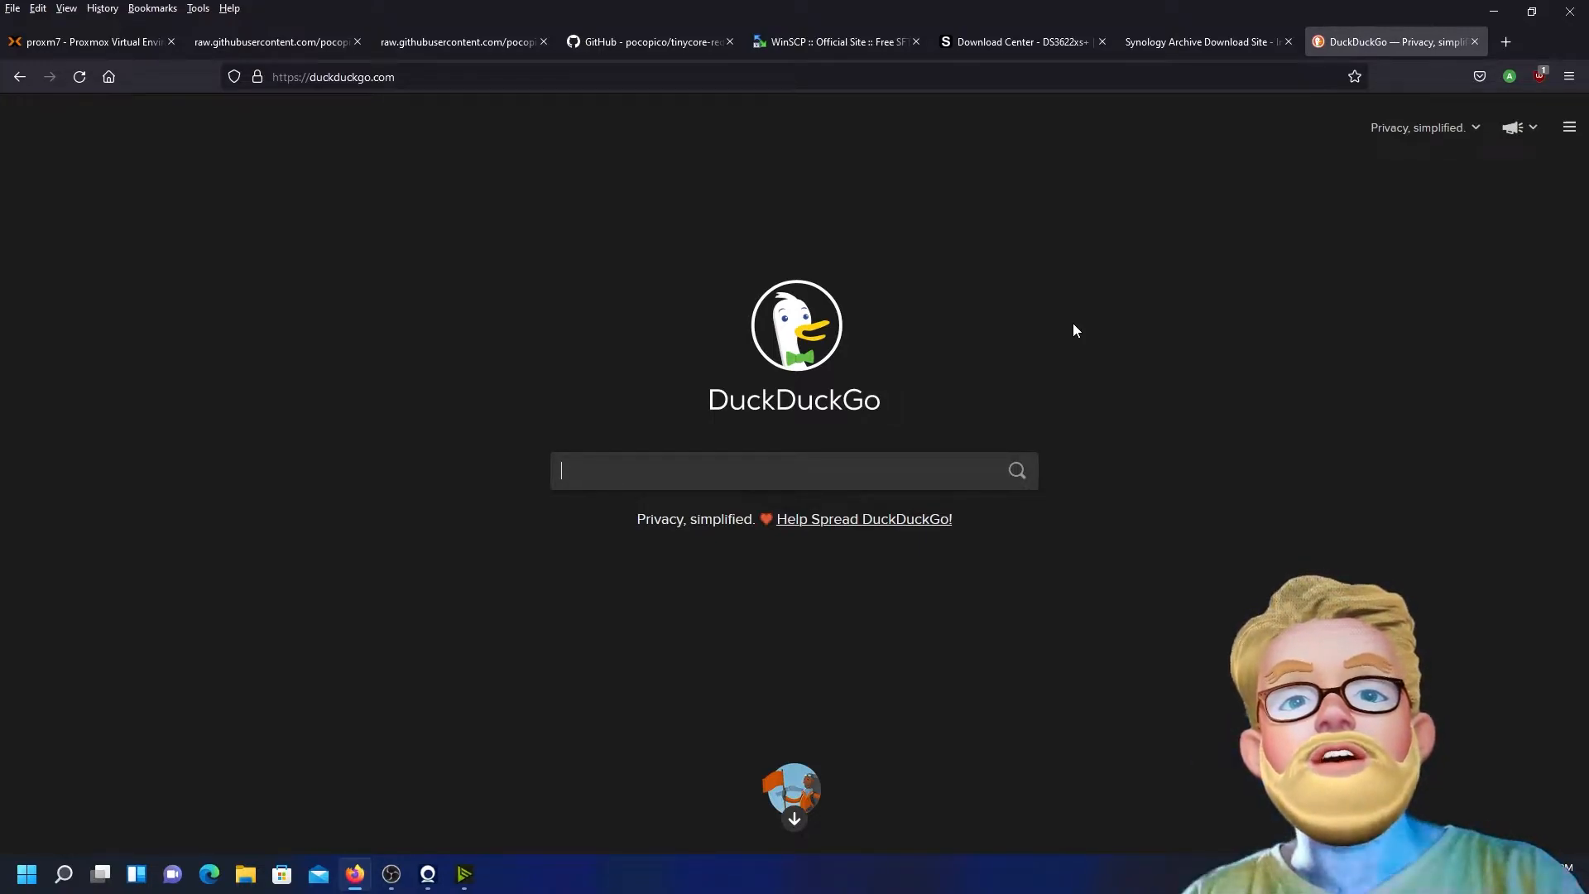
Search DuckDuckGo for 'dark theme for proxmox'
{"action": "type", "text": "dark"}
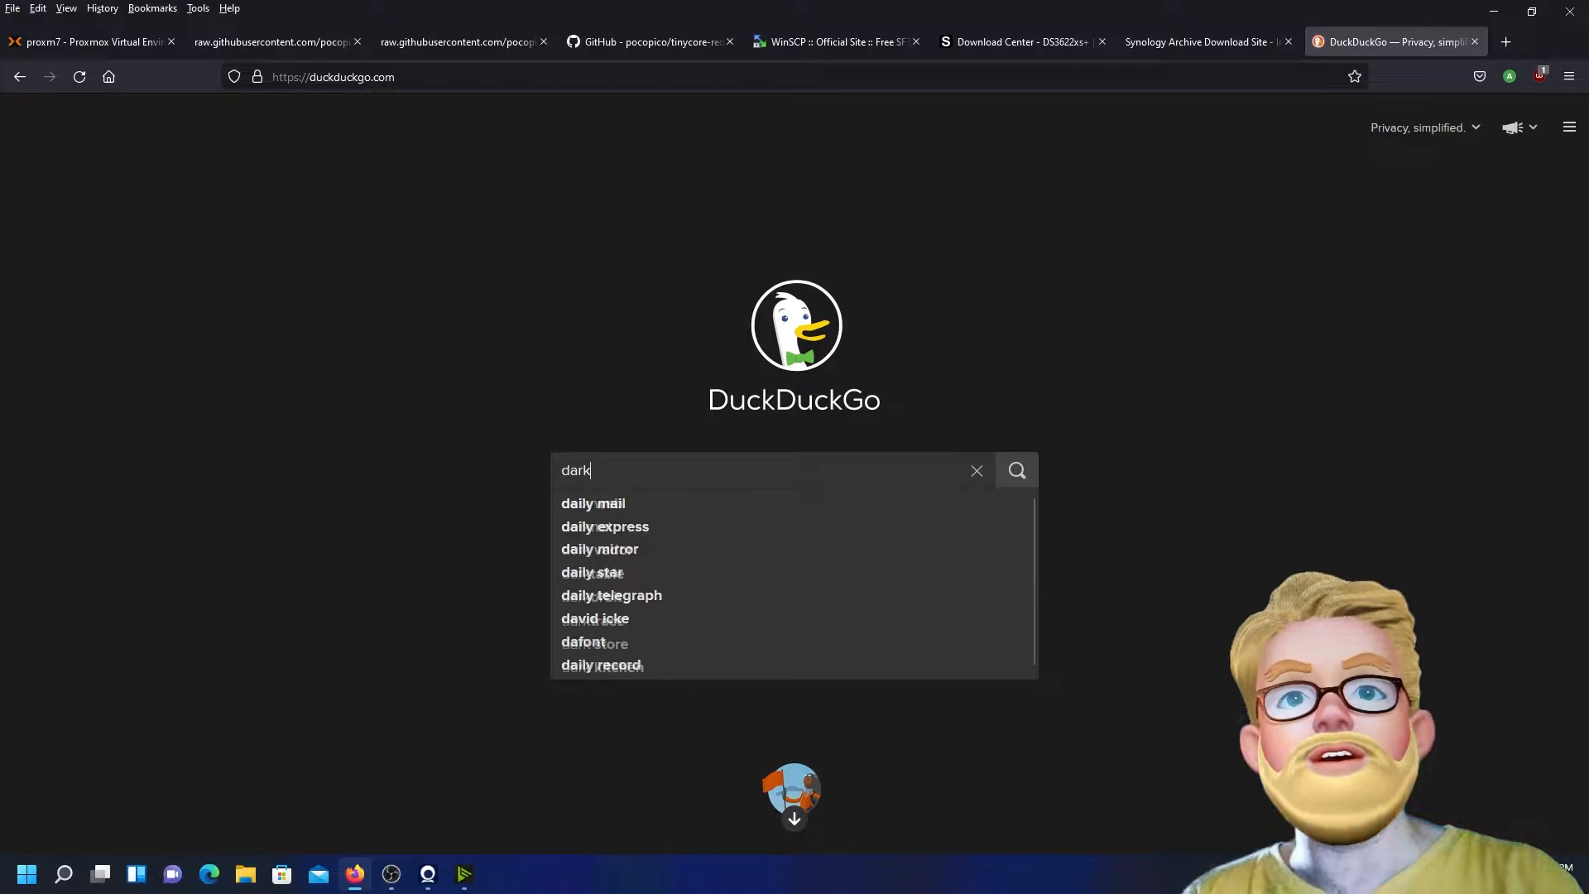
{"action": "type", "text": "them"}
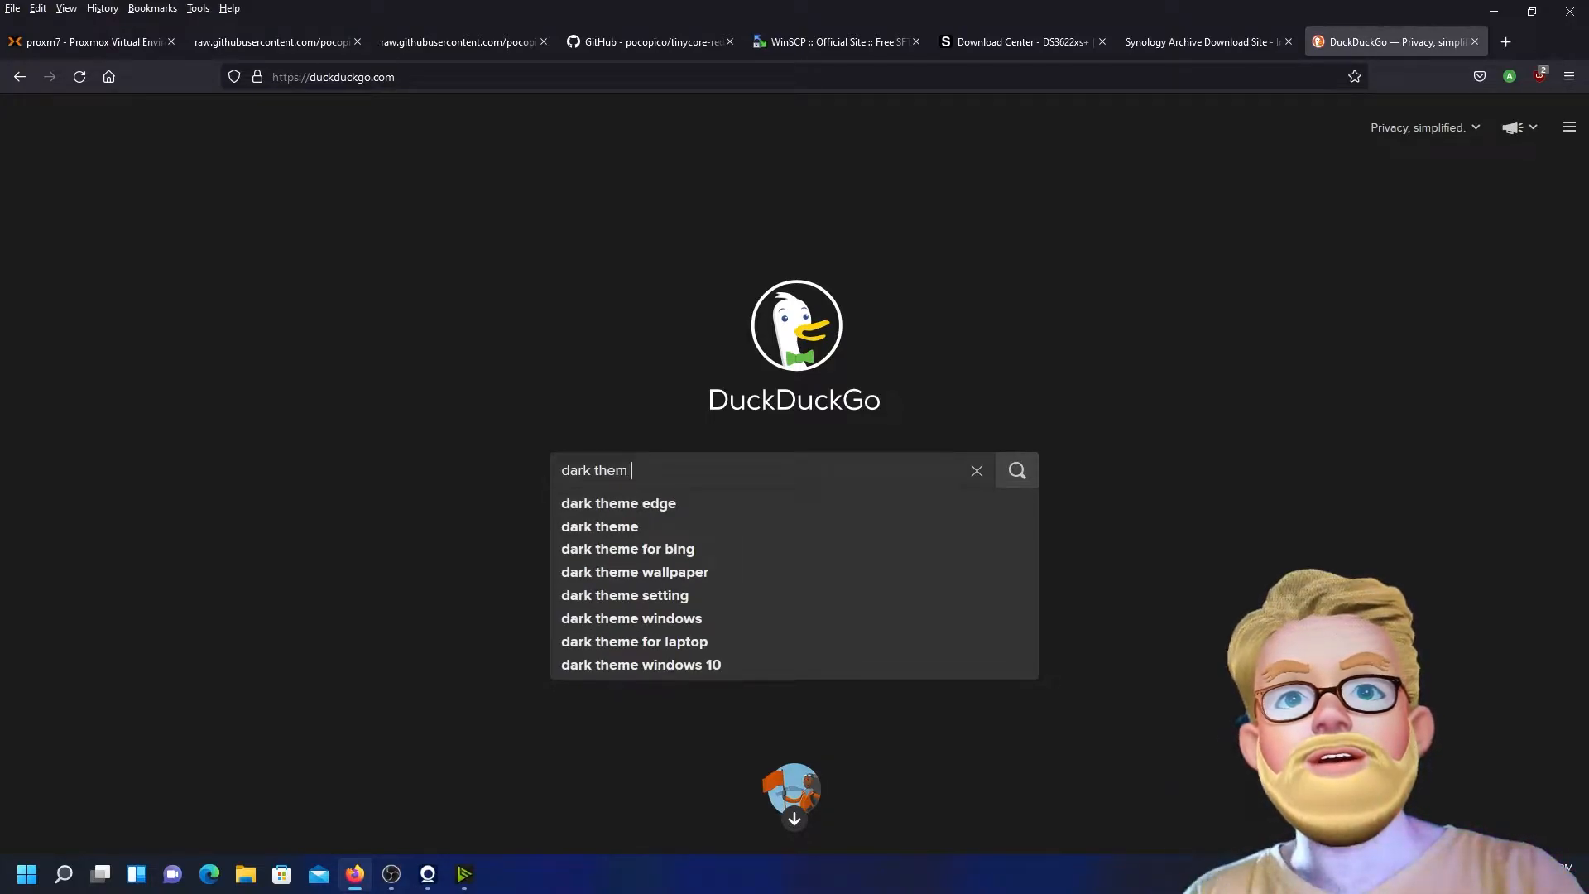
{"action": "type", "text": "e"}
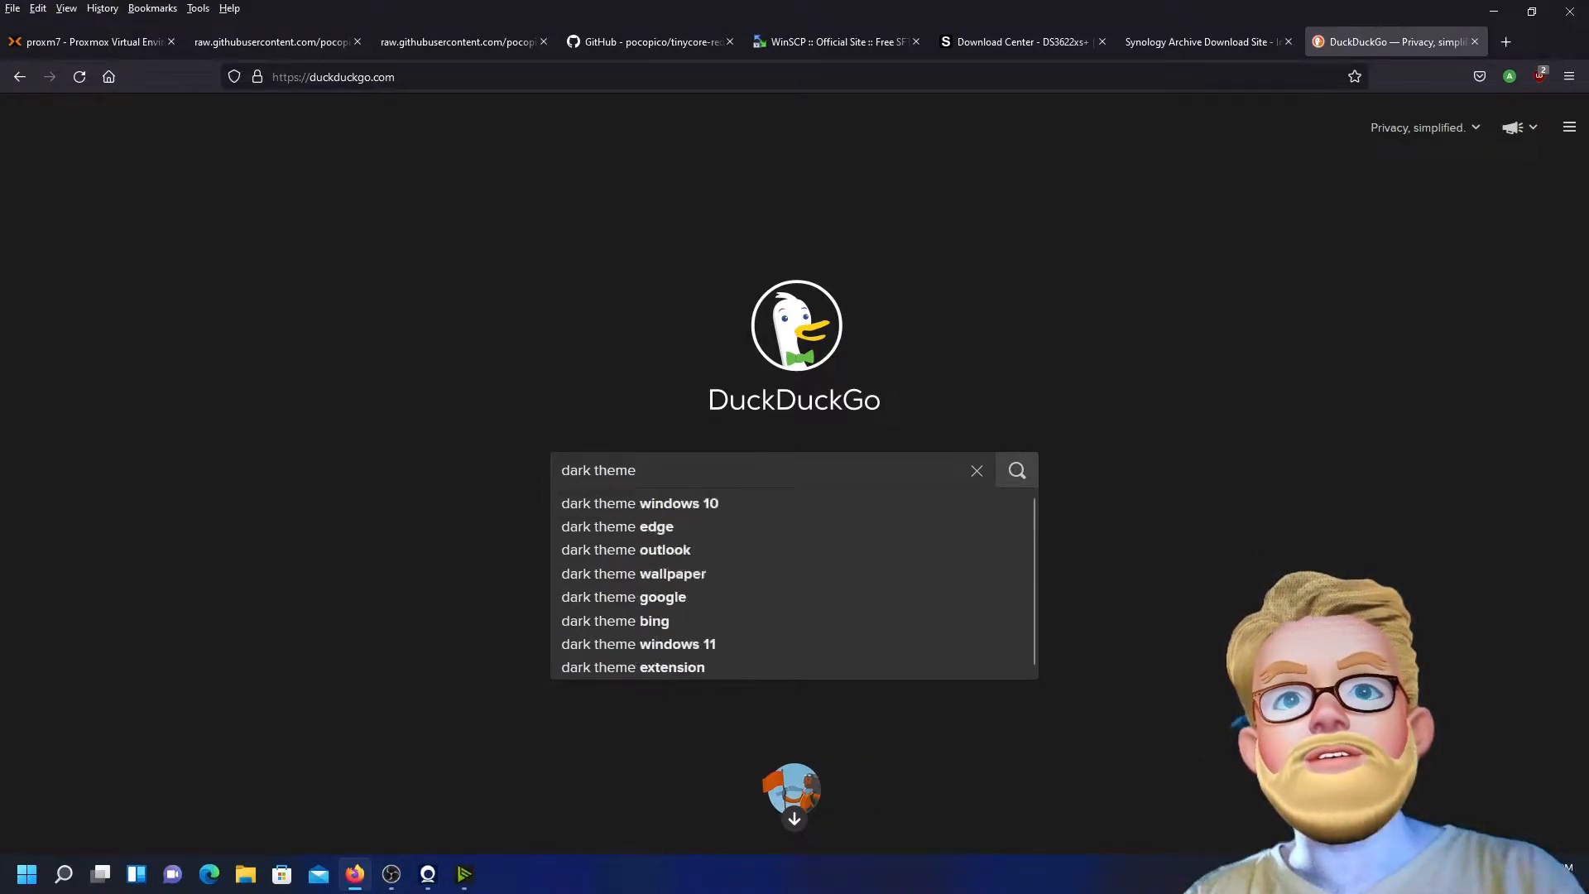
{"action": "type", "text": "for proxmox"}
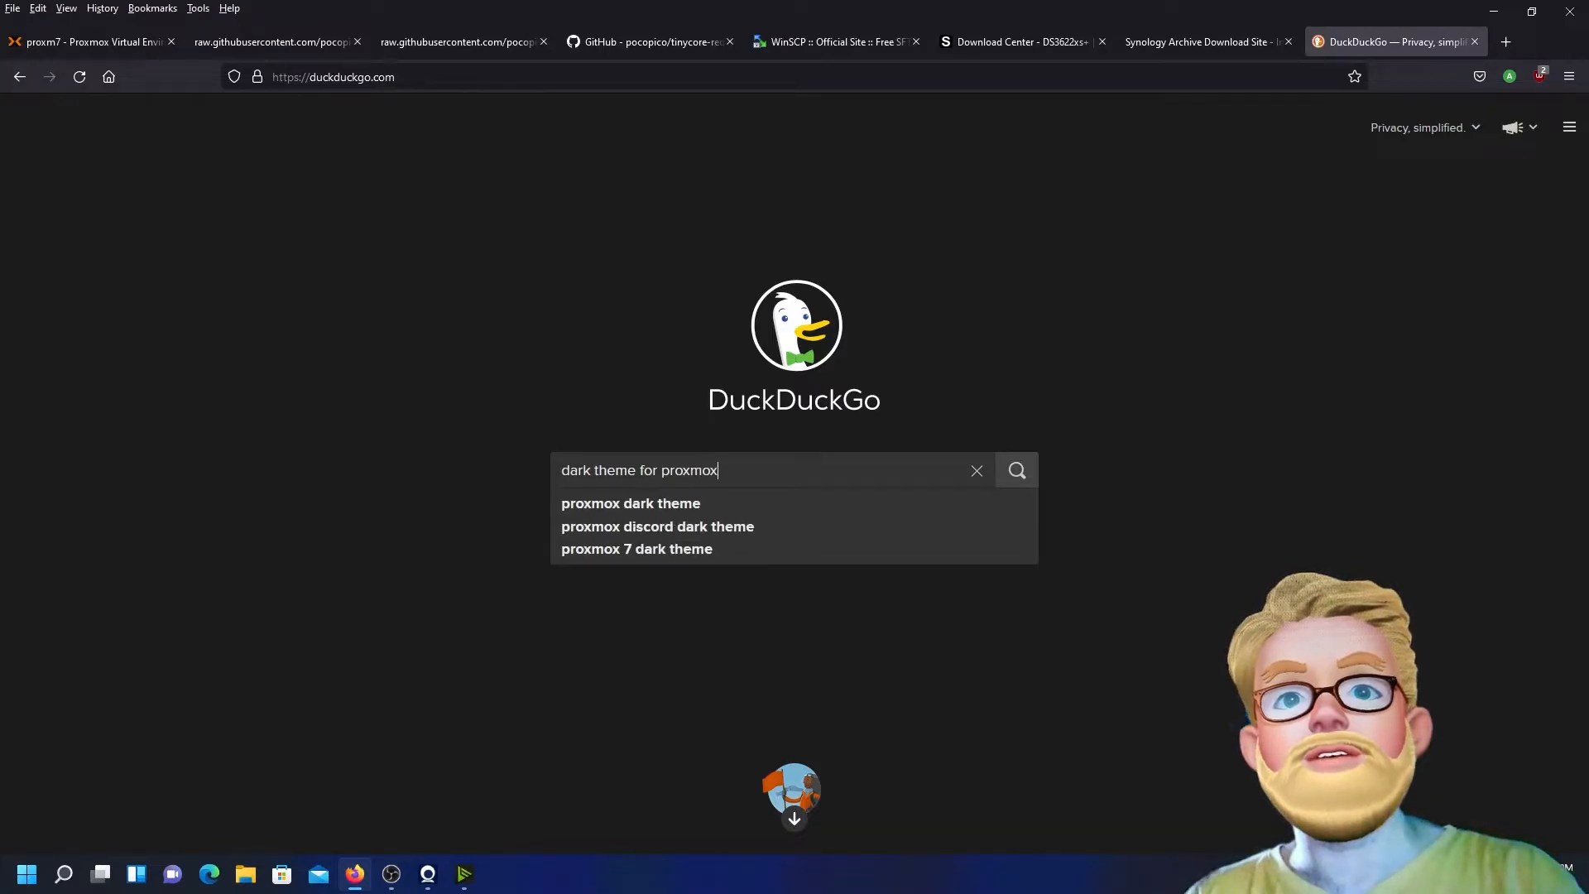
{"action": "left_click", "coordinate": [1015, 469]}
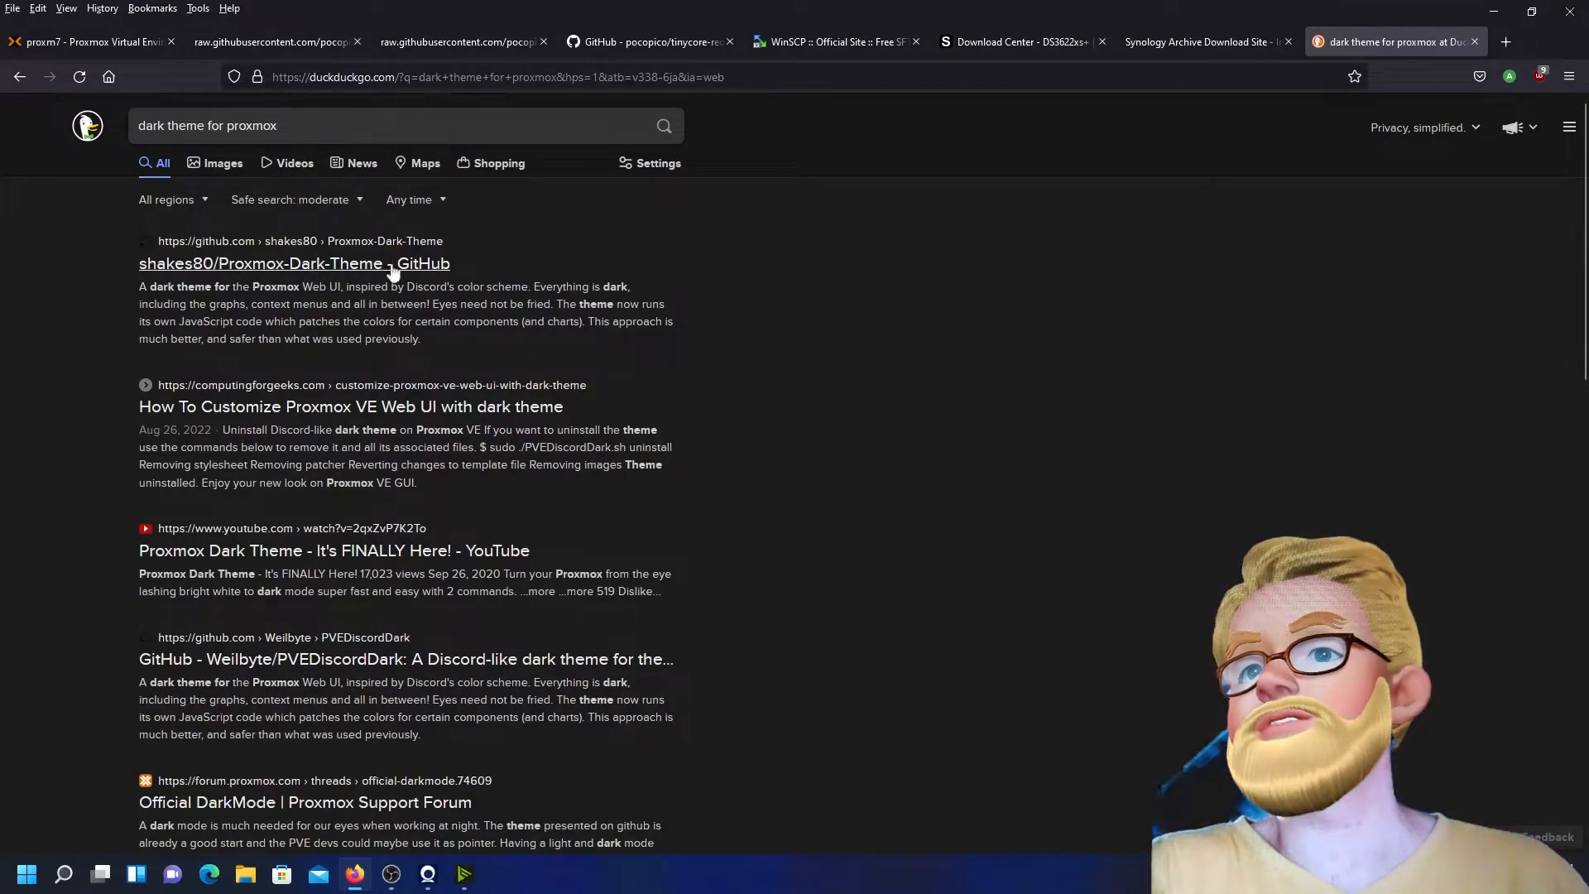
Open the shakes80/Proxmox-Dark-Theme result and scroll to the README Installation section
{"action": "left_click", "coordinate": [294, 264]}
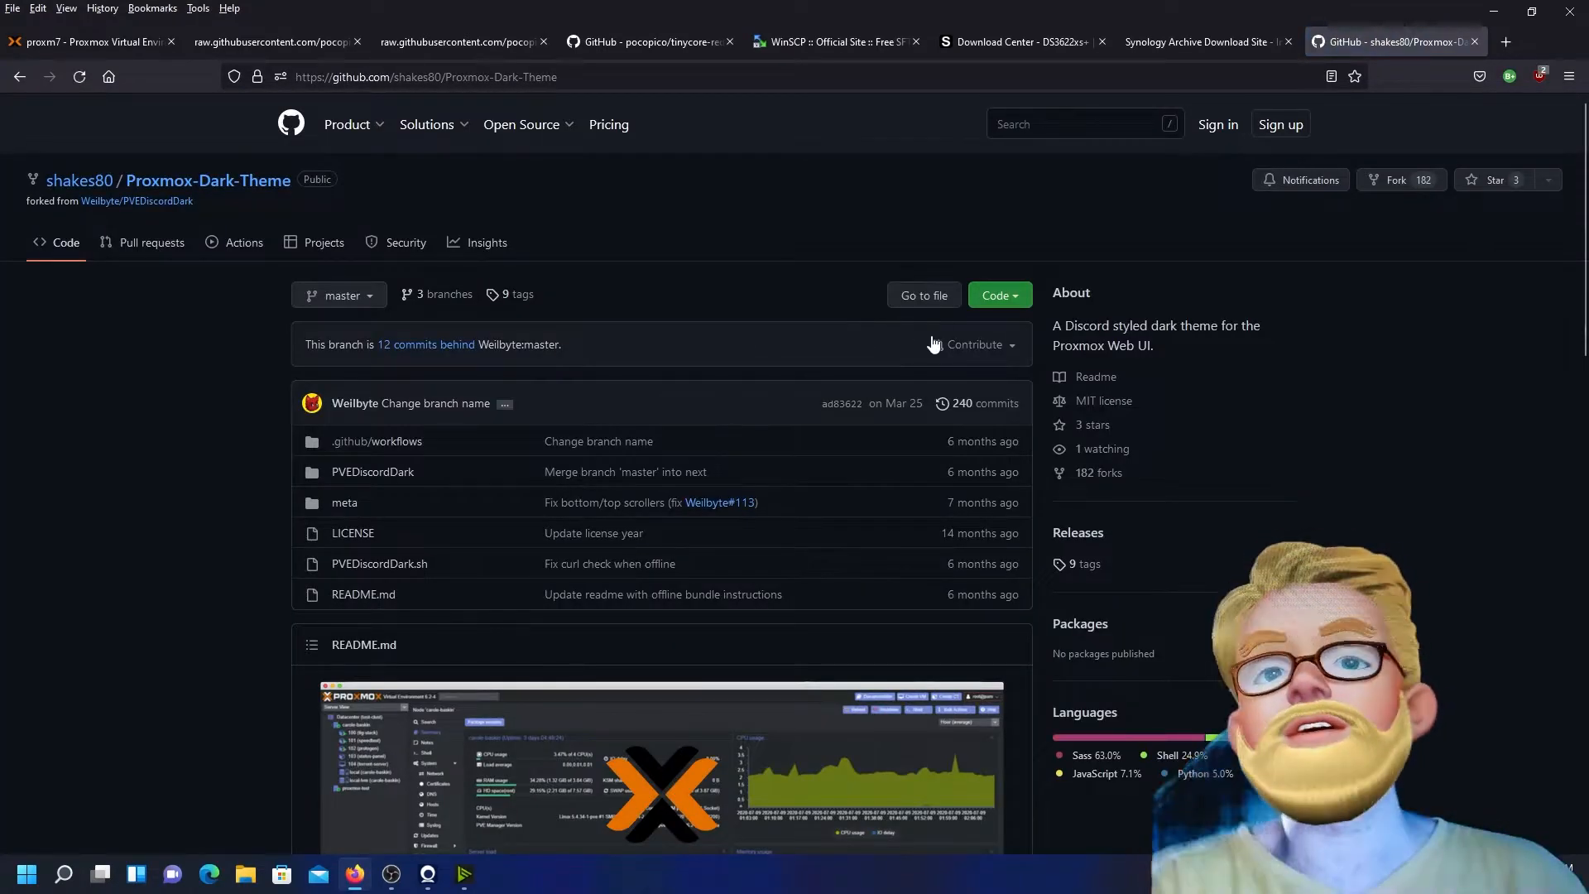
{"action": "scroll", "scroll_direction": "down", "scroll_amount": 3}
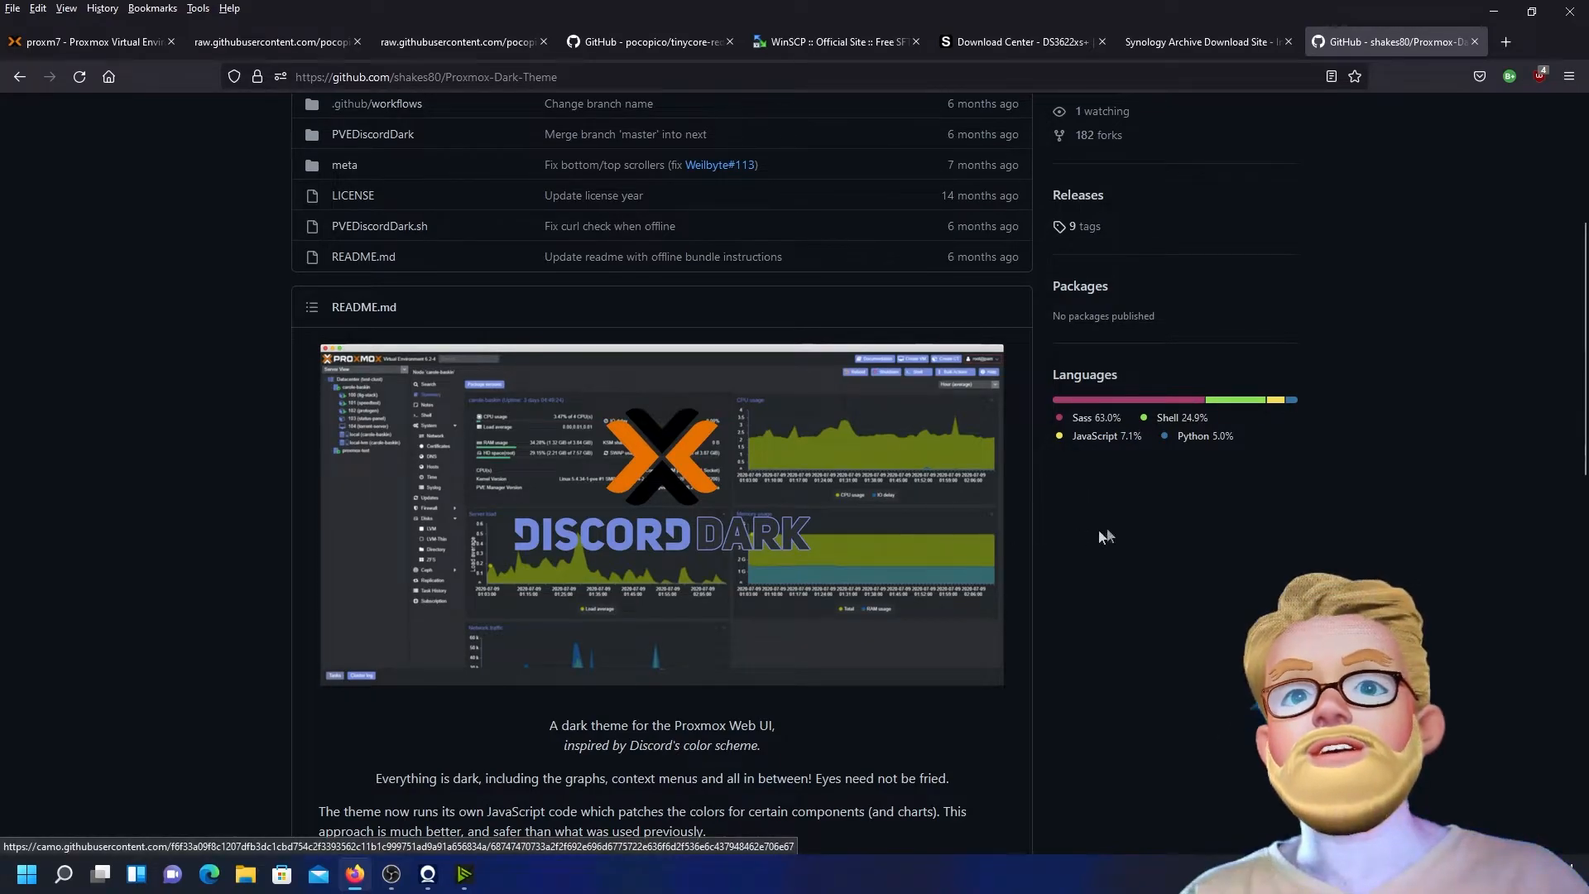
{"action": "scroll", "scroll_direction": "up", "scroll_amount": 3}
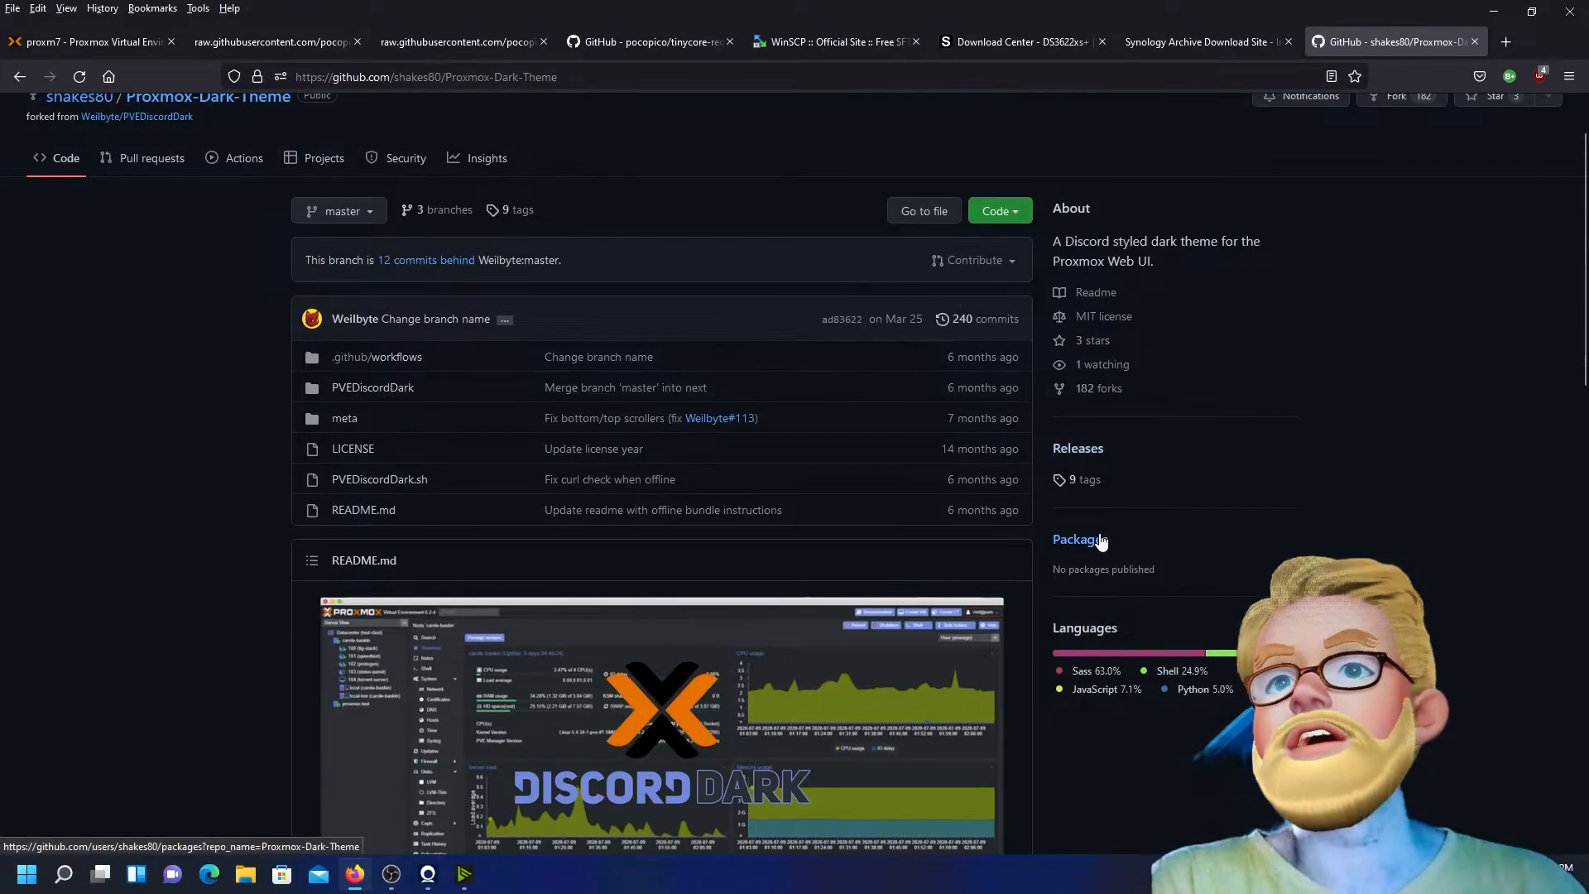
{"action": "scroll", "scroll_direction": "down", "scroll_amount": 3}
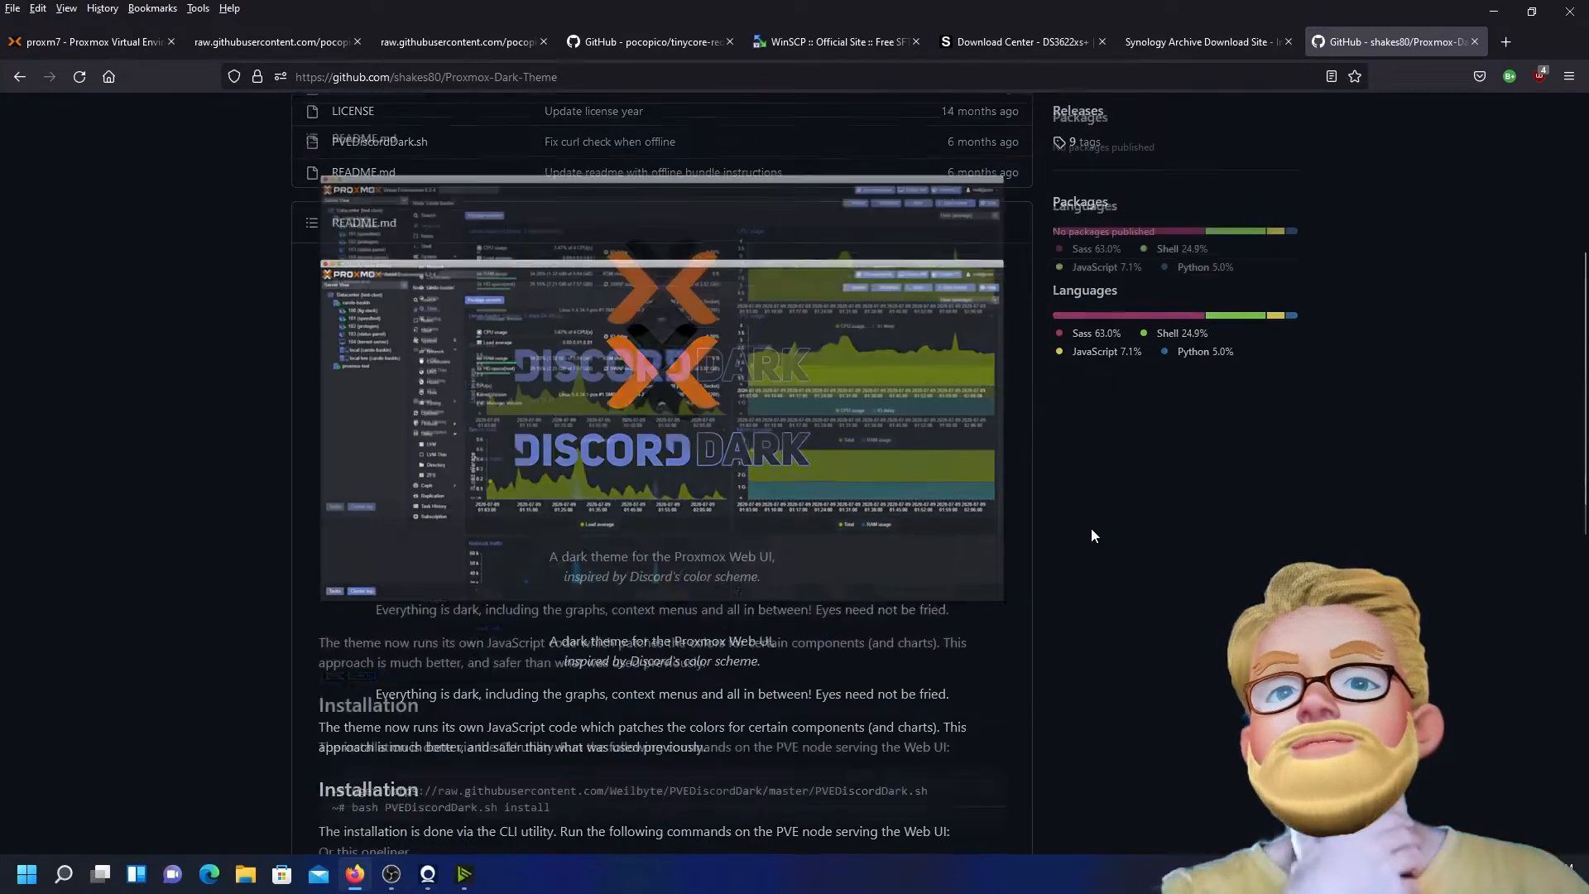
{"action": "scroll", "scroll_direction": "down", "scroll_amount": 3}
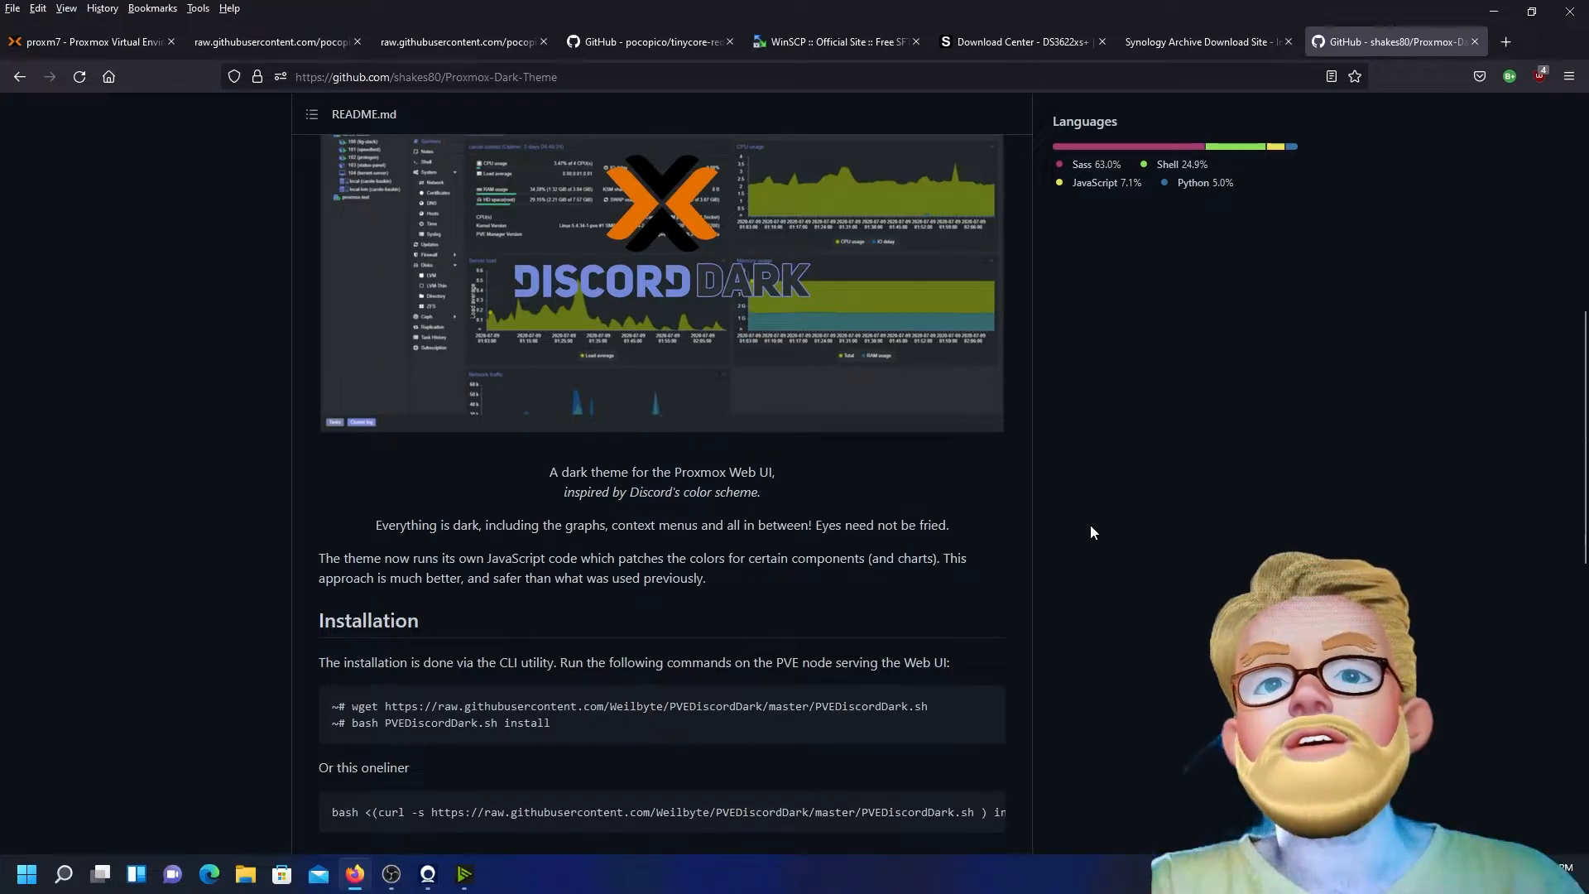
{"action": "scroll", "scroll_direction": "down", "scroll_amount": 3}
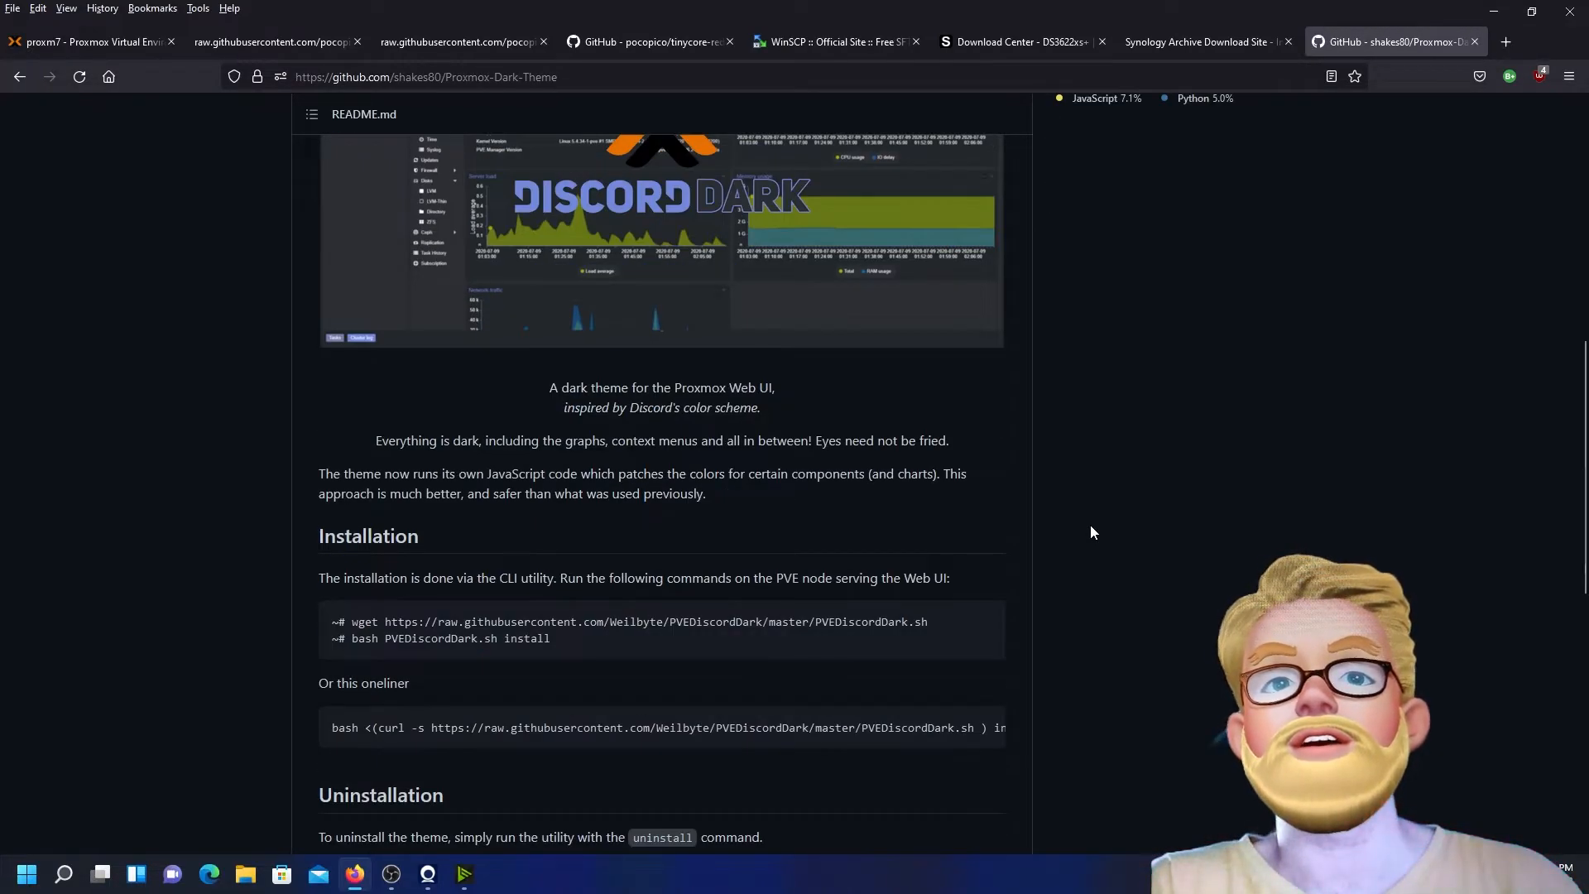
Copy the README's wget install command and switch back to the Proxmox tab
{"action": "scroll", "scroll_direction": "down", "scroll_amount": 3}
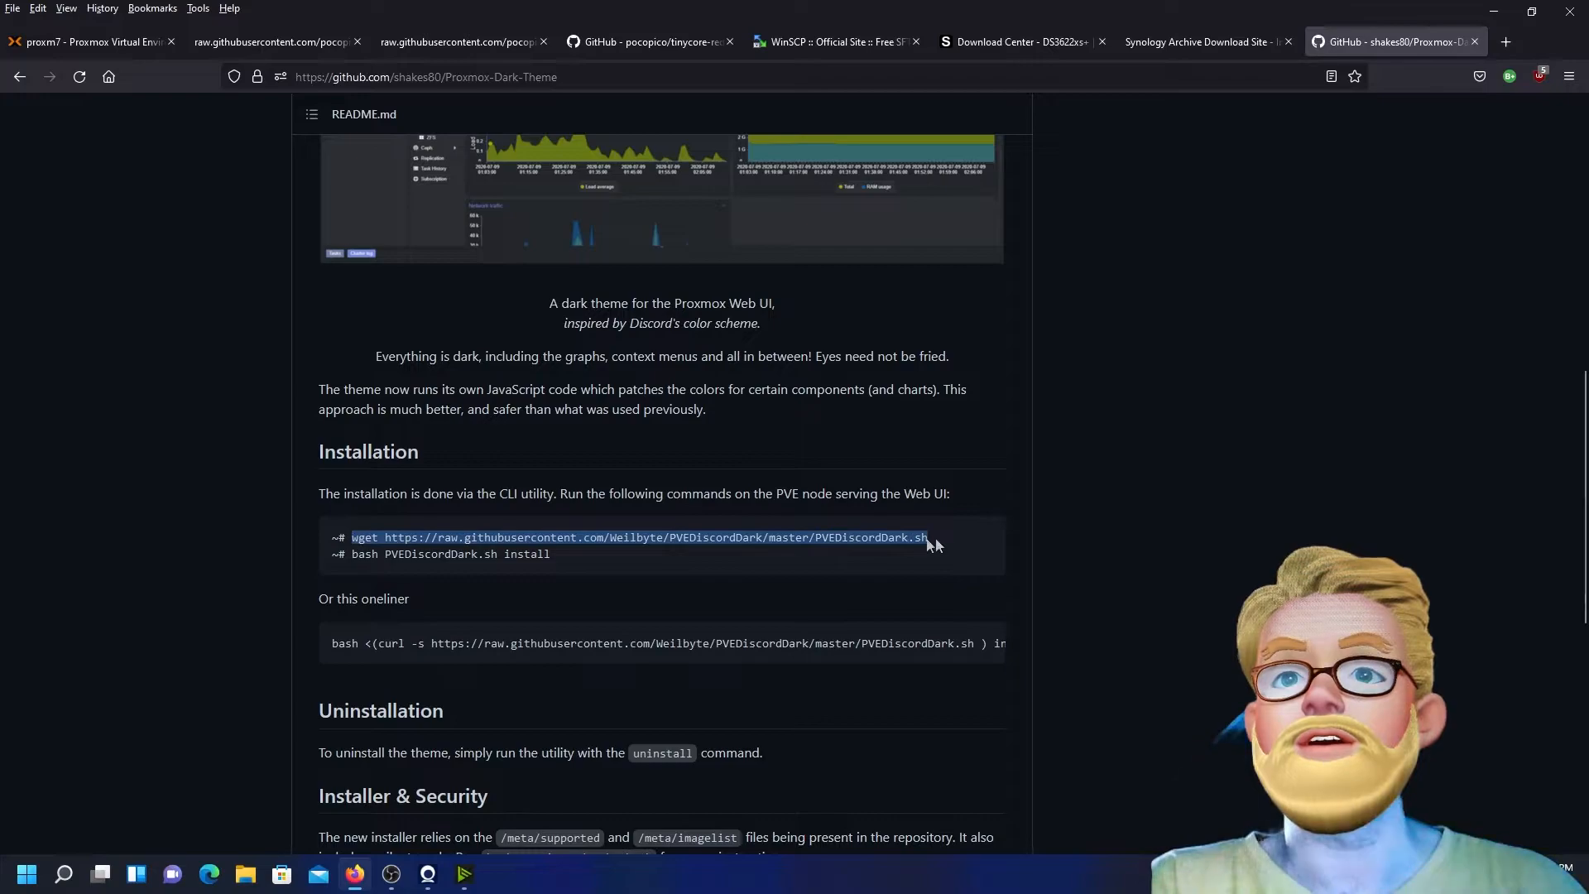
{"action": "mouse_move", "coordinate": [899, 262]}
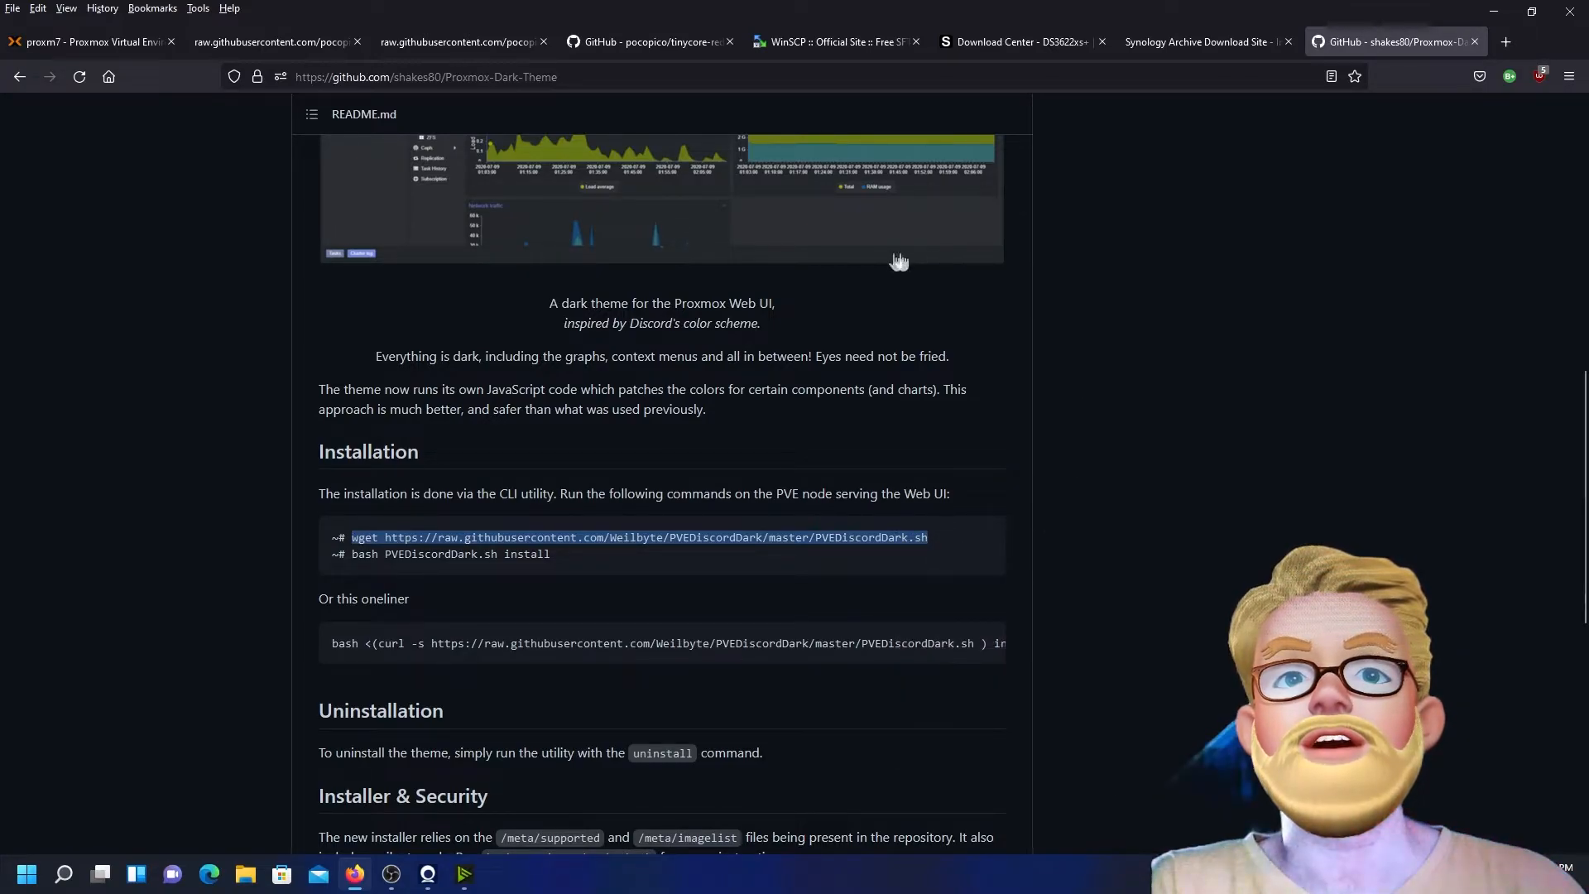
{"action": "left_click", "coordinate": [91, 42]}
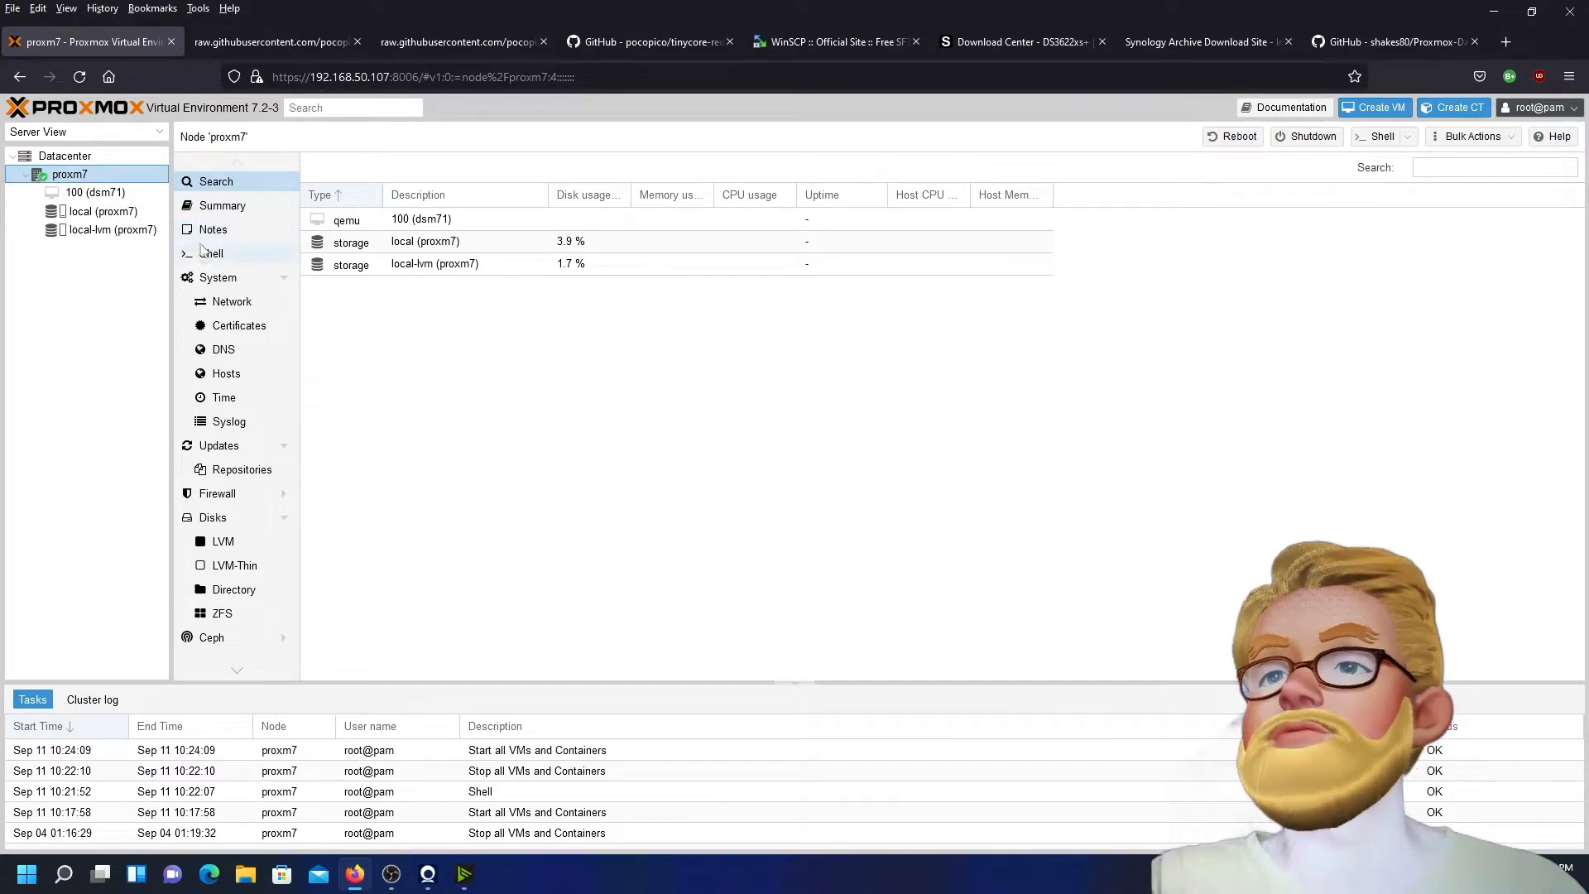
Paste and run the wget command in the node Shell to download PVEDiscordDark.sh
{"action": "left_click", "coordinate": [211, 253]}
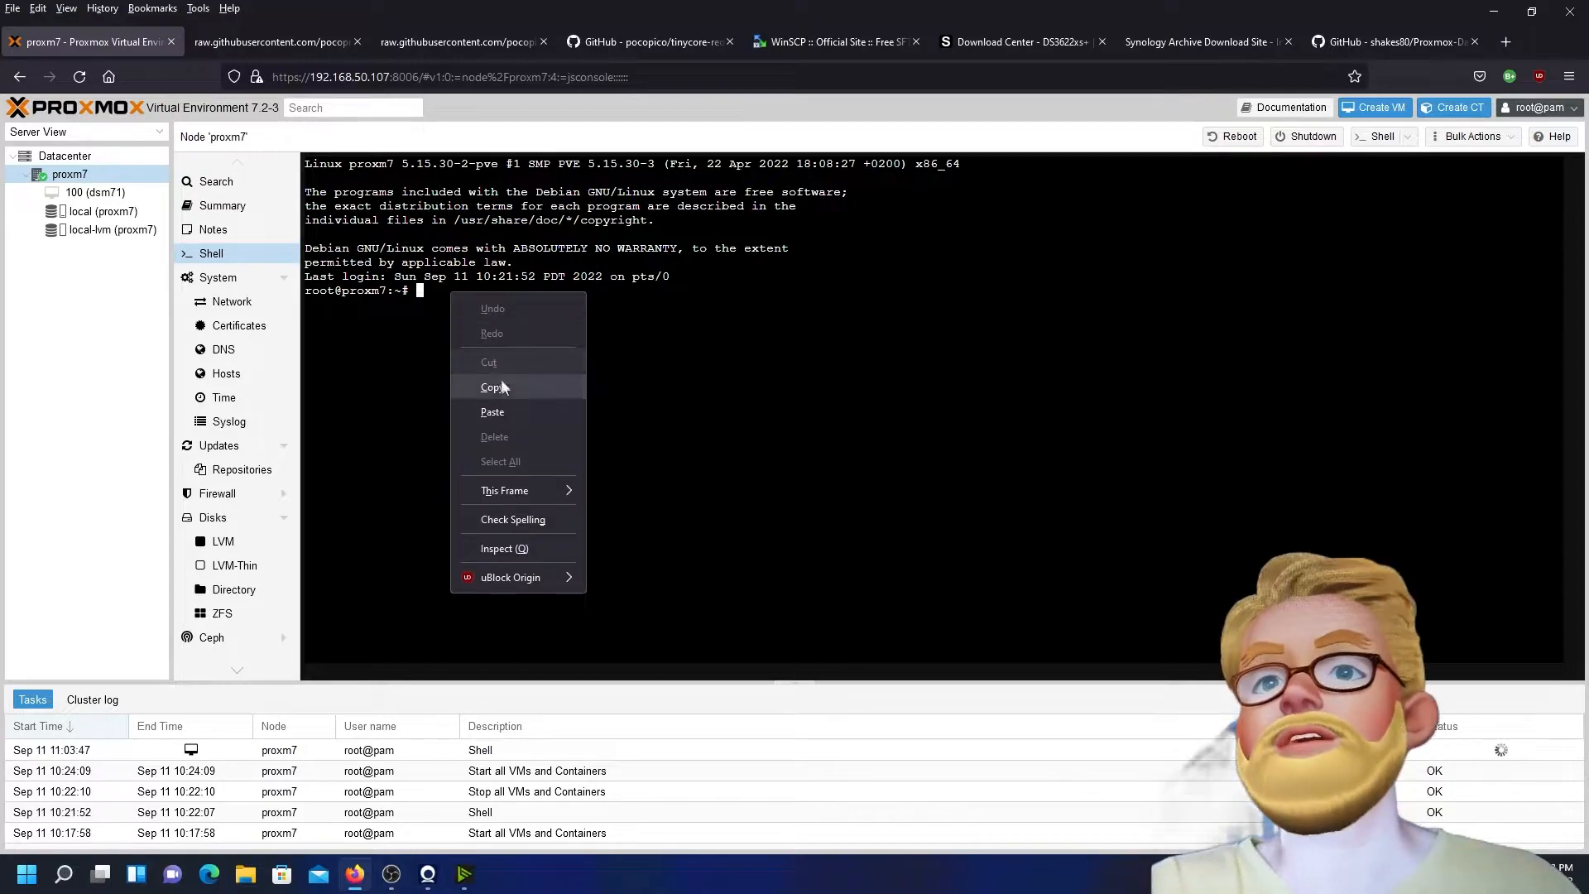
{"action": "left_click", "coordinate": [491, 411]}
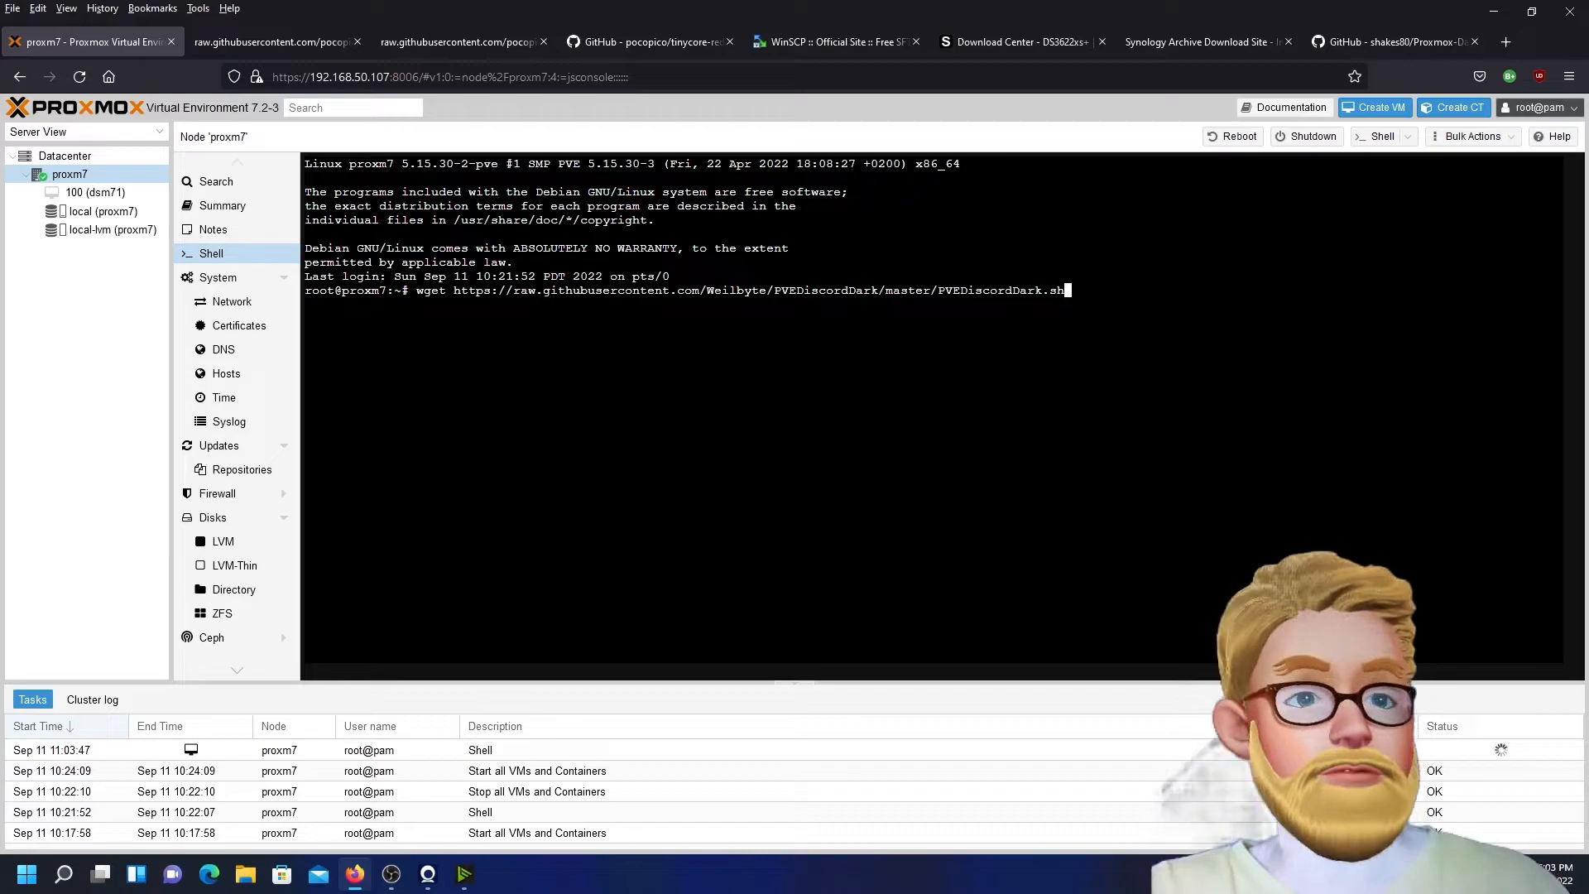
{"action": "key", "text": "Return"}
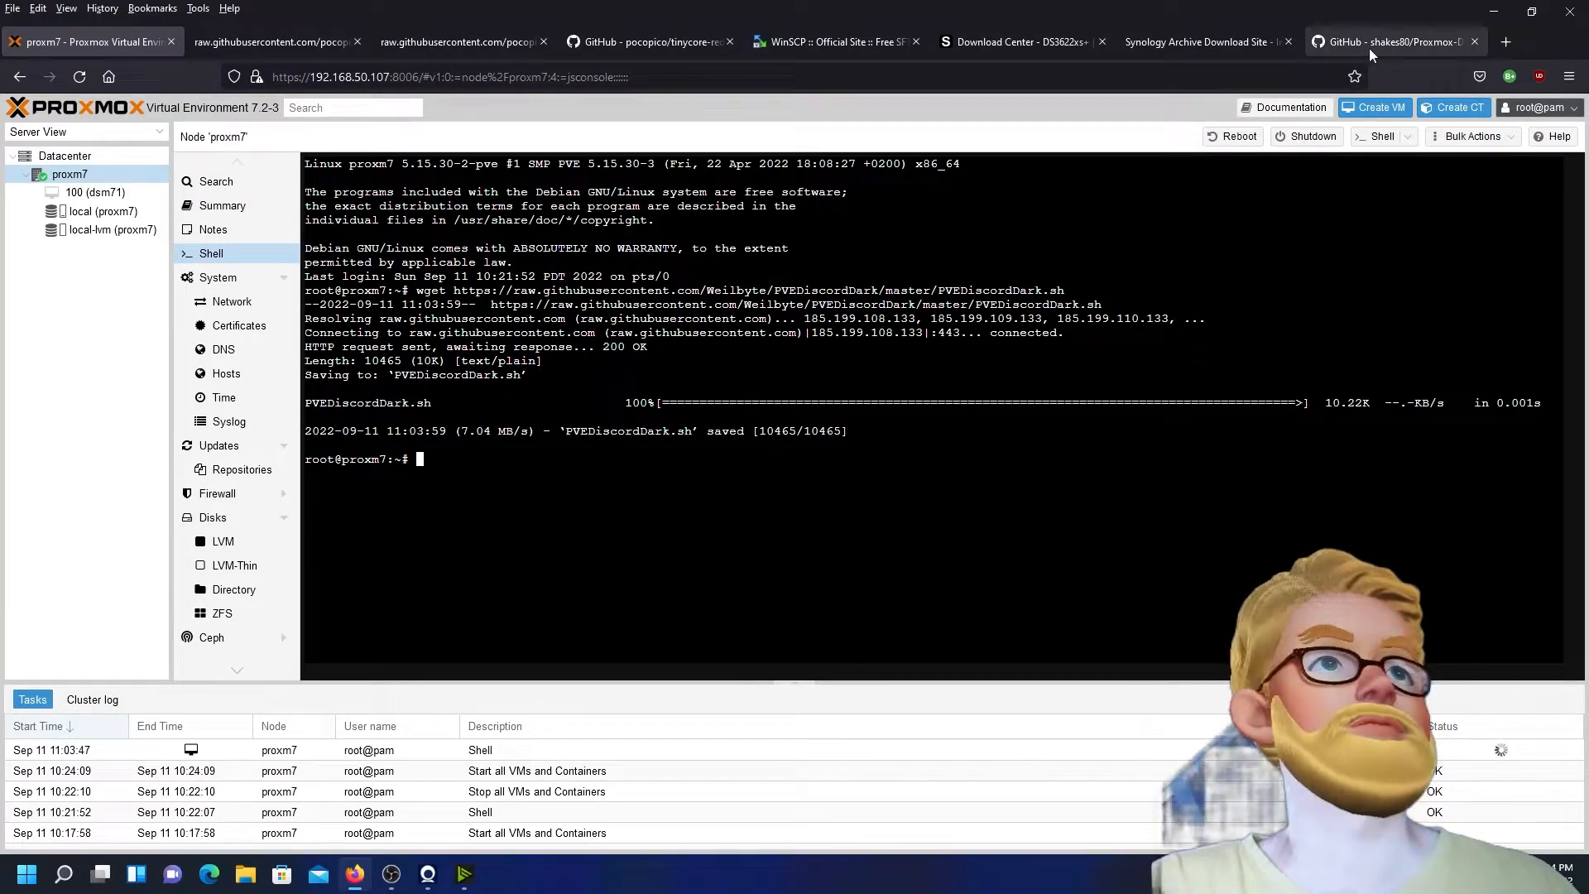
{"action": "left_click", "coordinate": [1394, 41]}
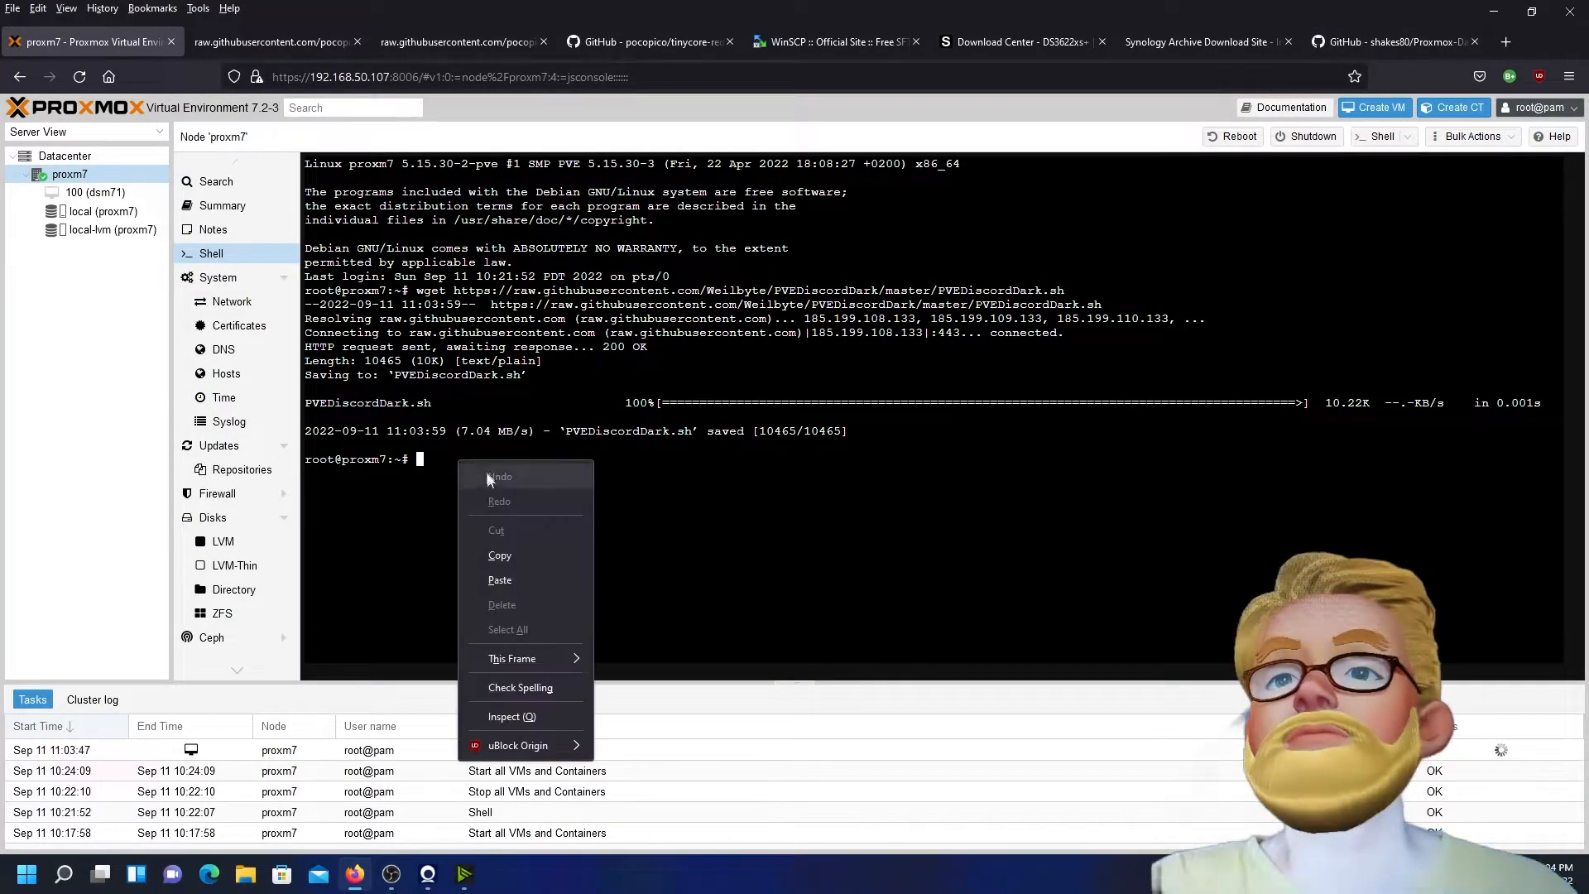
Run 'bash PVEDiscordDark.sh install' in the shell until 'Theme installed.' appears
{"action": "left_click", "coordinate": [498, 579]}
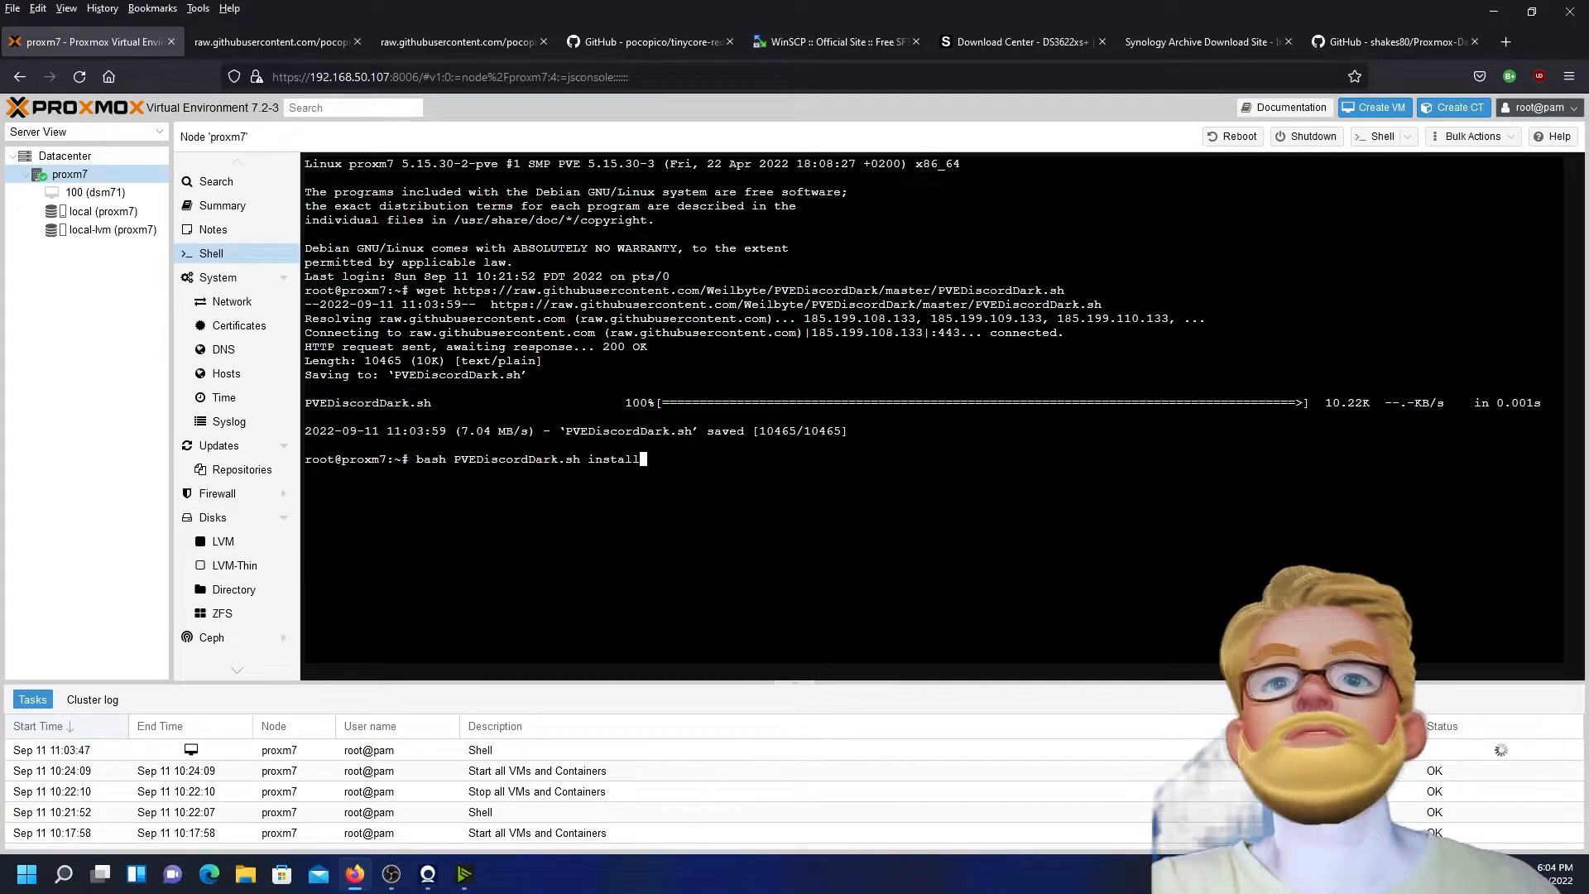
{"action": "key", "text": "Return"}
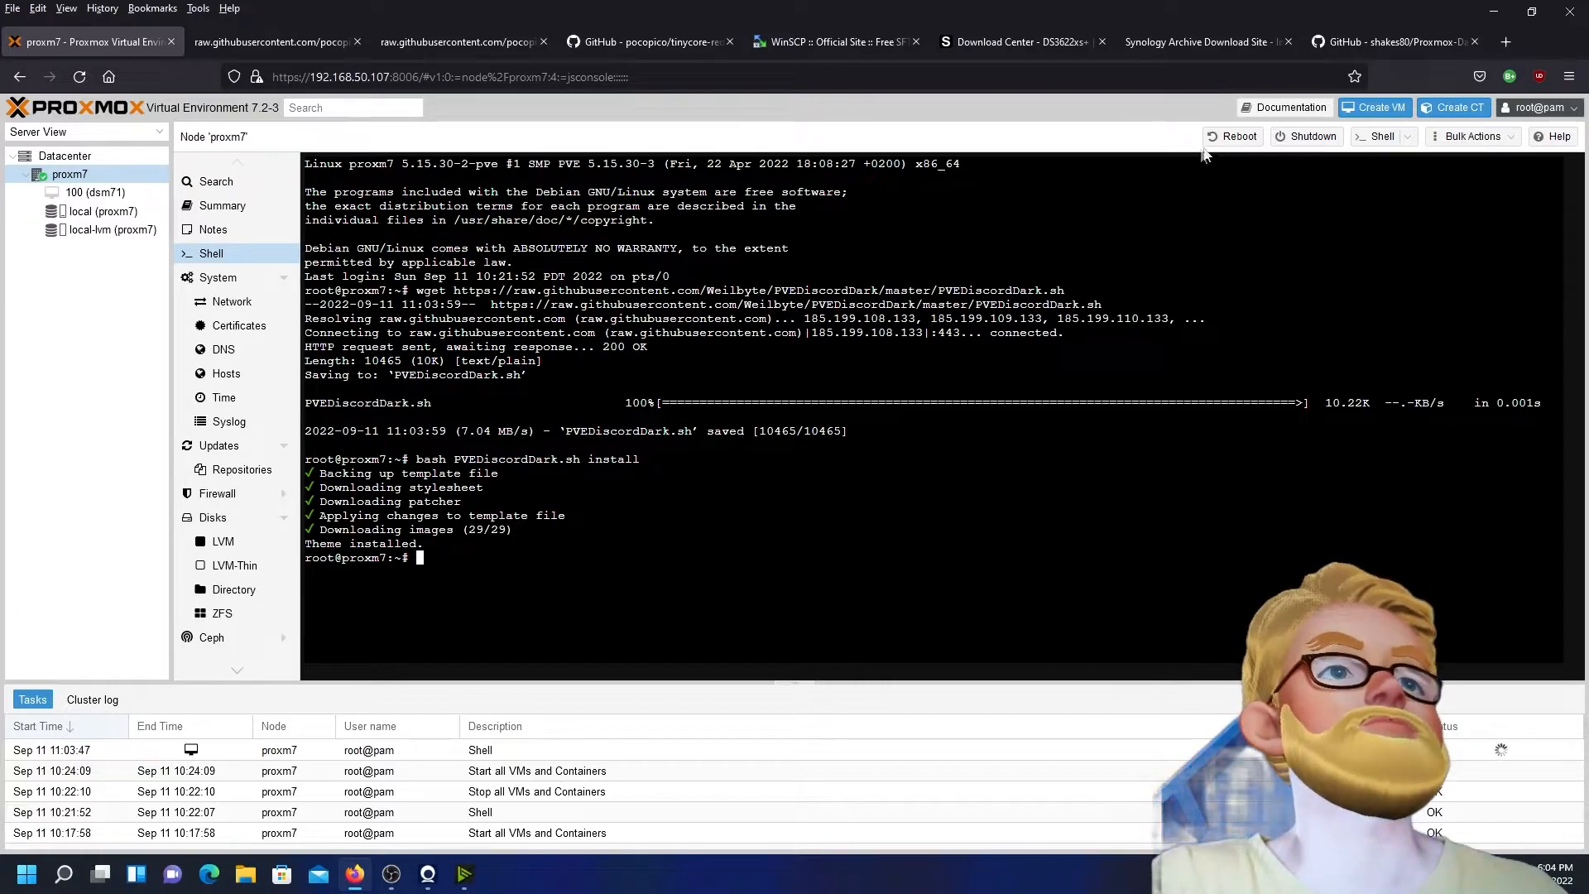
{"action": "left_click", "coordinate": [1394, 41]}
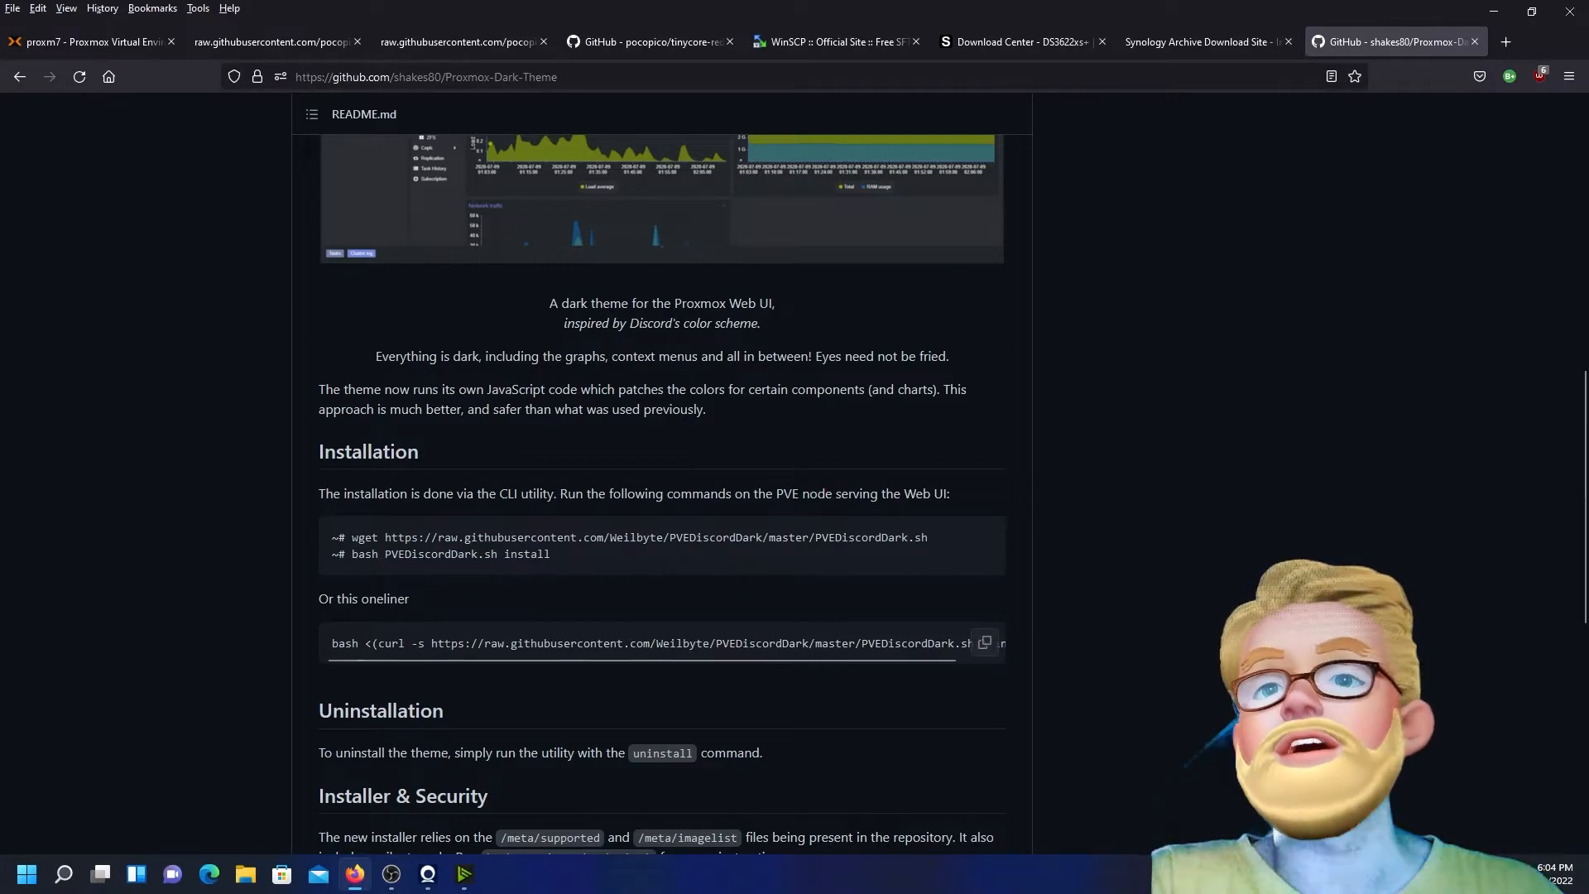
{"action": "mouse_move", "coordinate": [601, 570]}
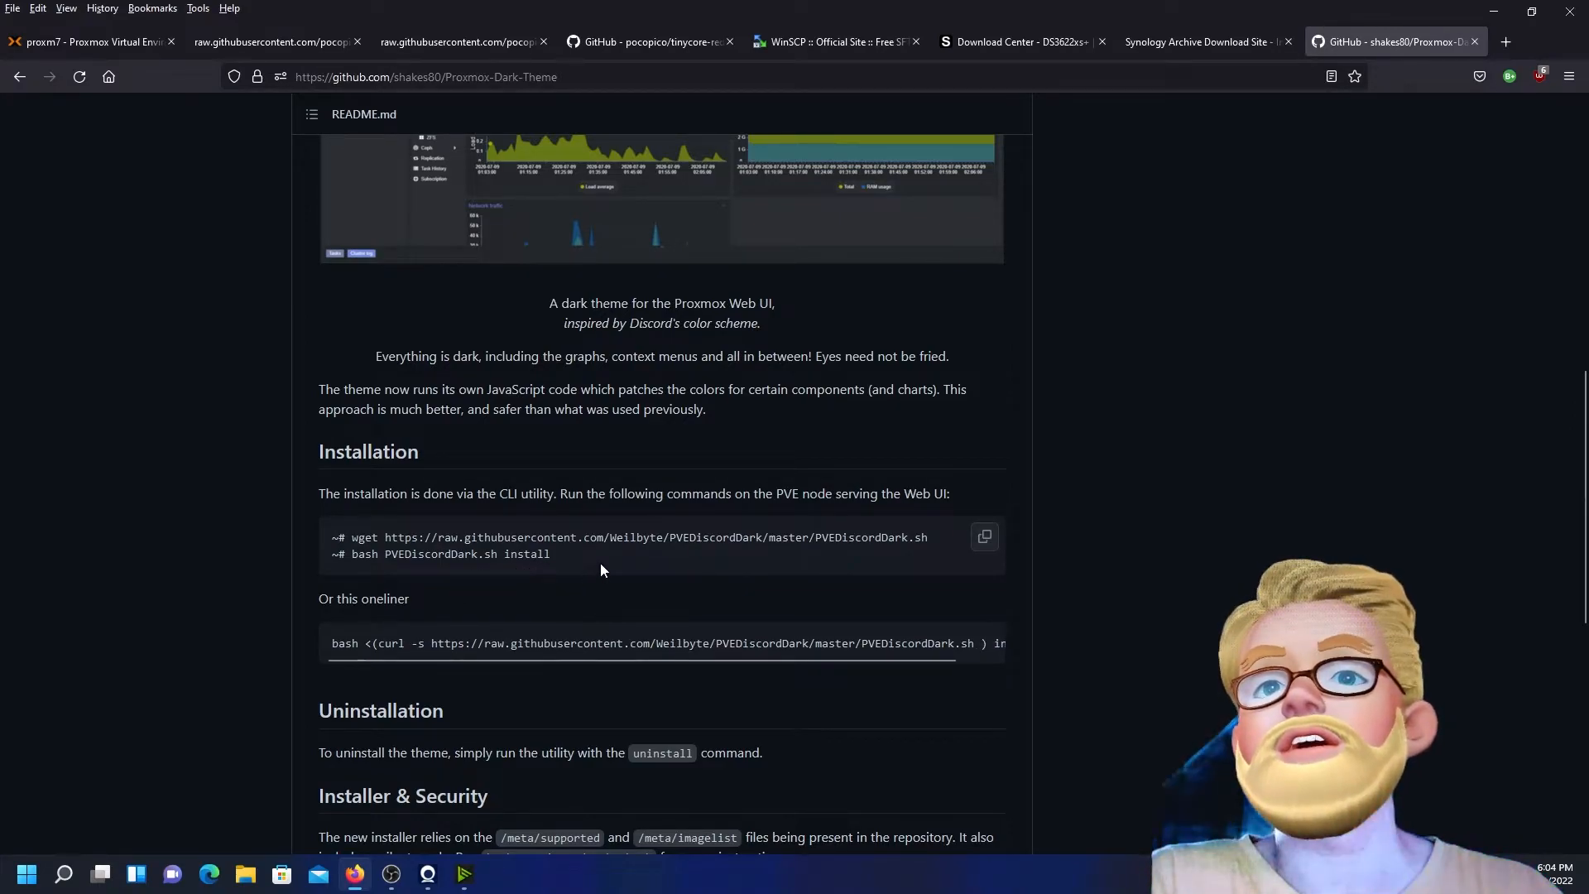
{"action": "mouse_move", "coordinate": [709, 568]}
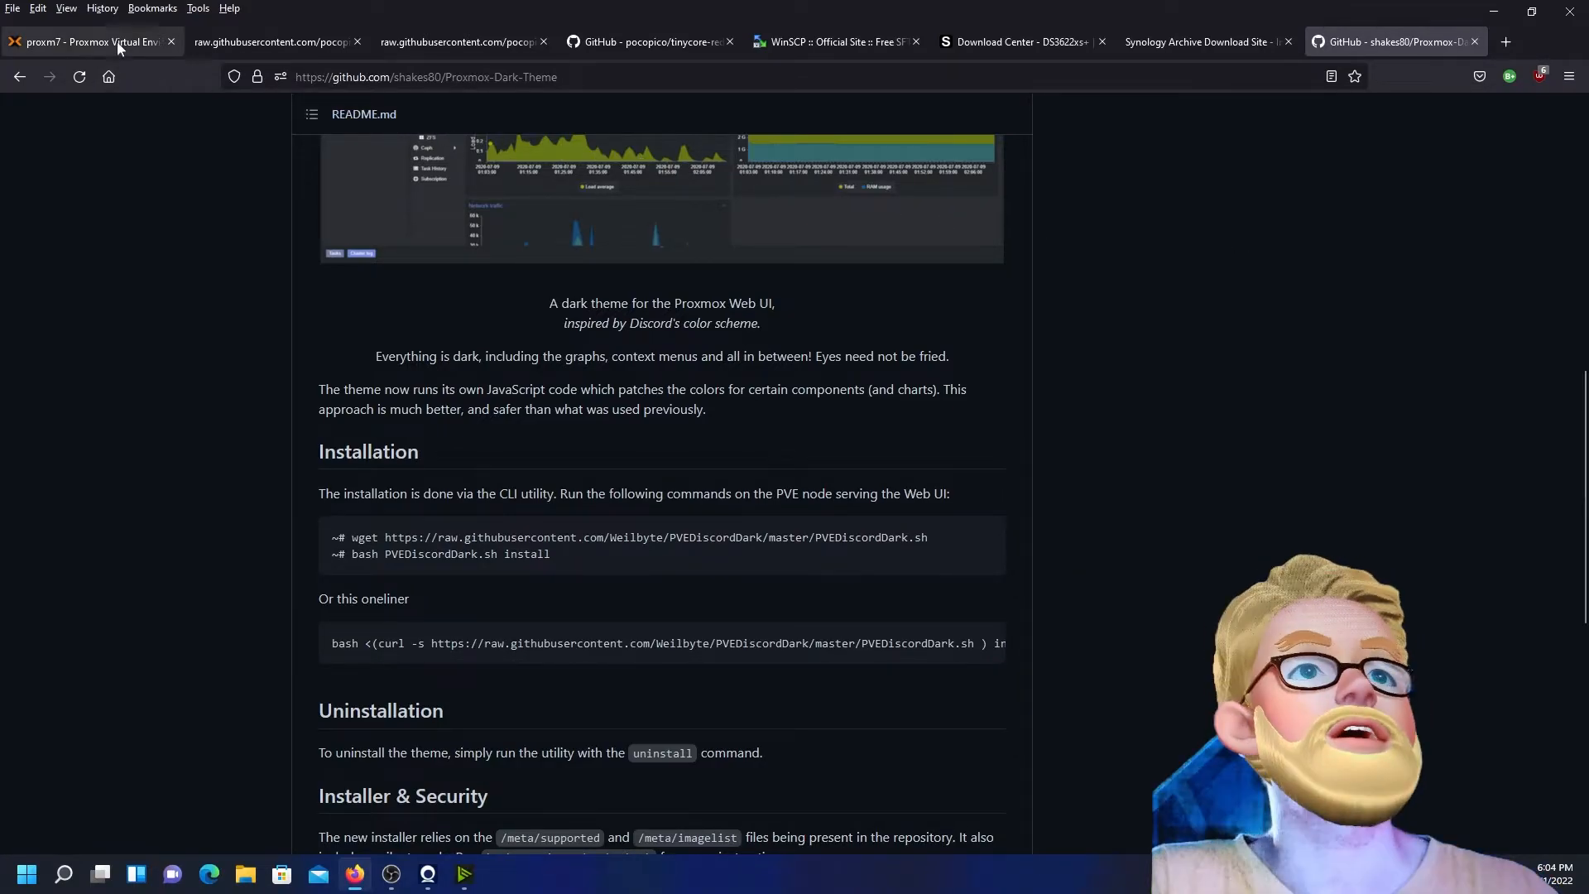
Switch back to the proxm7 Proxmox tab showing the node shell
{"action": "left_click", "coordinate": [91, 42]}
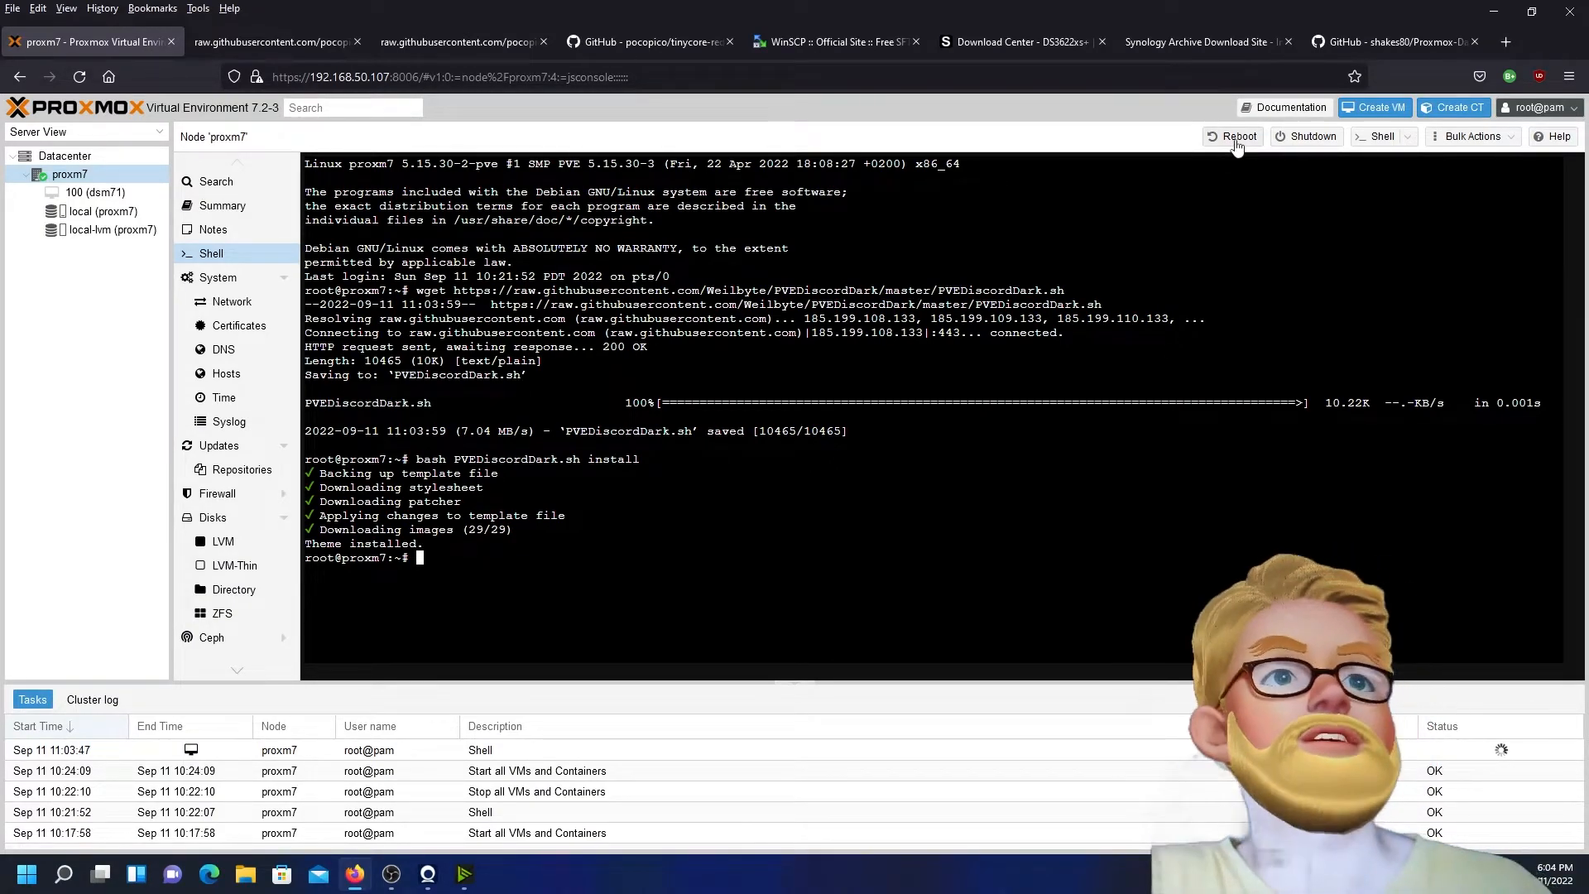
Reboot the proxm7 node and confirm with Yes
{"action": "left_click", "coordinate": [1233, 136]}
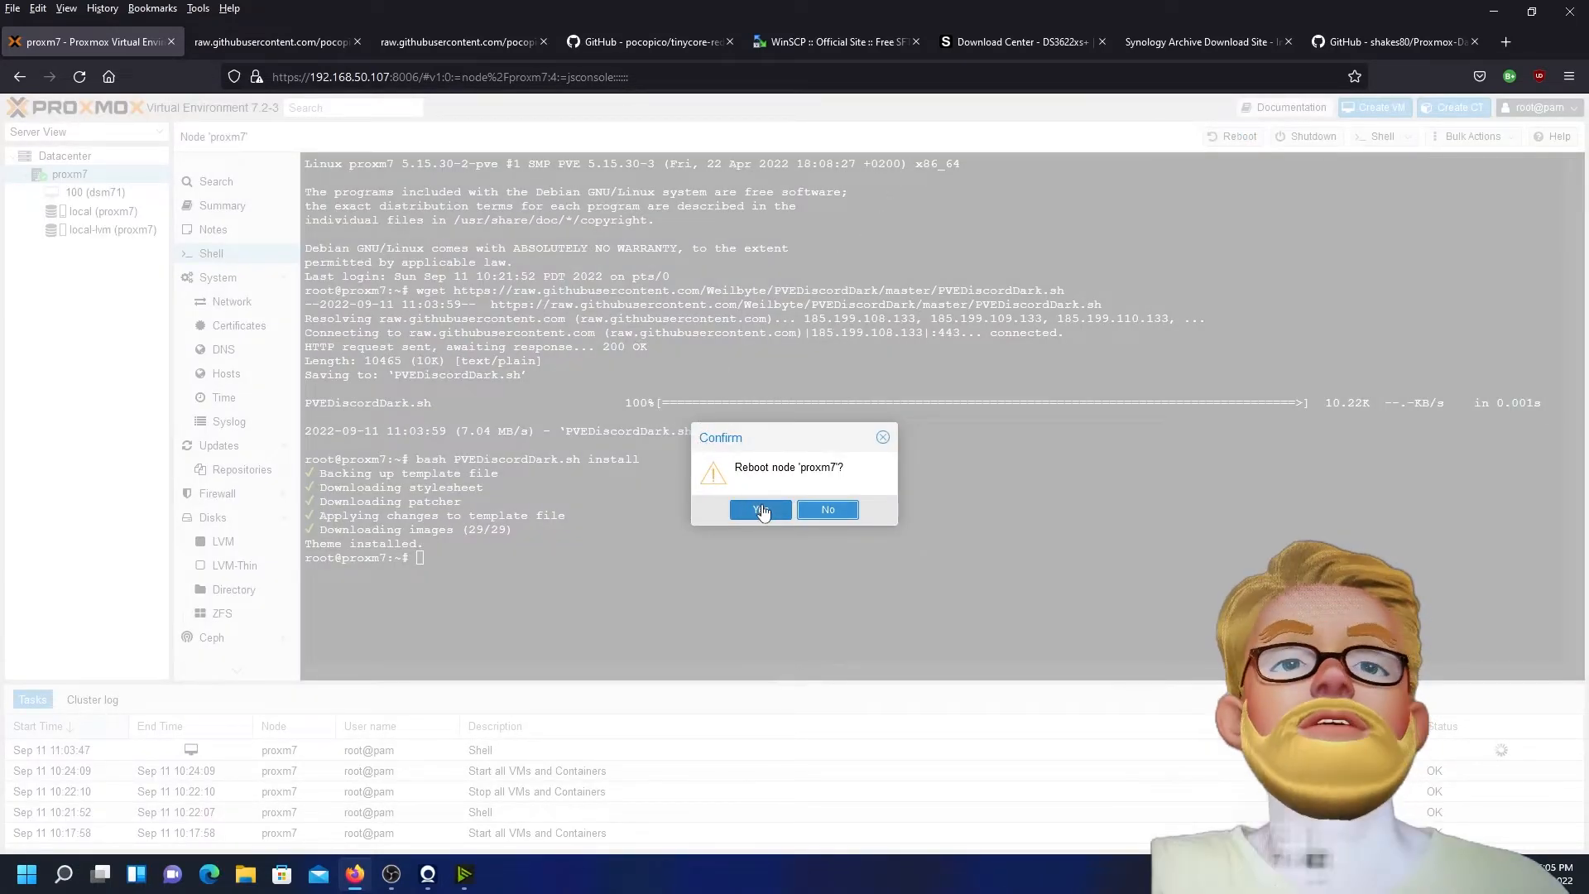
{"action": "left_click", "coordinate": [760, 510]}
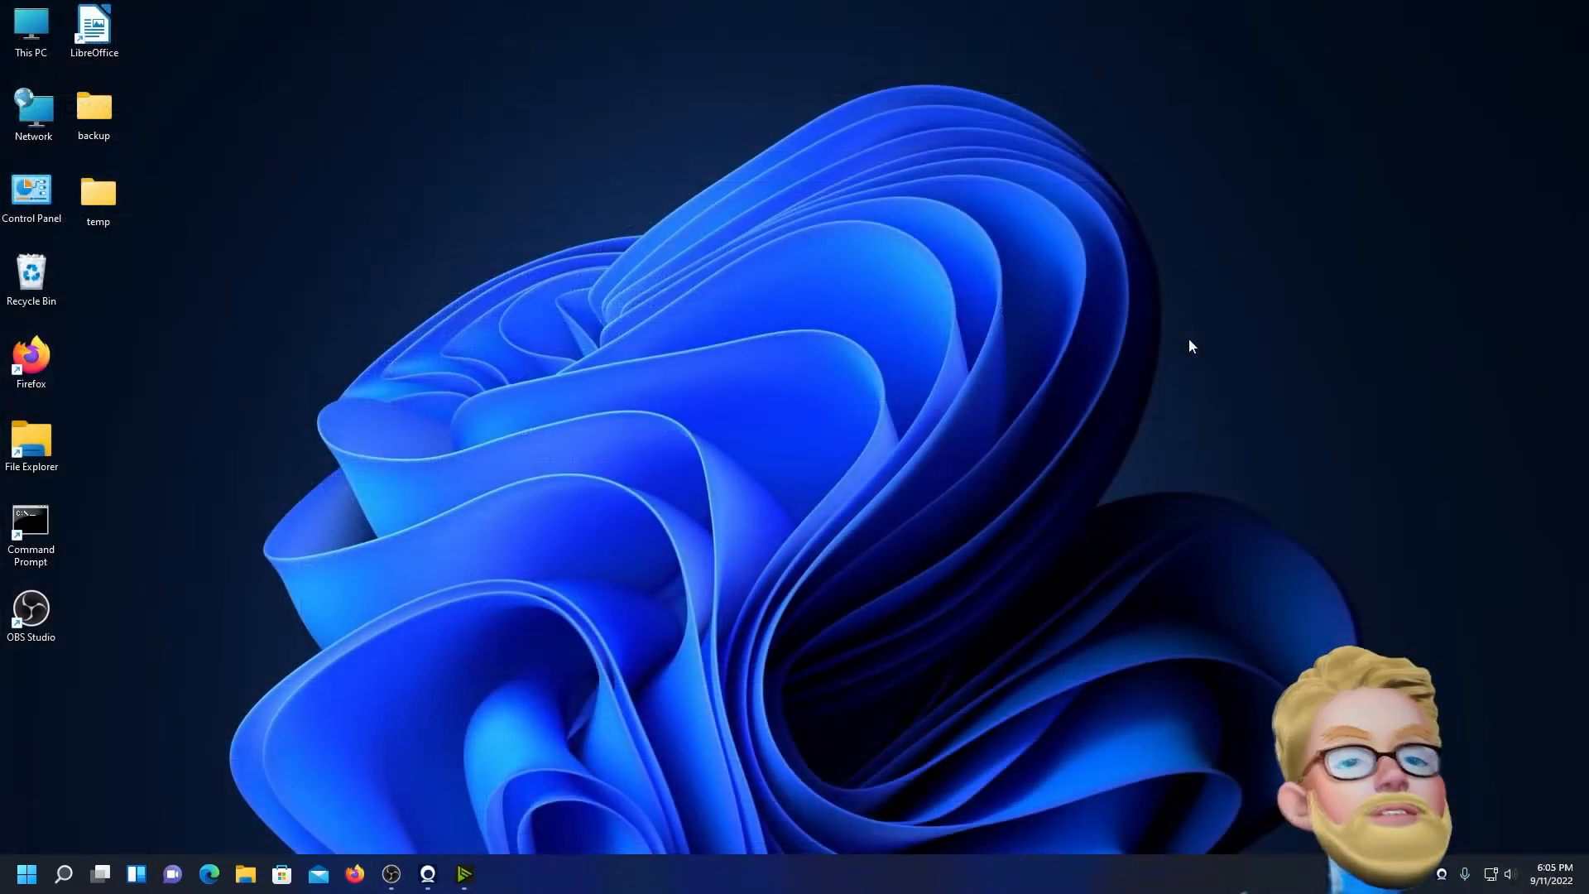
{"action": "mouse_move", "coordinate": [620, 672]}
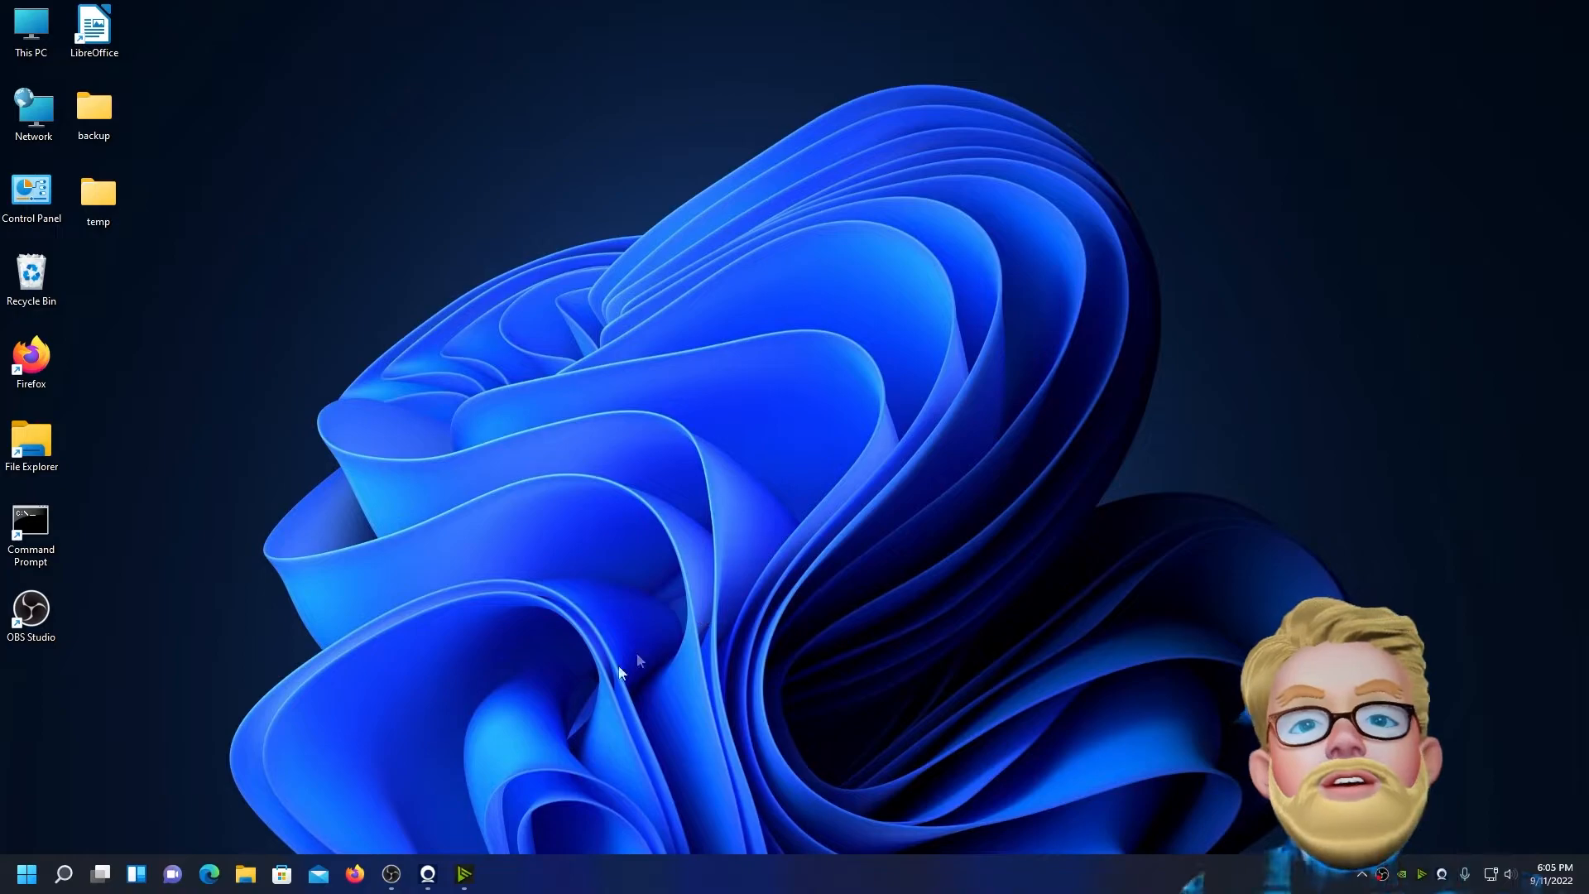
{"action": "mouse_move", "coordinate": [353, 874]}
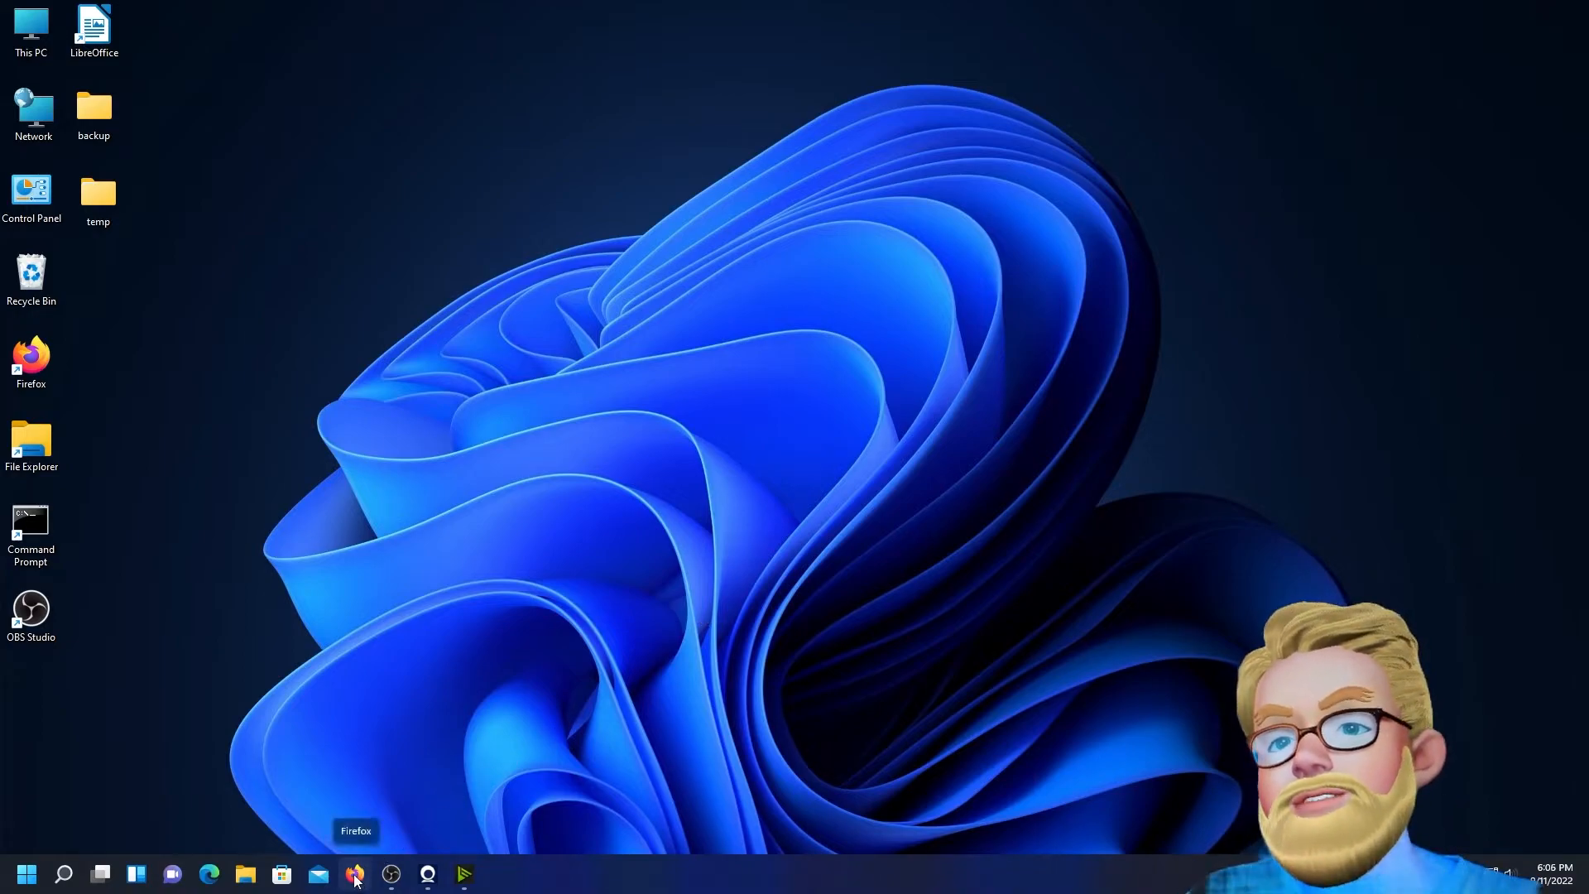
Restore the Firefox window showing the dark-themed Proxmox login screen
{"action": "left_click", "coordinate": [353, 874]}
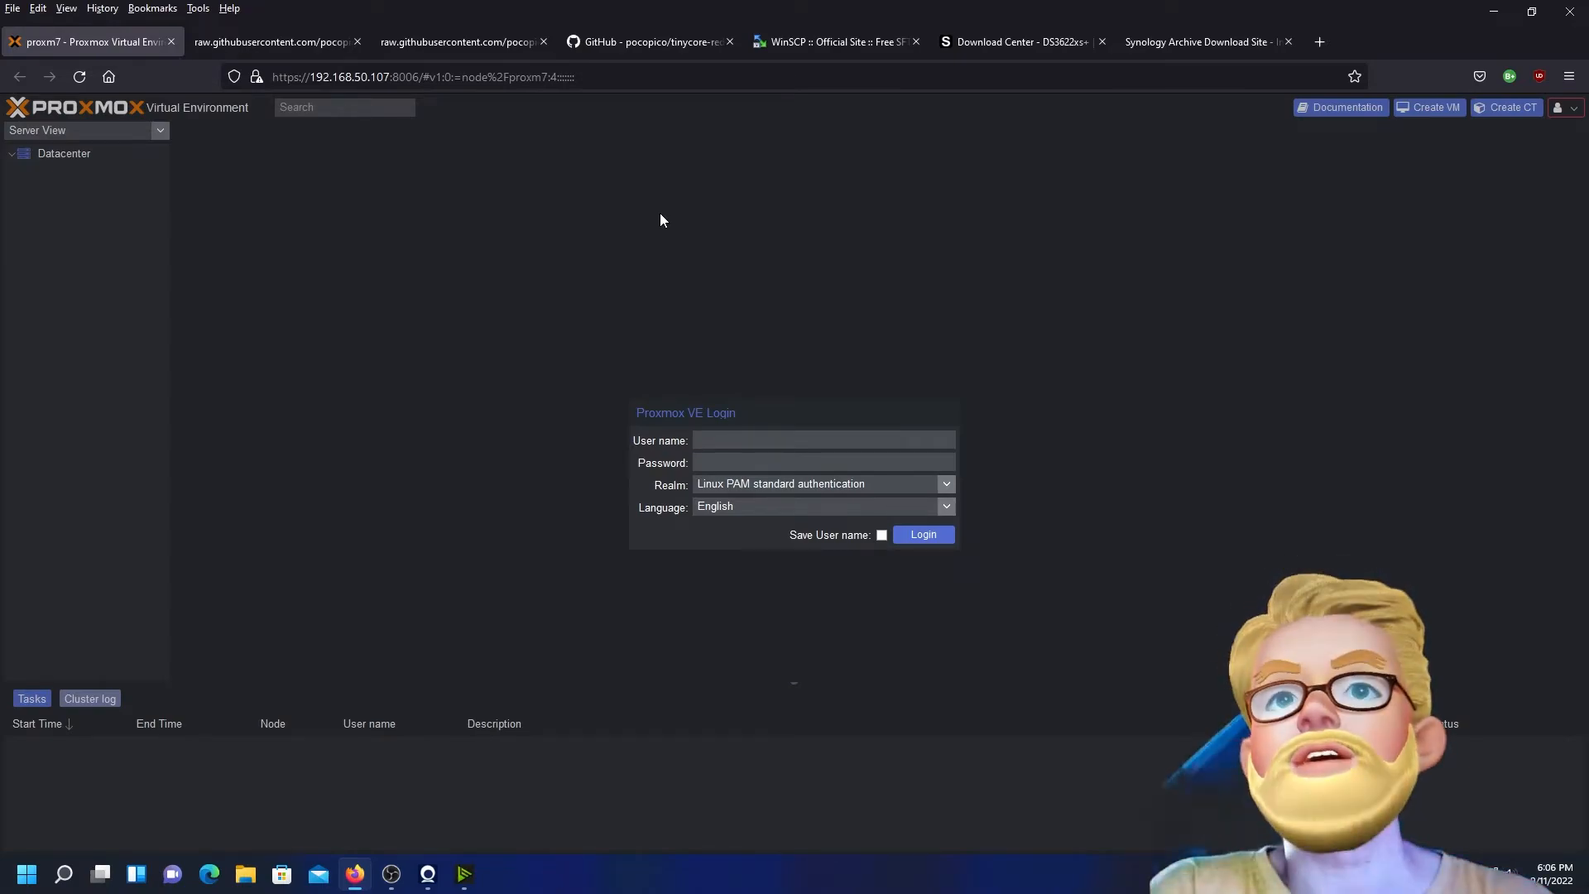
Log in to the Proxmox web interface as root with the password
{"action": "left_click", "coordinate": [821, 440]}
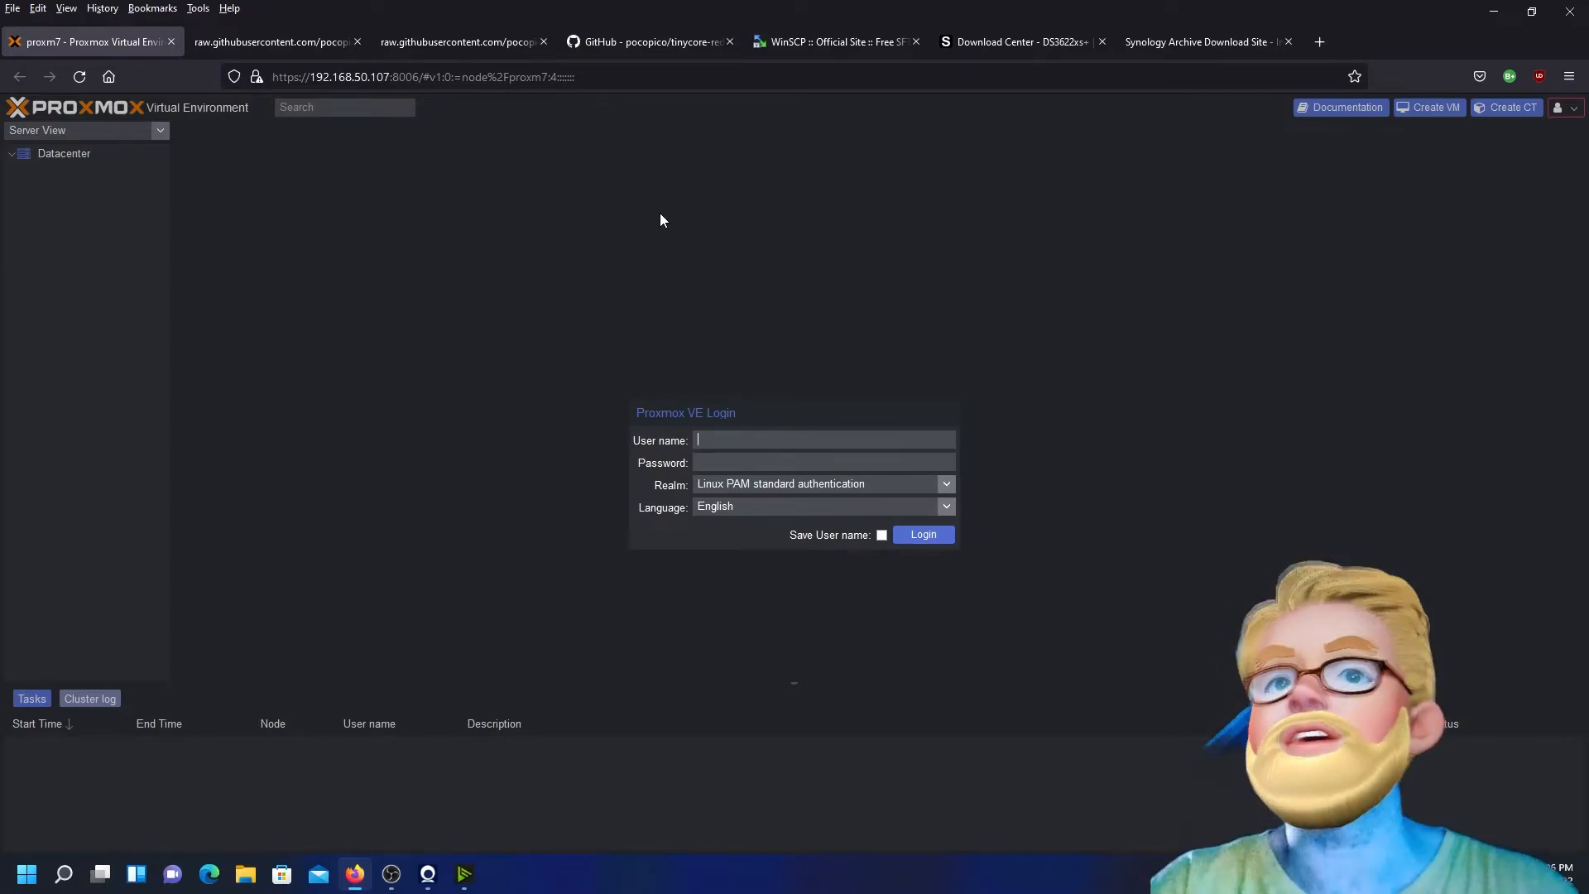
{"action": "type", "text": "root"}
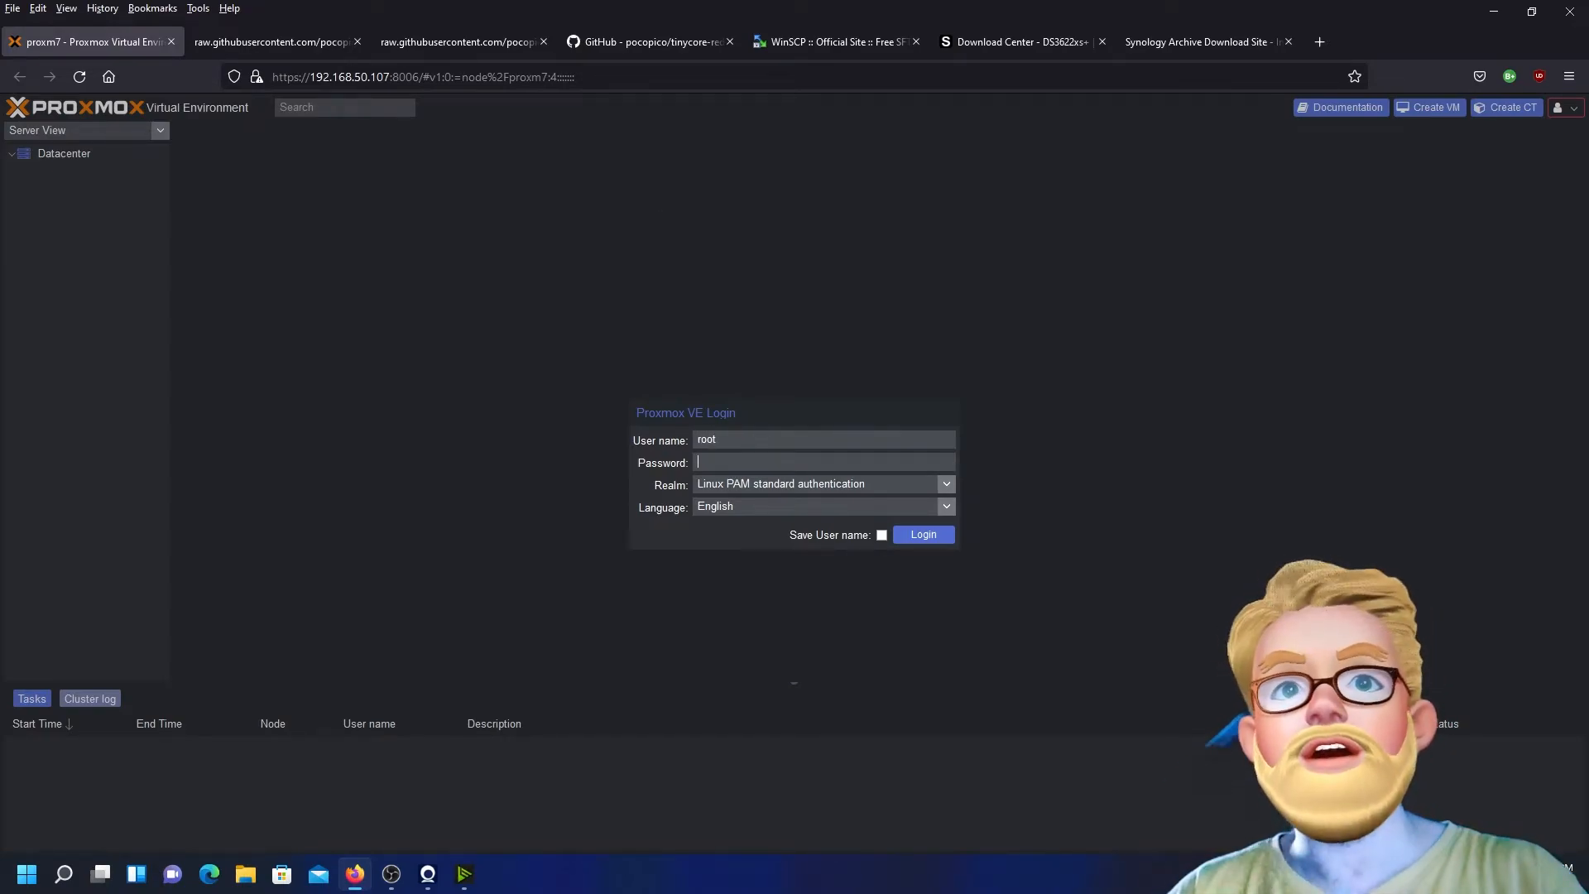
{"action": "type", "text": "••••"}
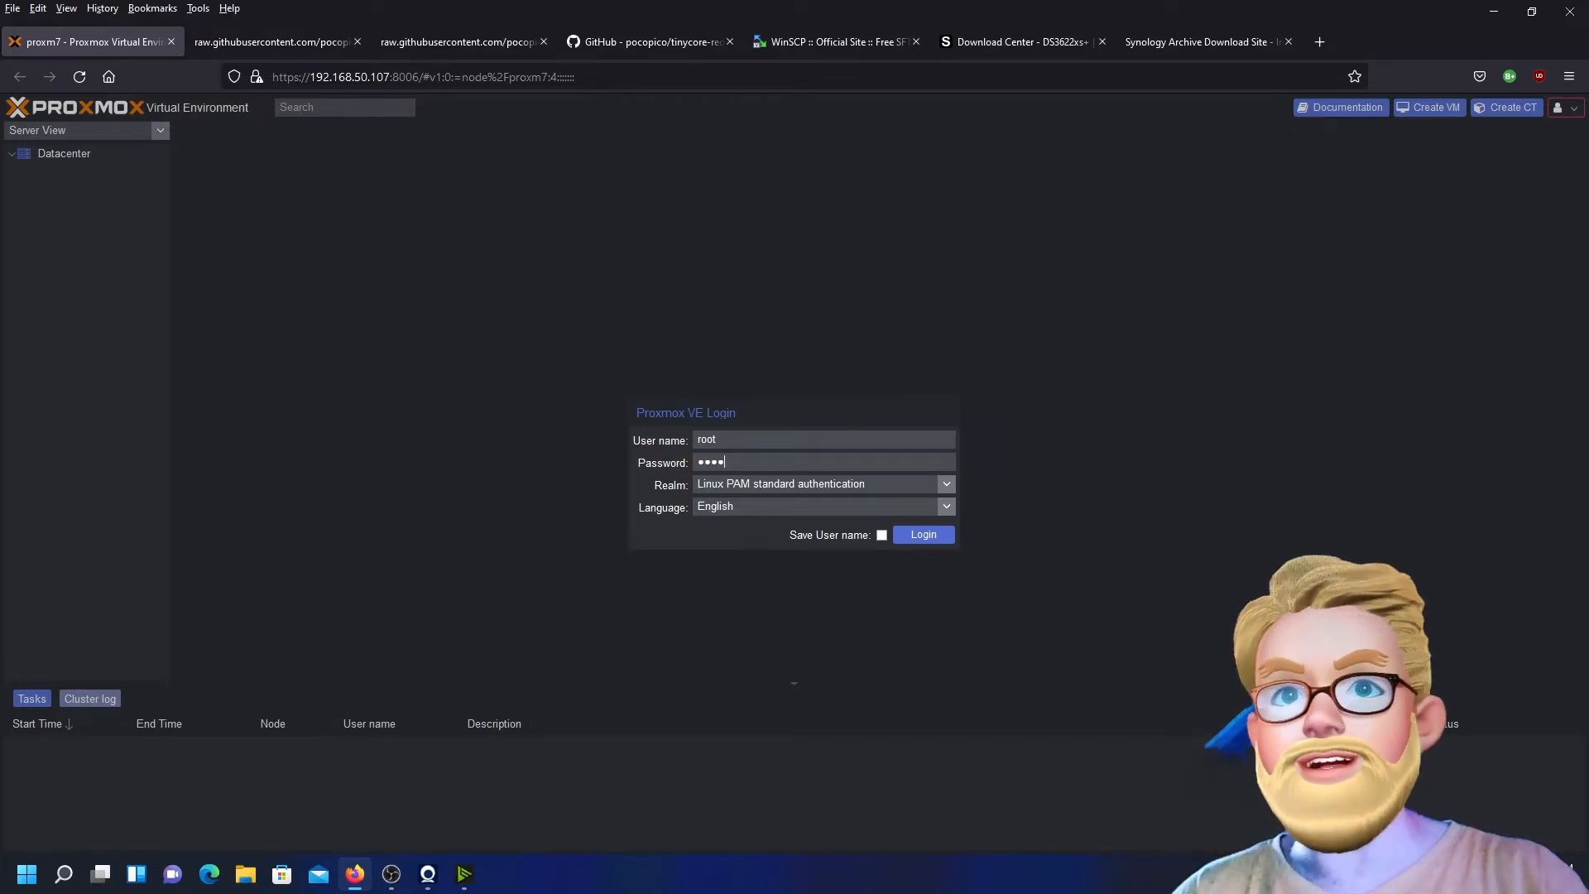
{"action": "left_click", "coordinate": [922, 534]}
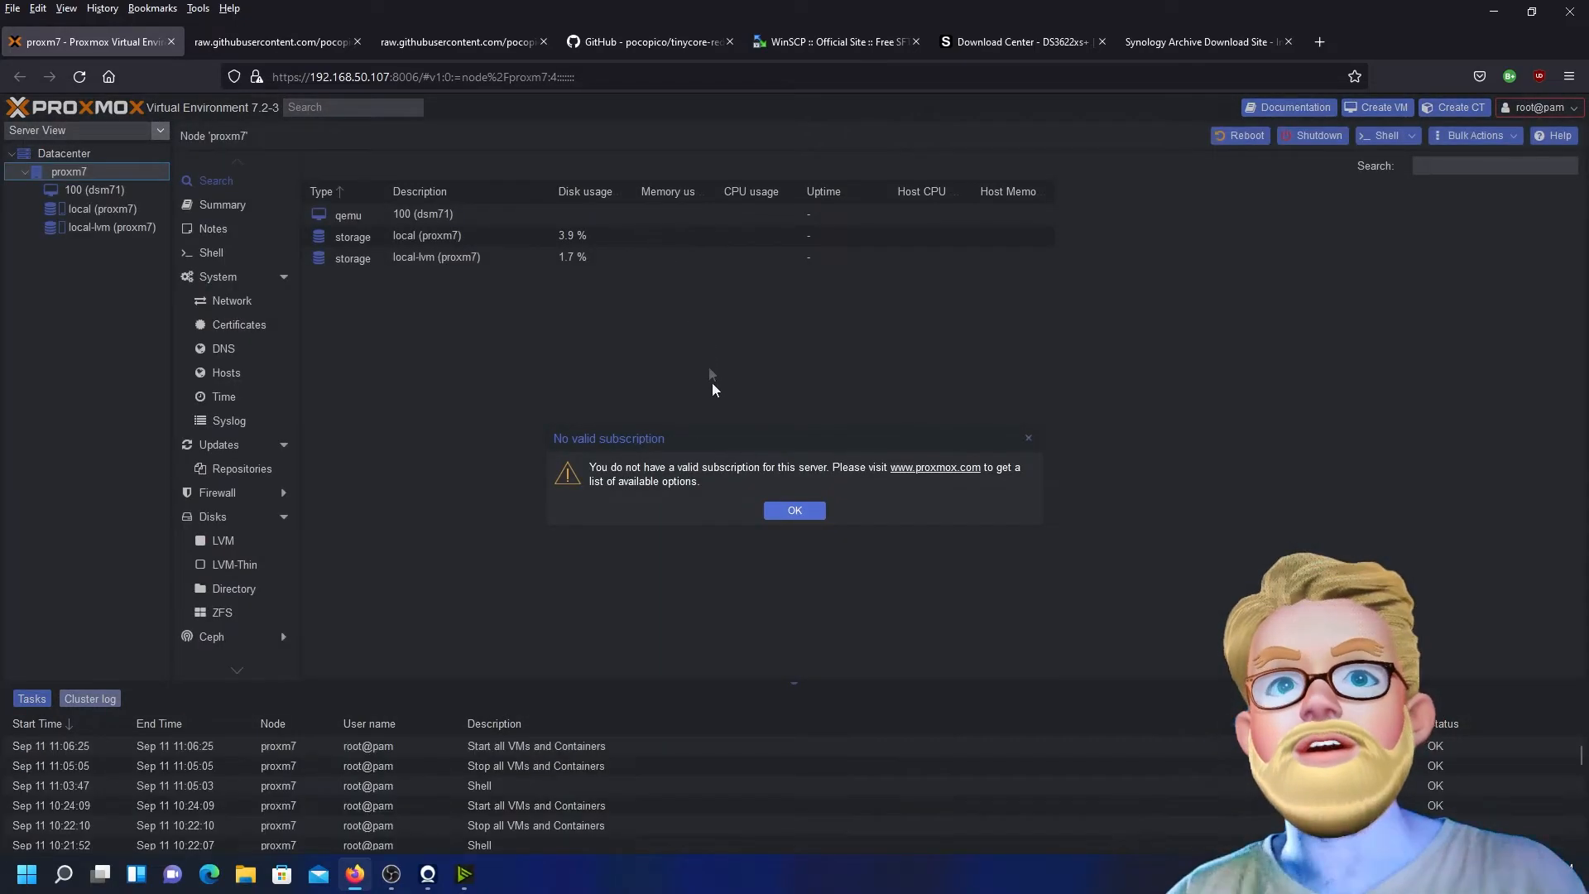
Dismiss the no-subscription notice and open VM 100 (dsm71) summary
{"action": "left_click", "coordinate": [795, 510]}
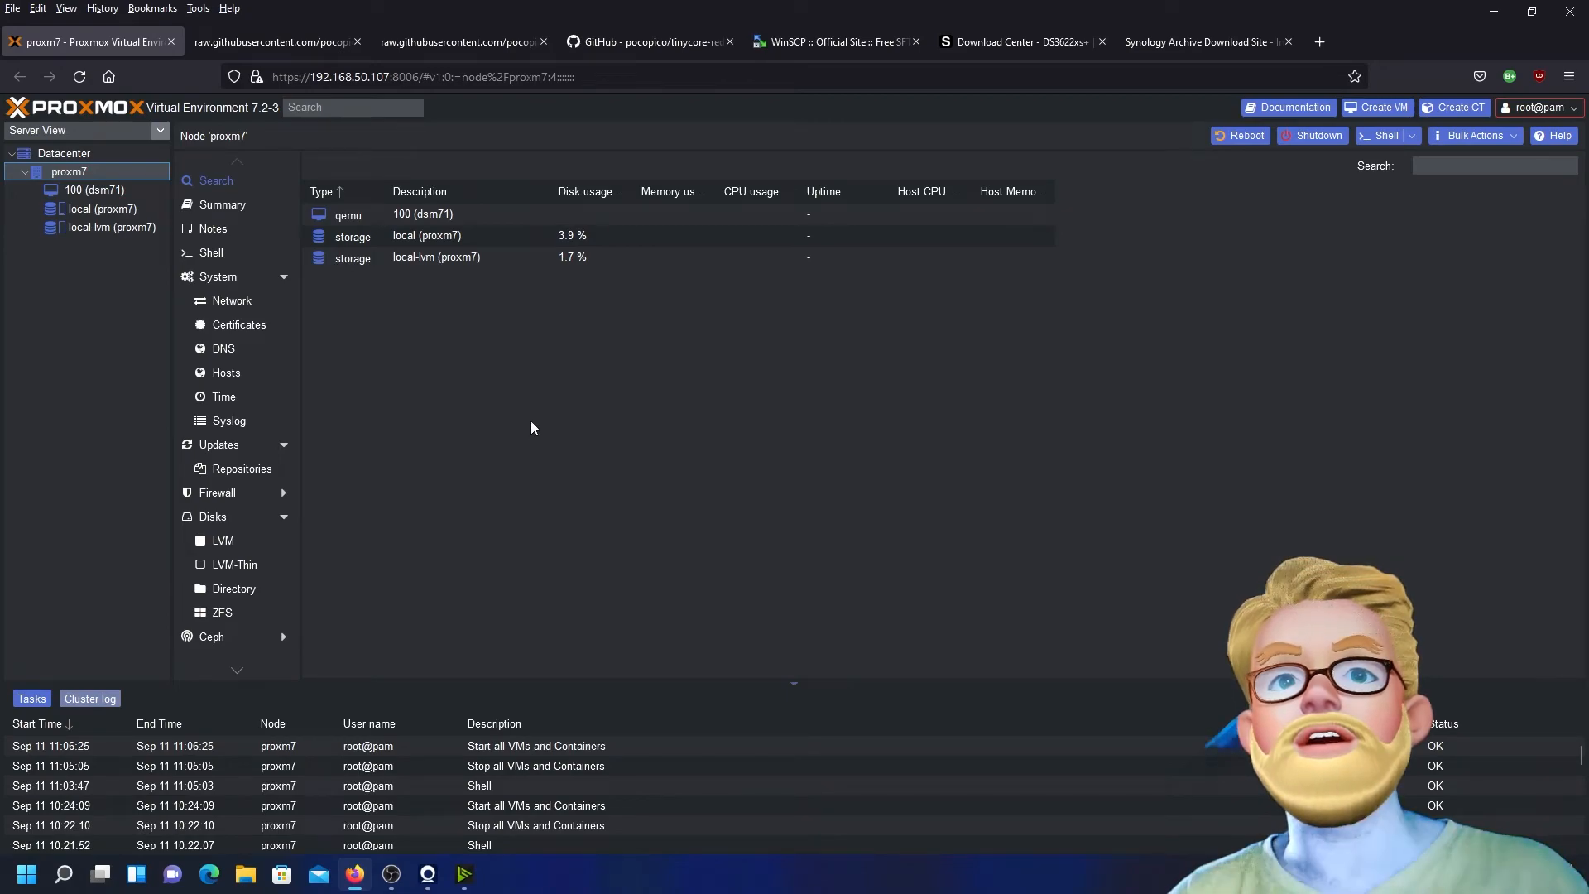
{"action": "mouse_move", "coordinate": [583, 445]}
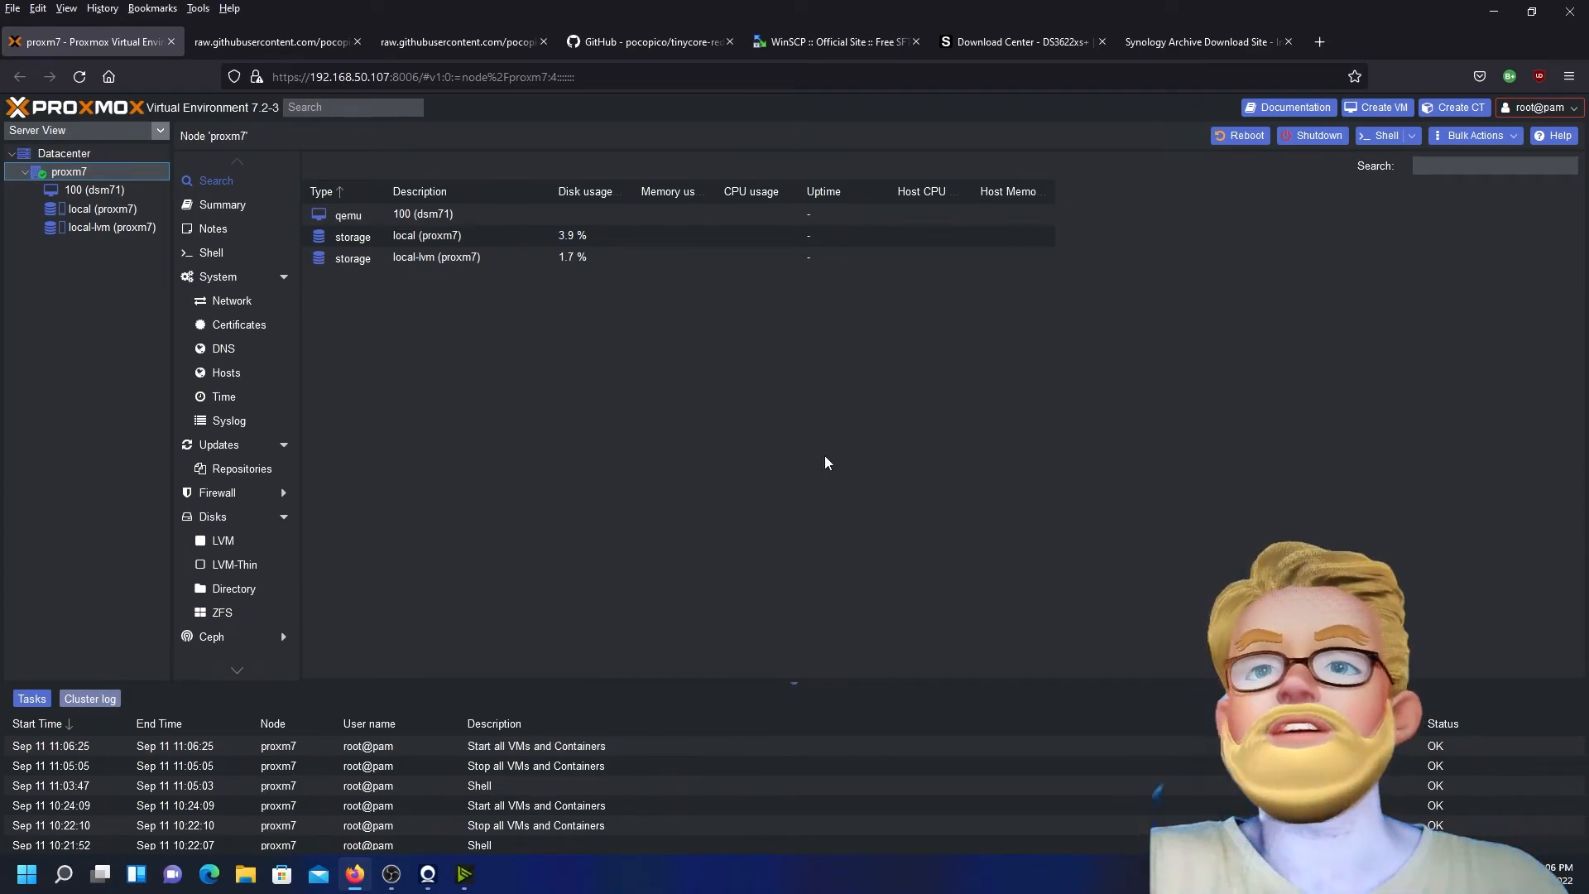
{"action": "left_click", "coordinate": [95, 189]}
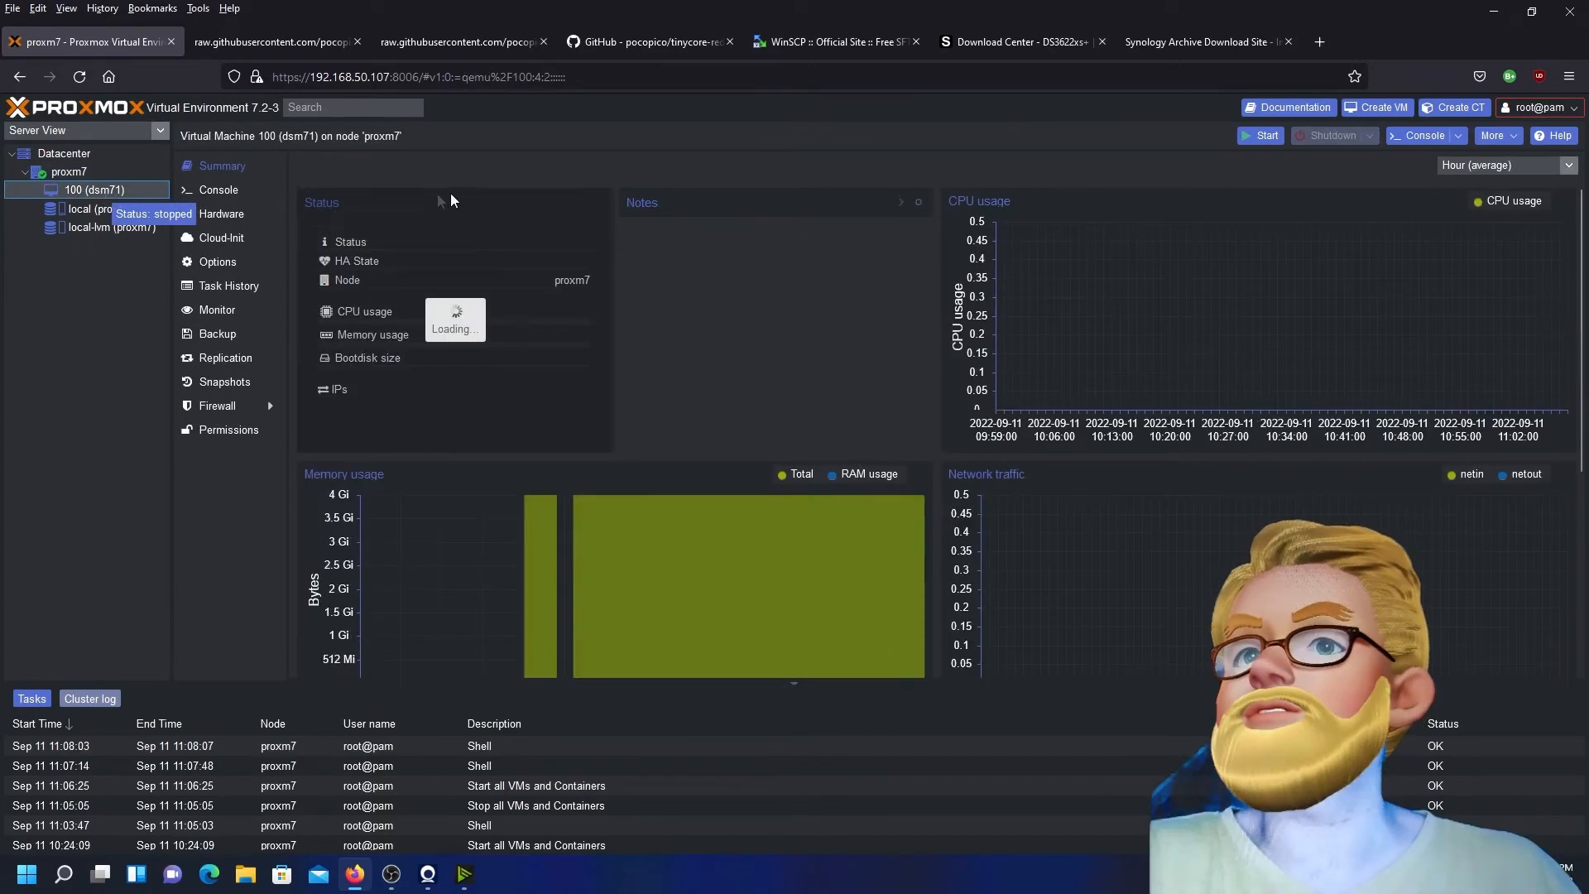